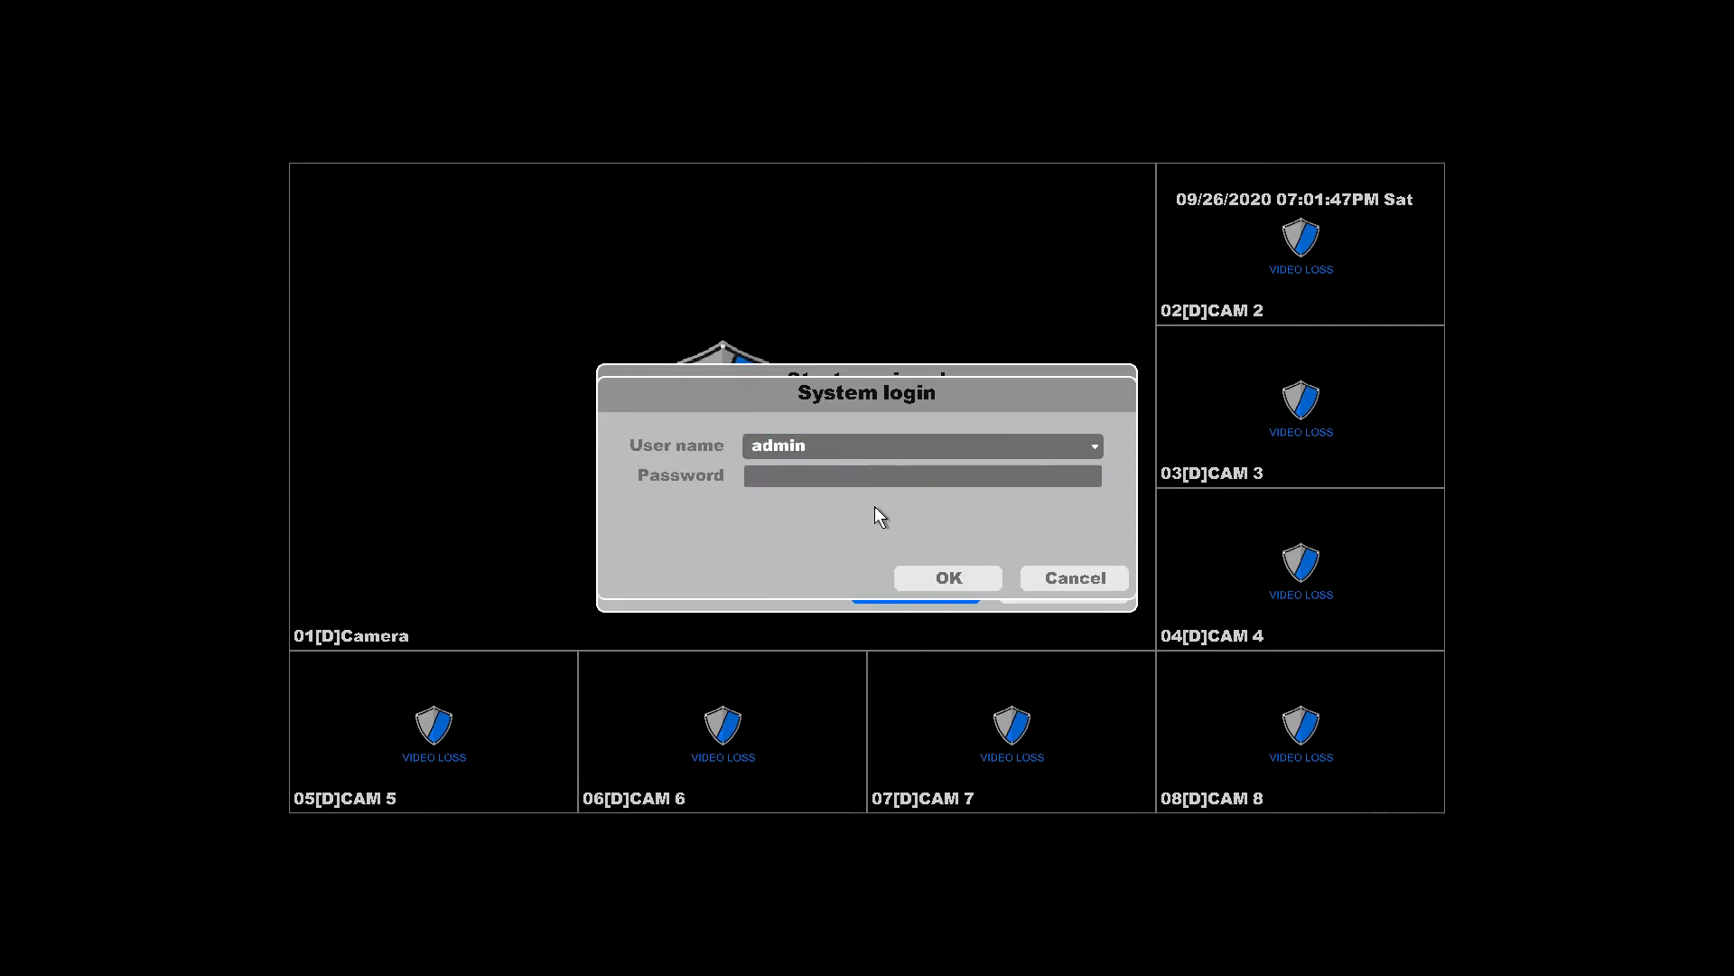
# - Enter the admin account's six-character password in the login Password field
pyautogui.click(918, 476)
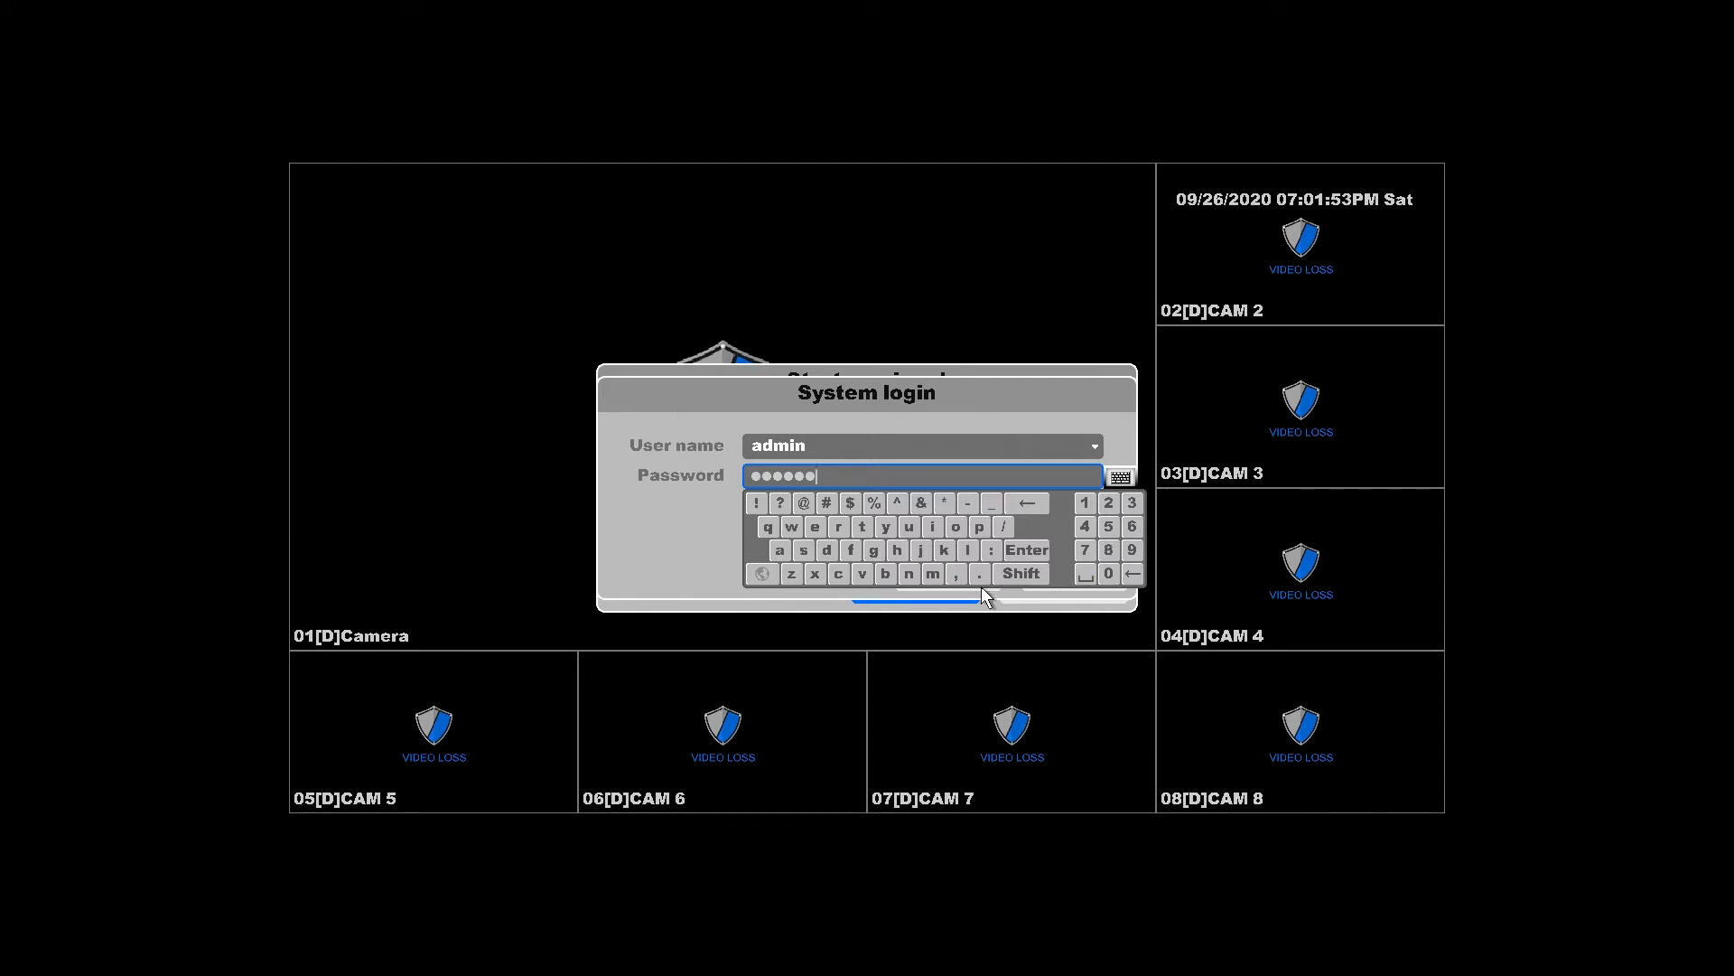
# - Log in as admin and enter the current password on the administrator password step
pyautogui.click(1024, 550)
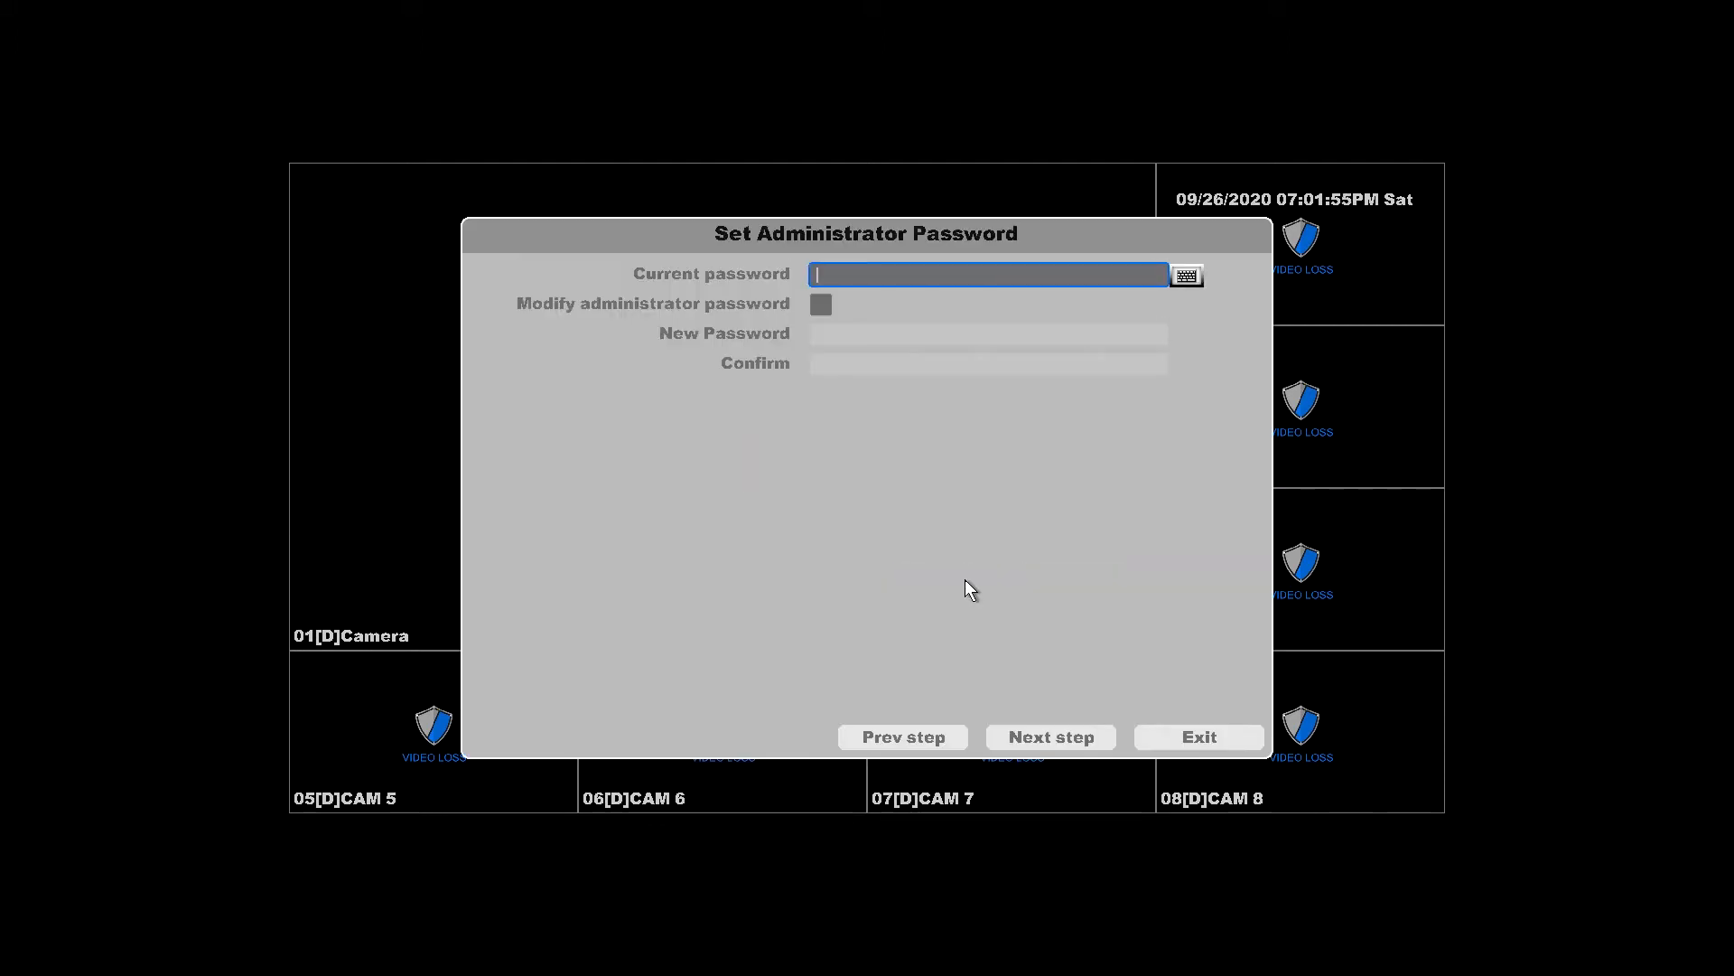
pyautogui.click(1186, 275)
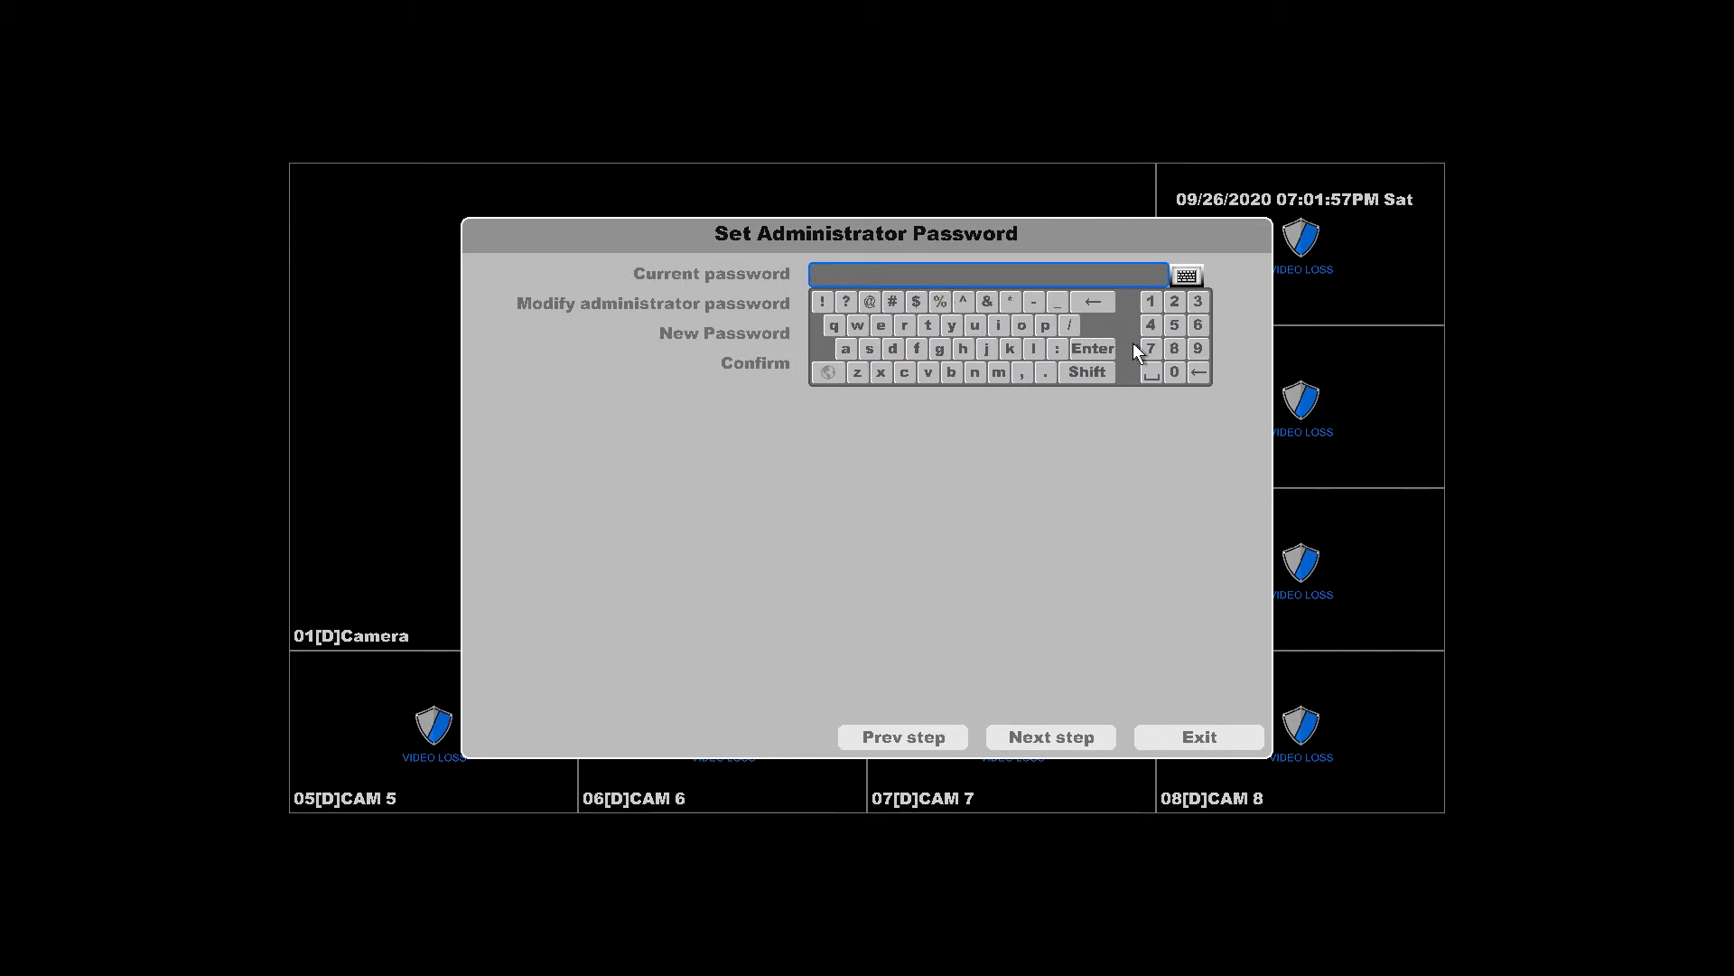
pyautogui.click(1174, 347)
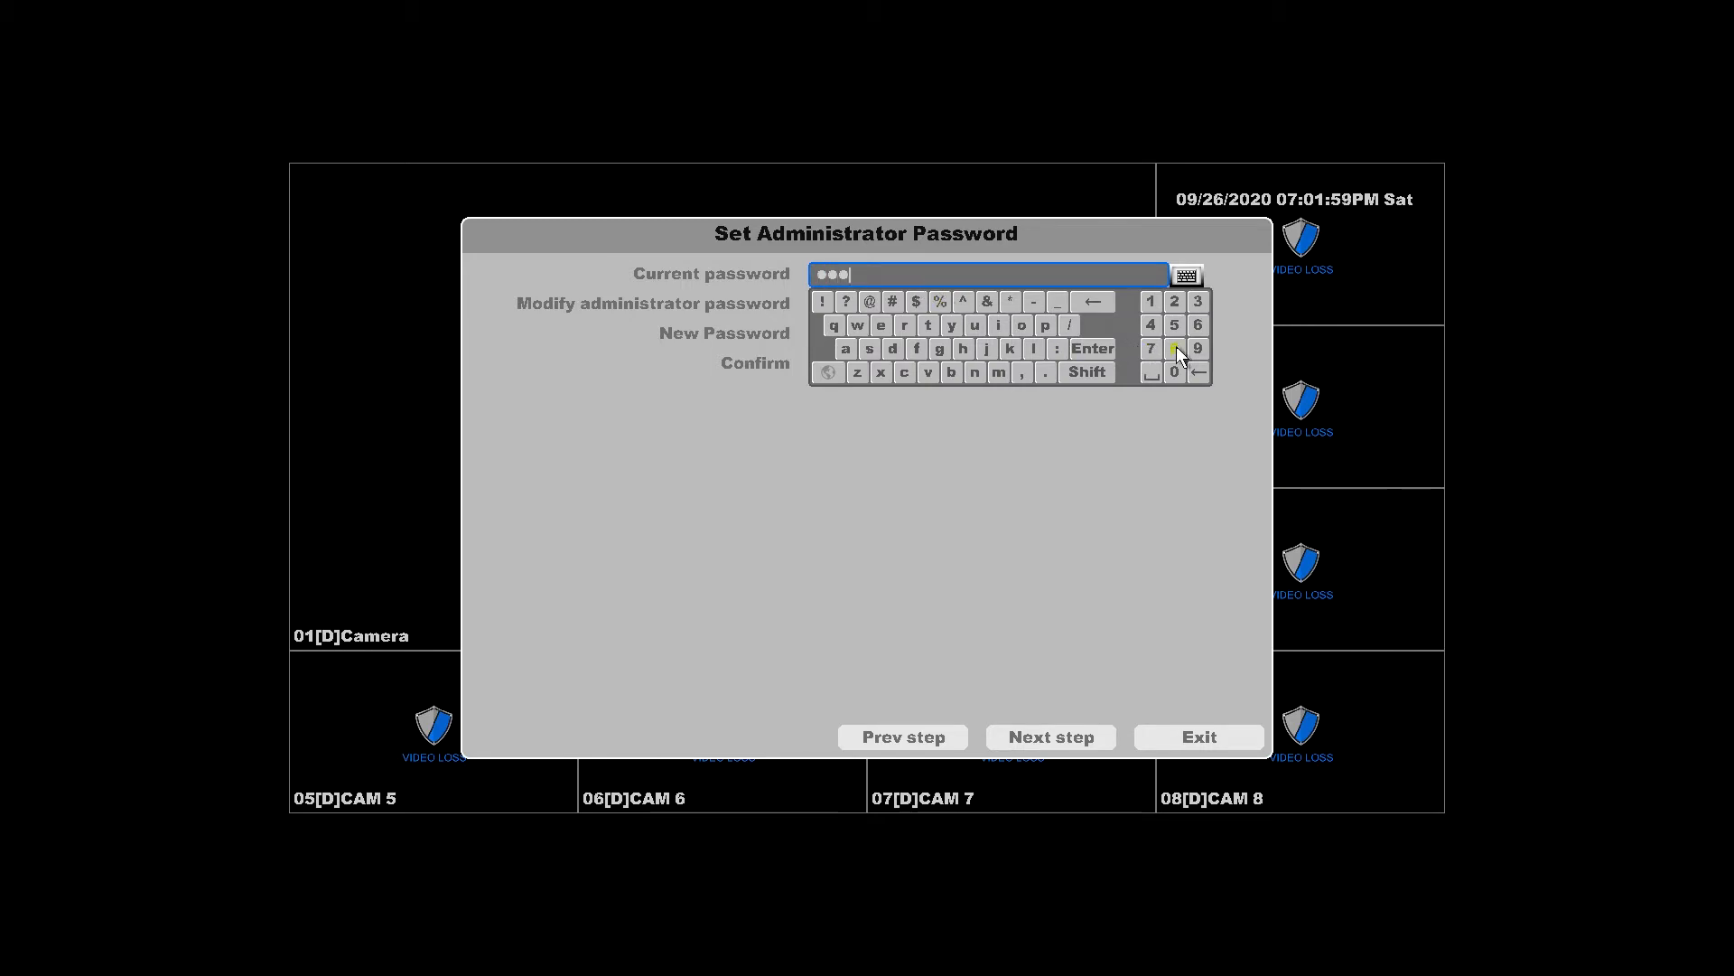
pyautogui.click(1174, 347)
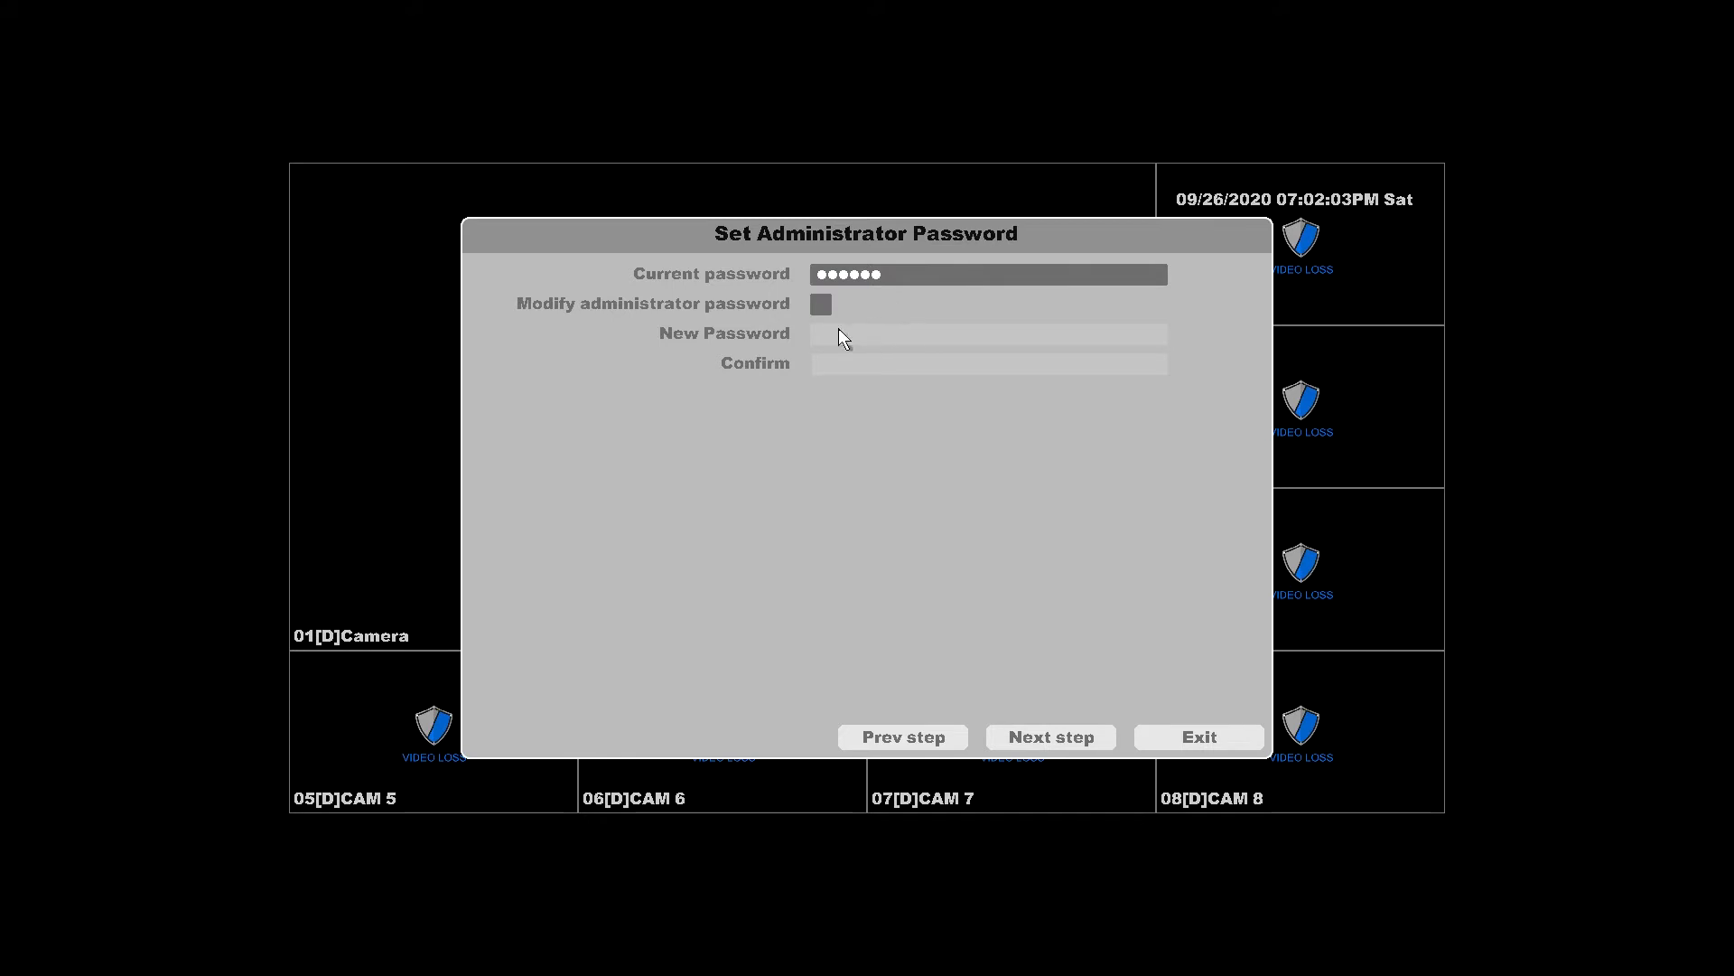
# - Enable Modify administrator password and fill the New Password and Confirm fields
pyautogui.click(819, 305)
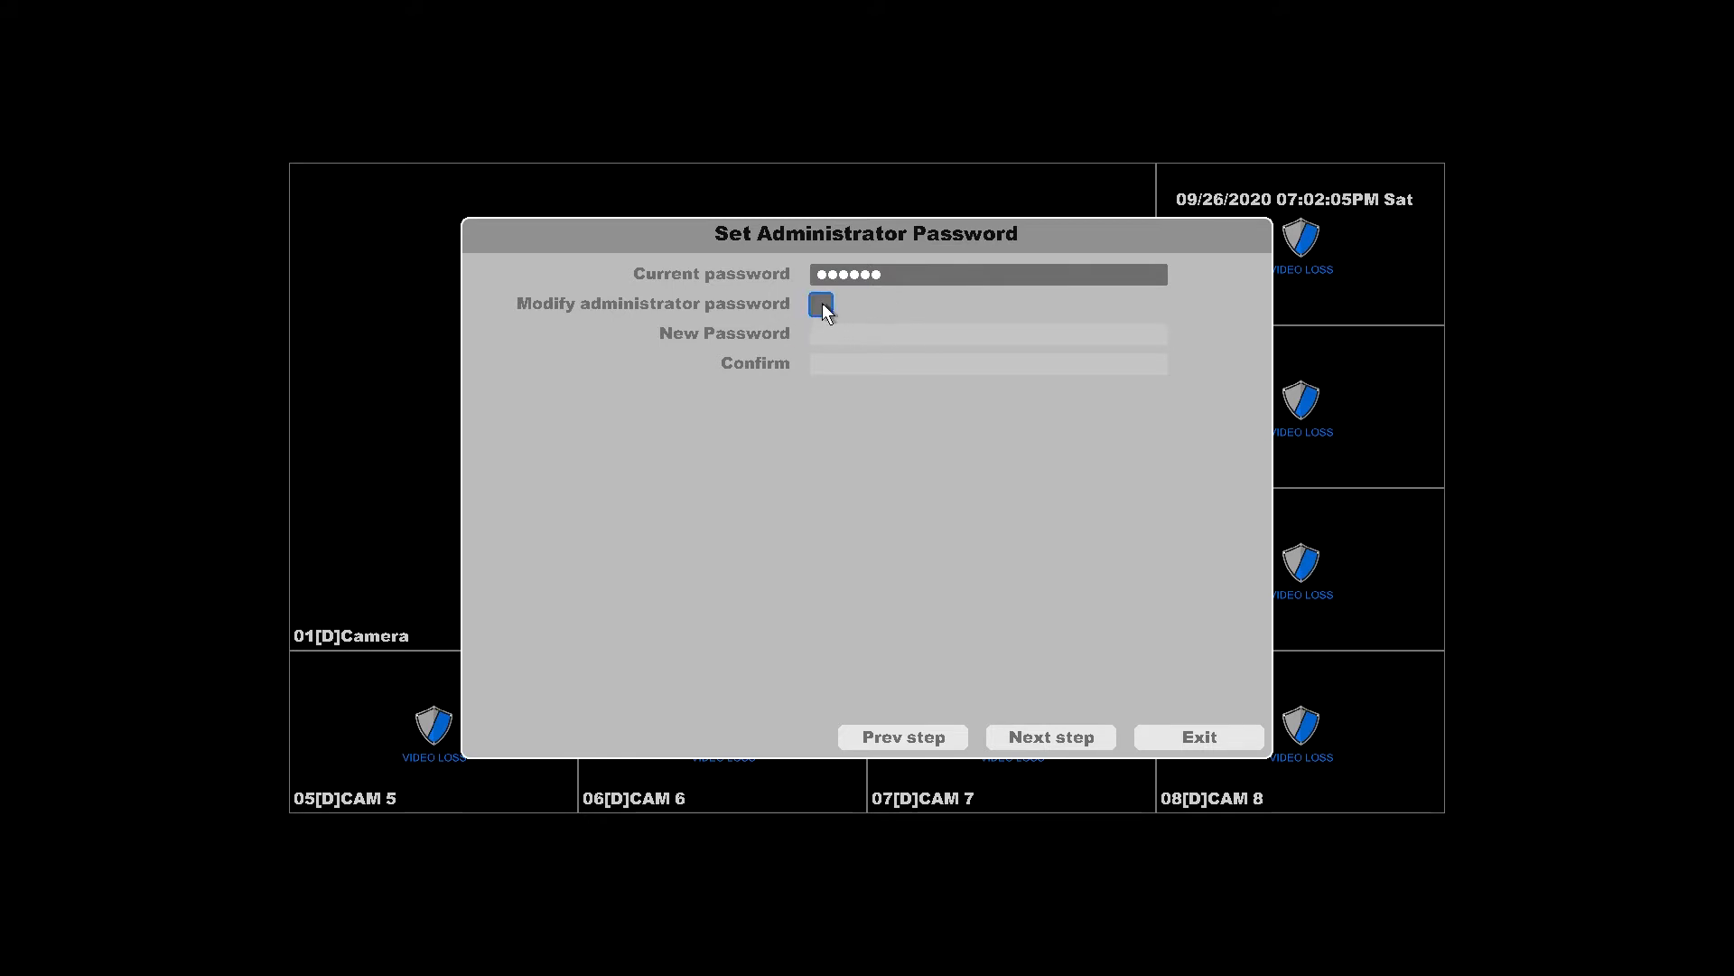
pyautogui.click(819, 304)
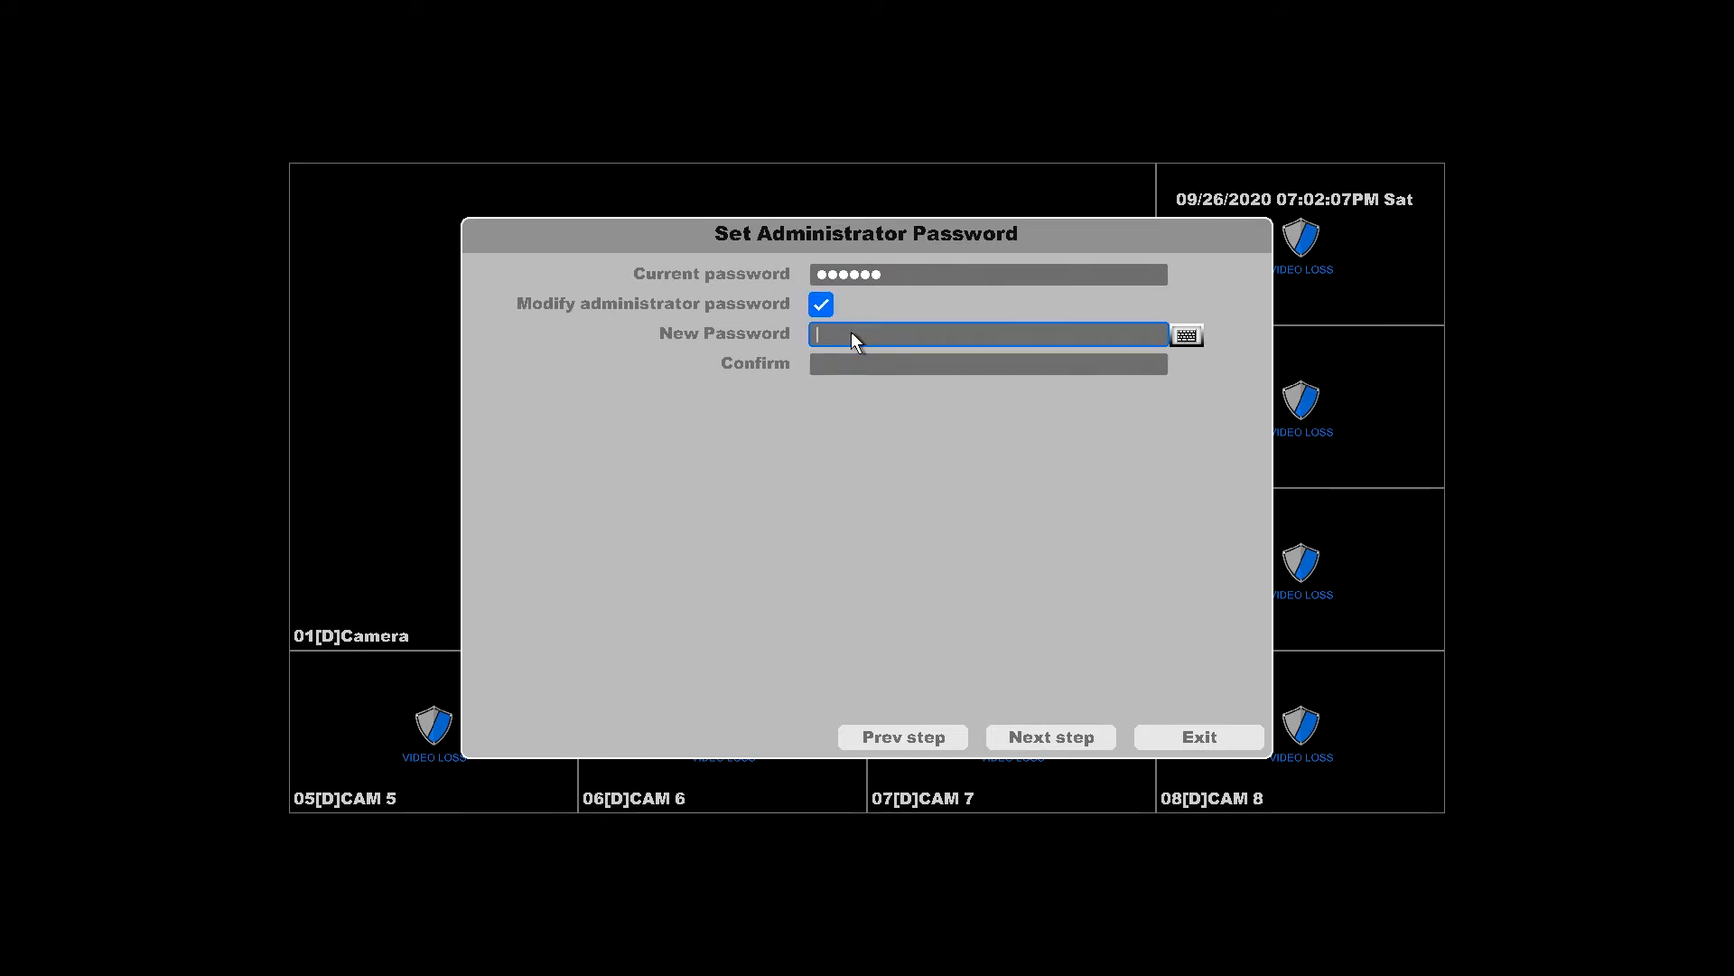
pyautogui.click(1186, 334)
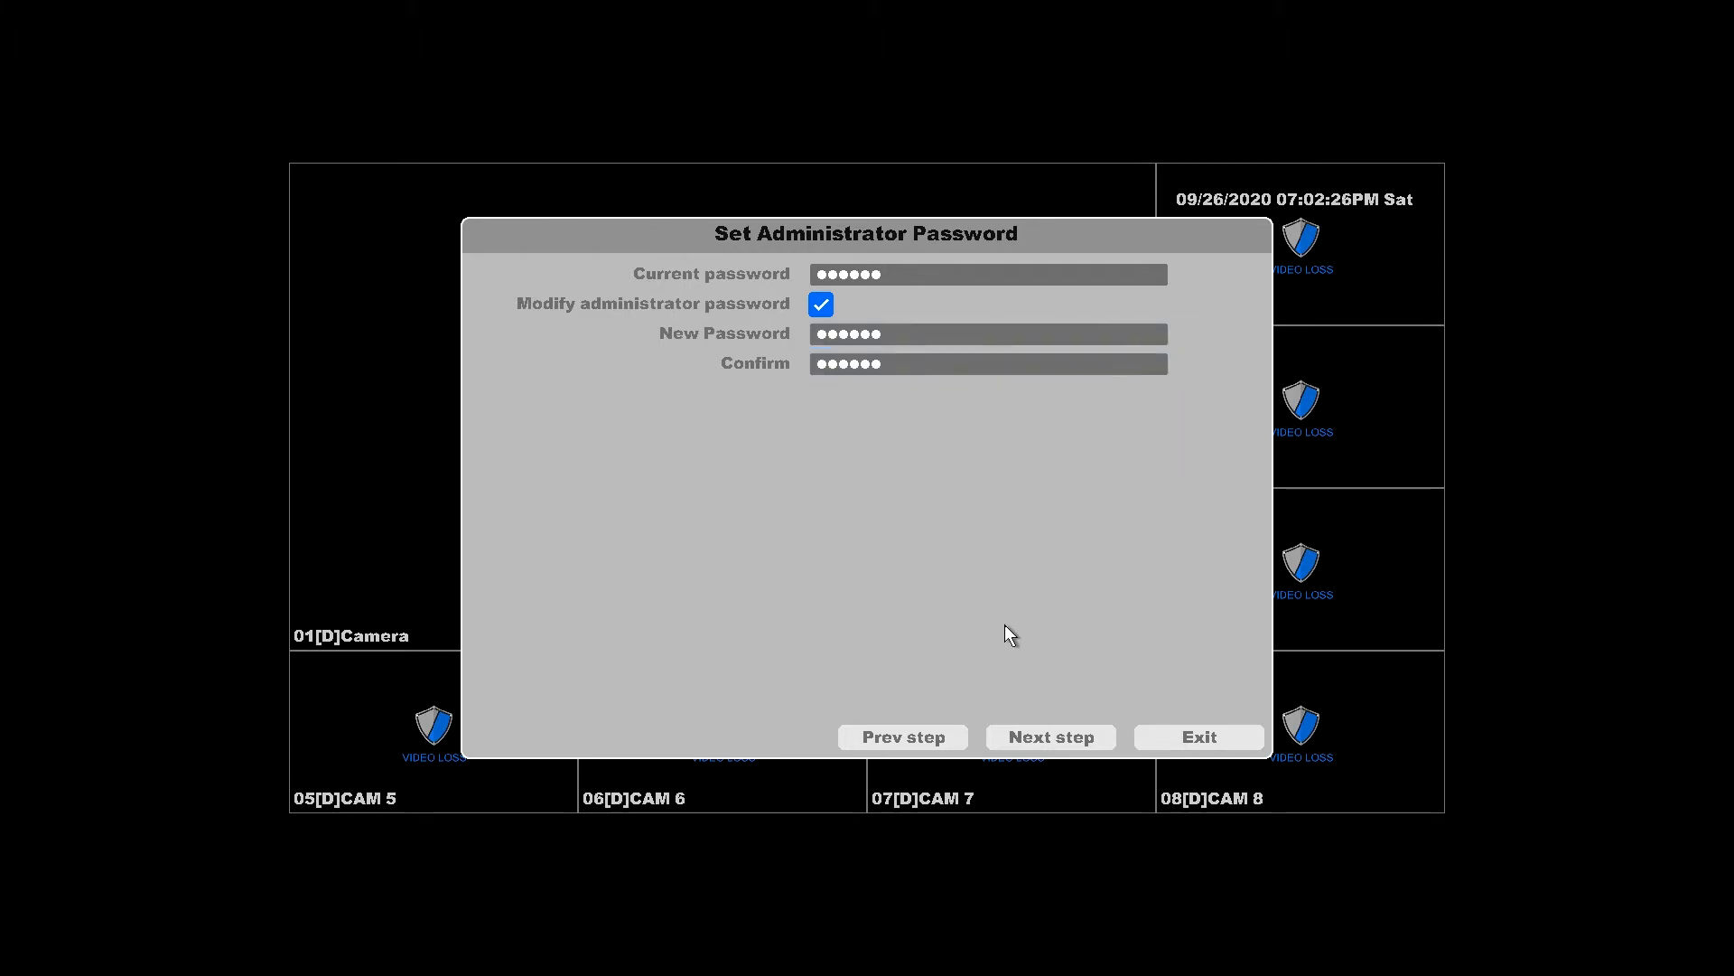
# - Advance to General settings and keep the time zone at GMT-08:00 Pacific Time
pyautogui.click(1048, 737)
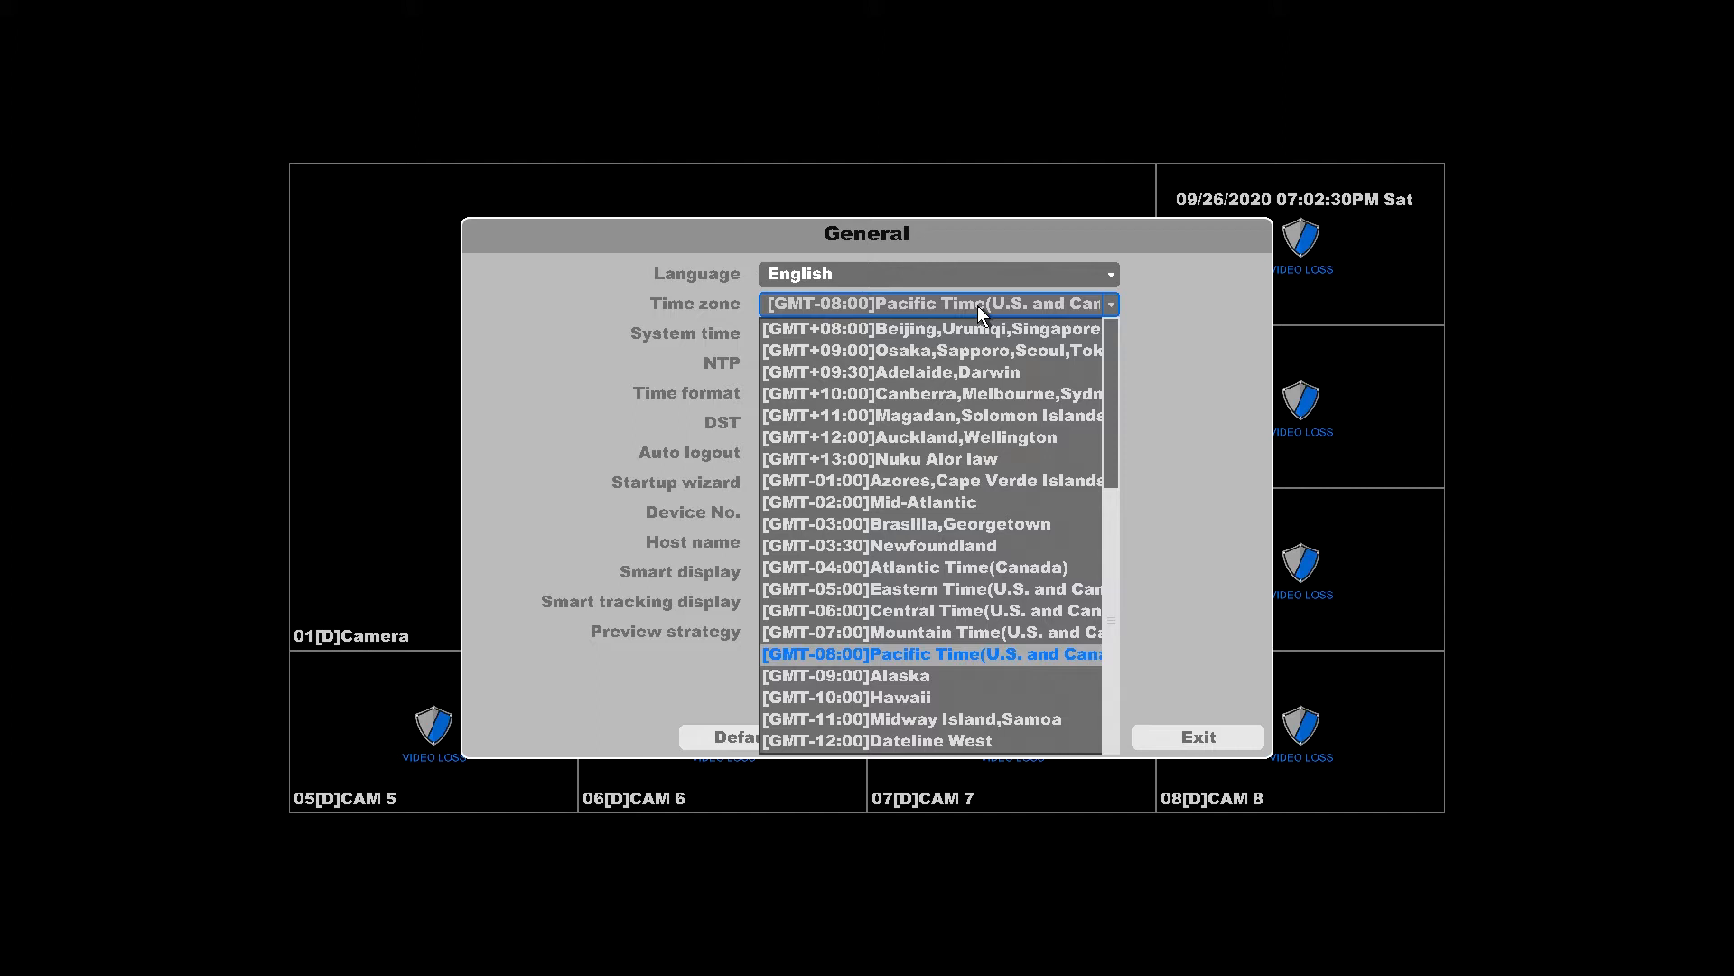
pyautogui.click(933, 654)
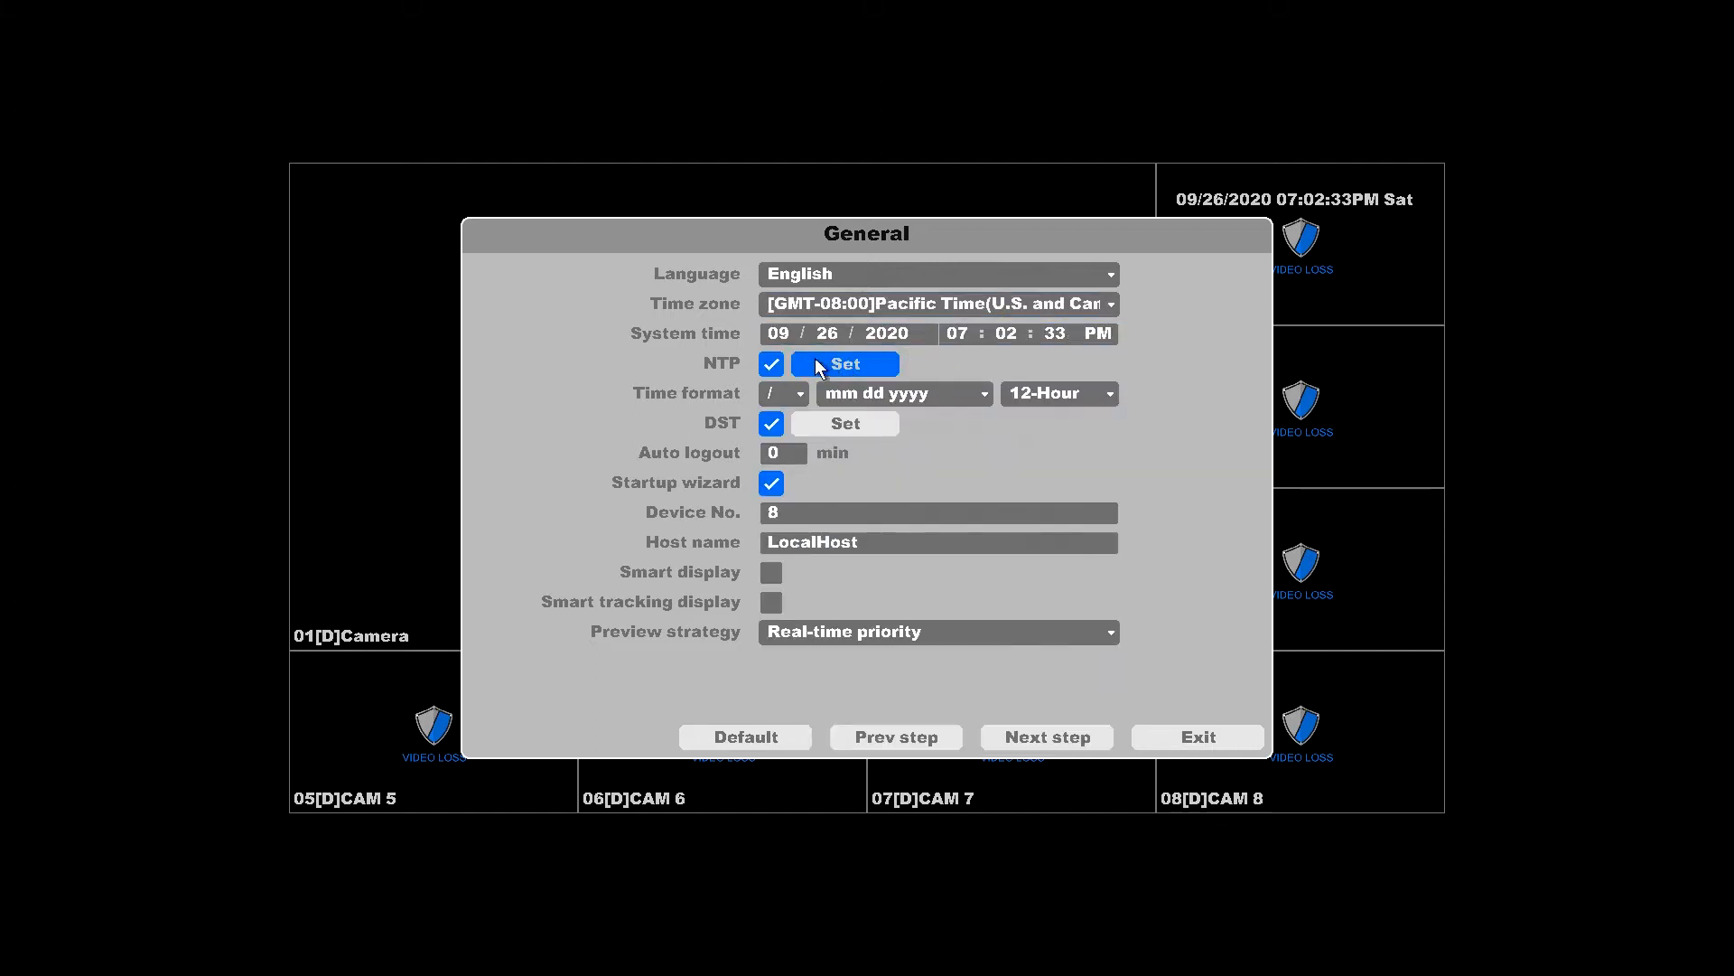
# - Keep NTP synchronisation with time.google.com as the time server and confirm
pyautogui.click(844, 364)
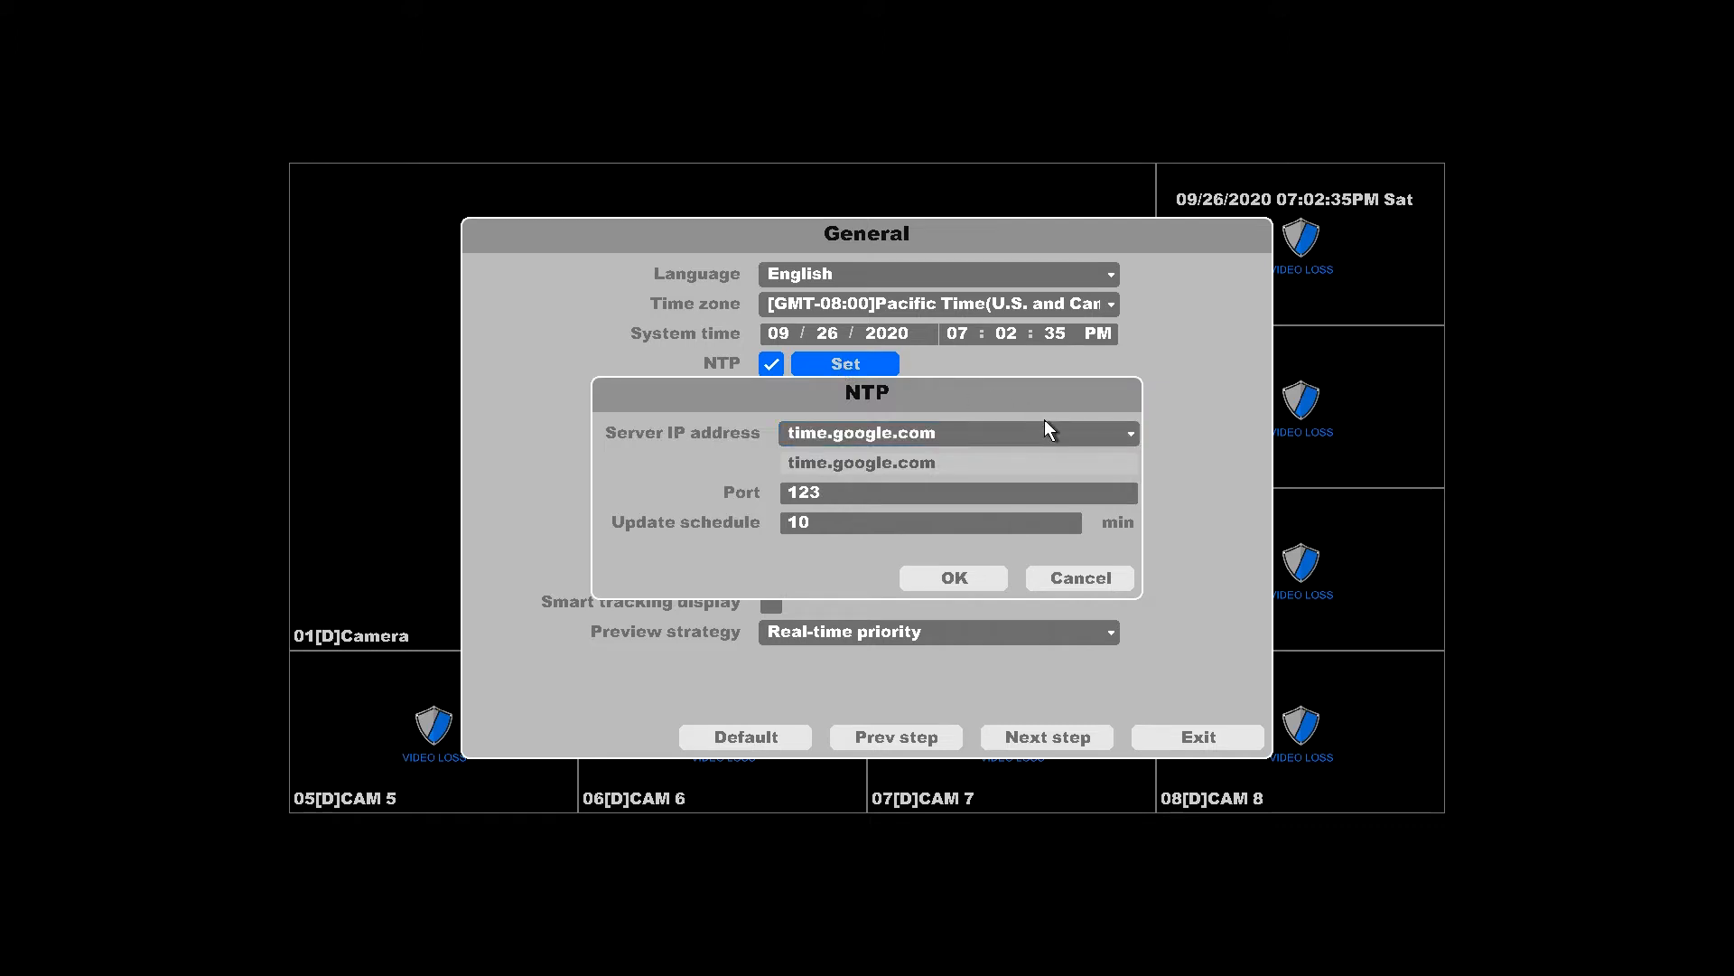
pyautogui.click(1127, 432)
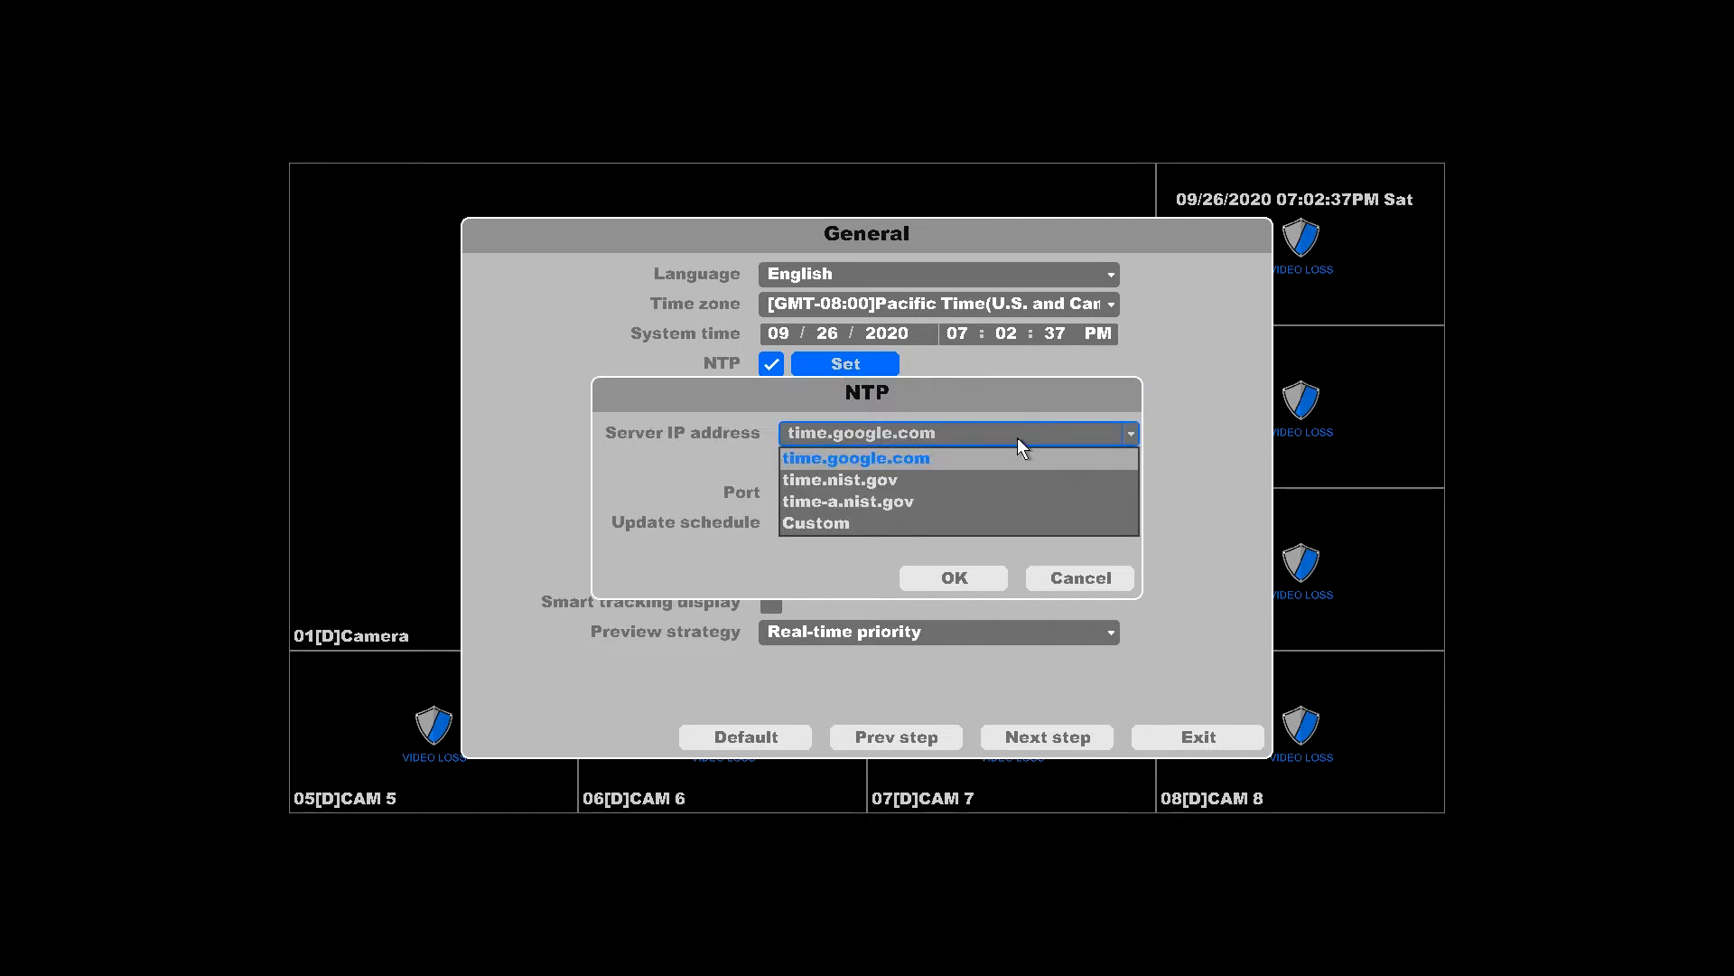
pyautogui.click(856, 457)
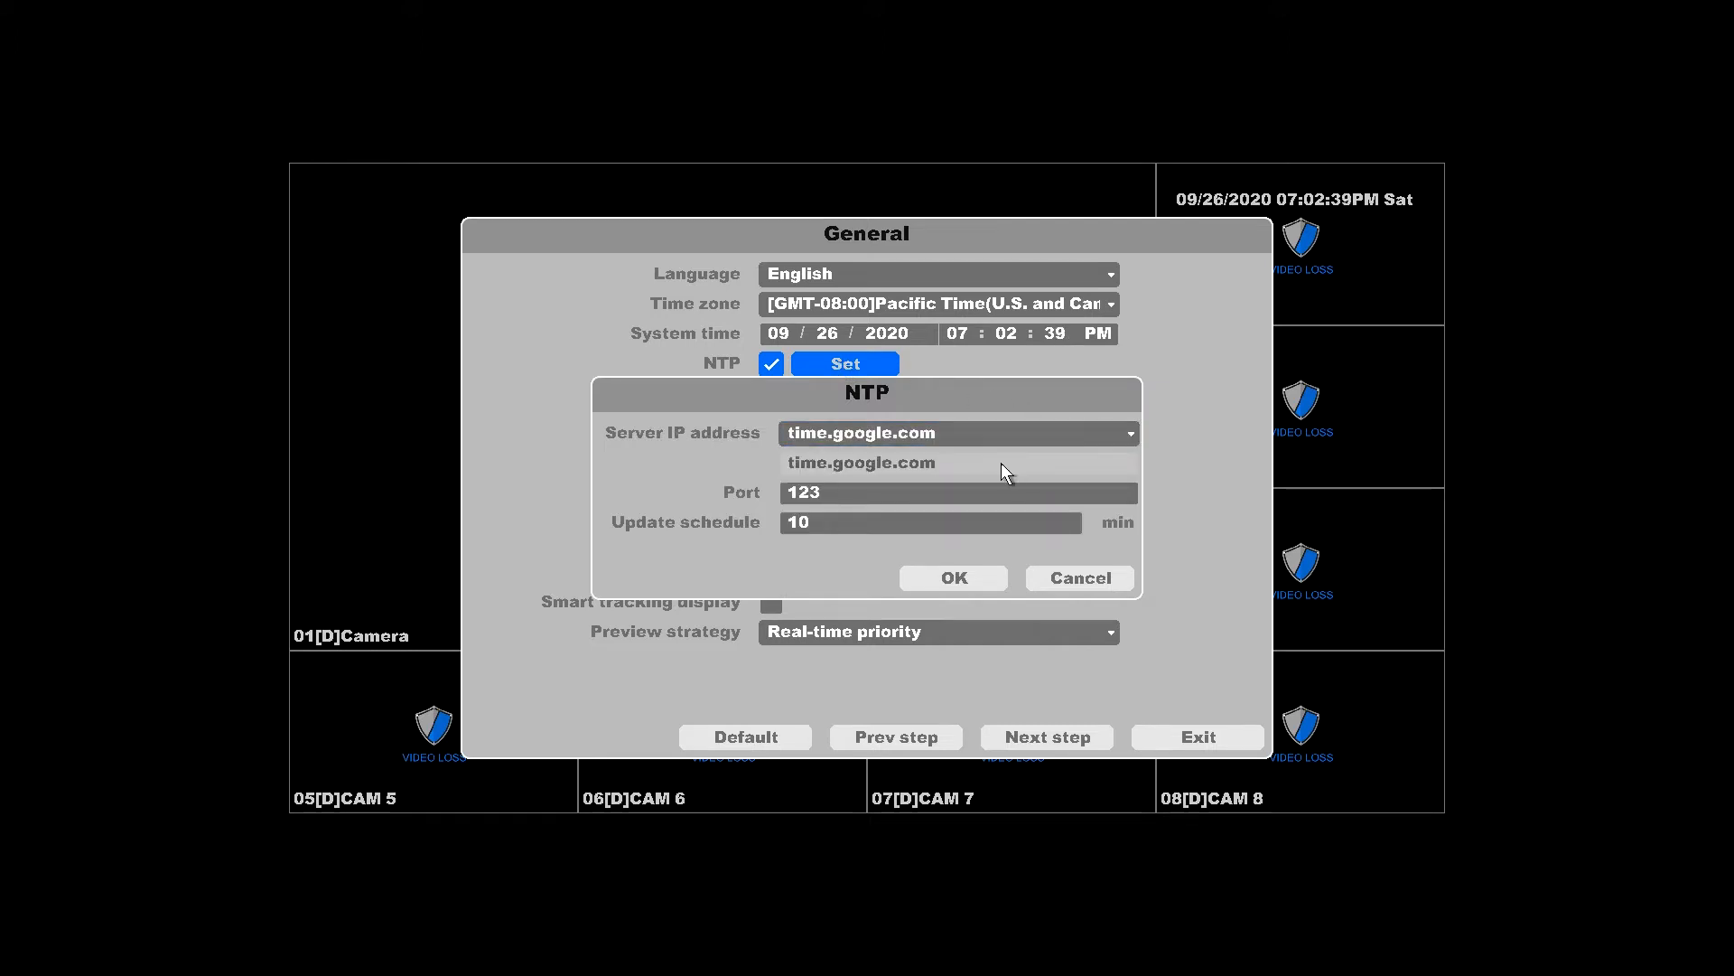
pyautogui.click(929, 522)
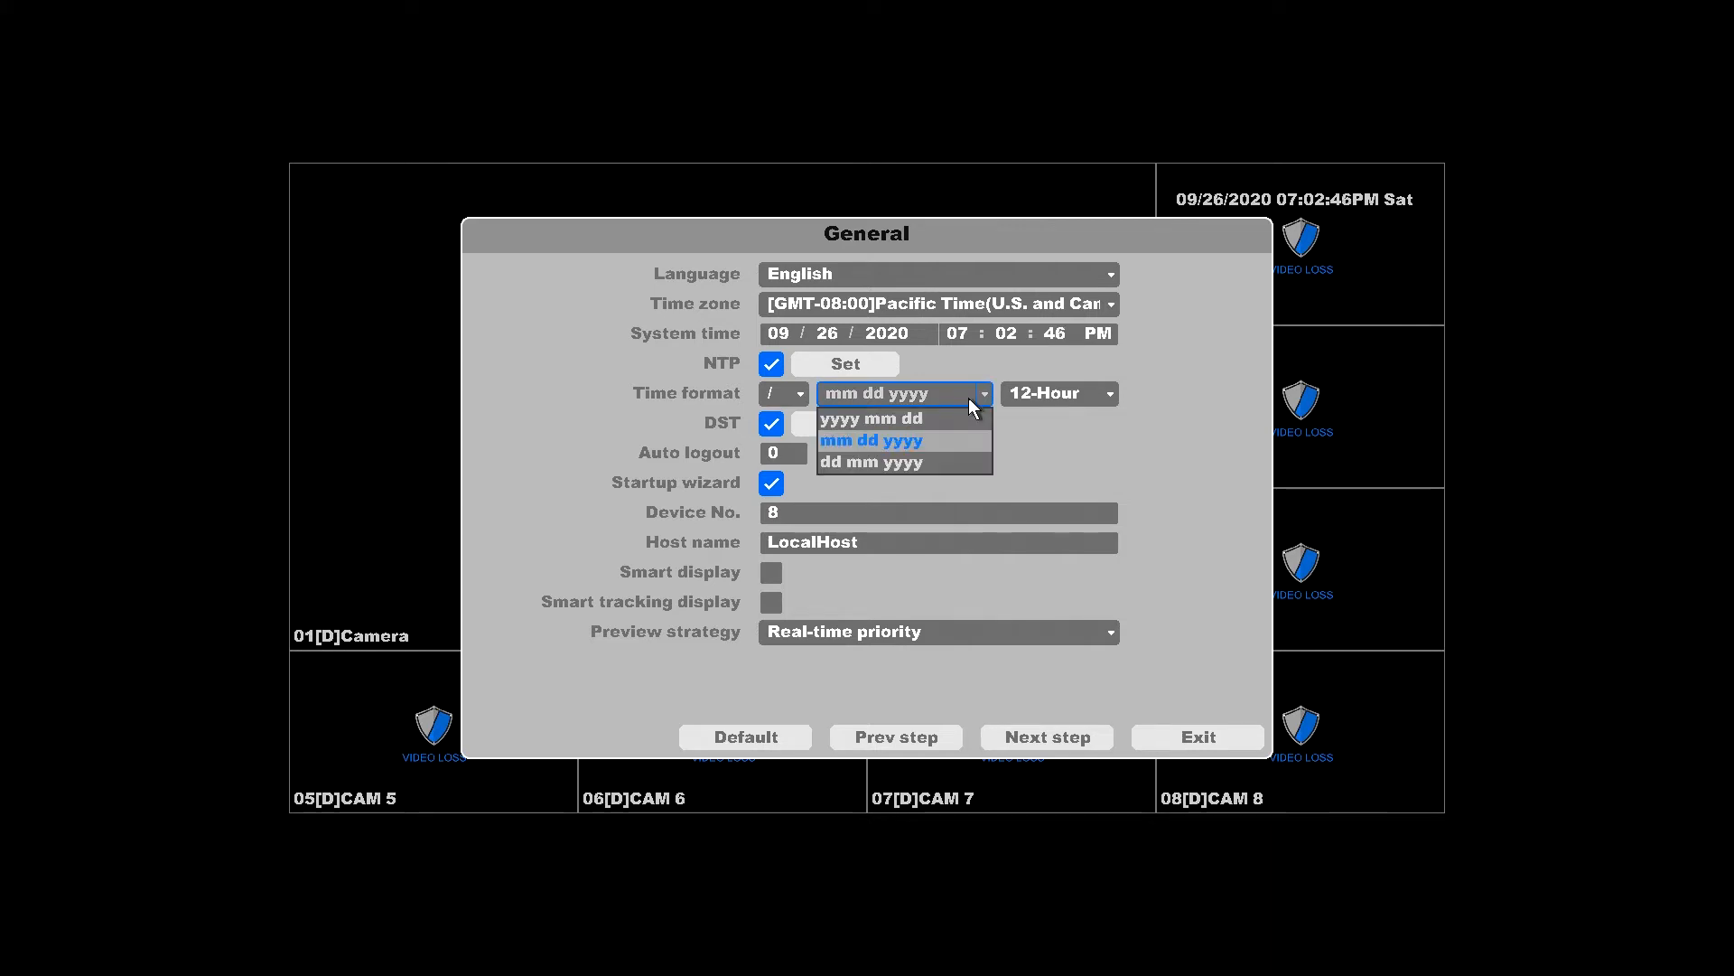
# - Set the date format to mm dd yyyy and bring up the DST settings dialog
pyautogui.click(870, 439)
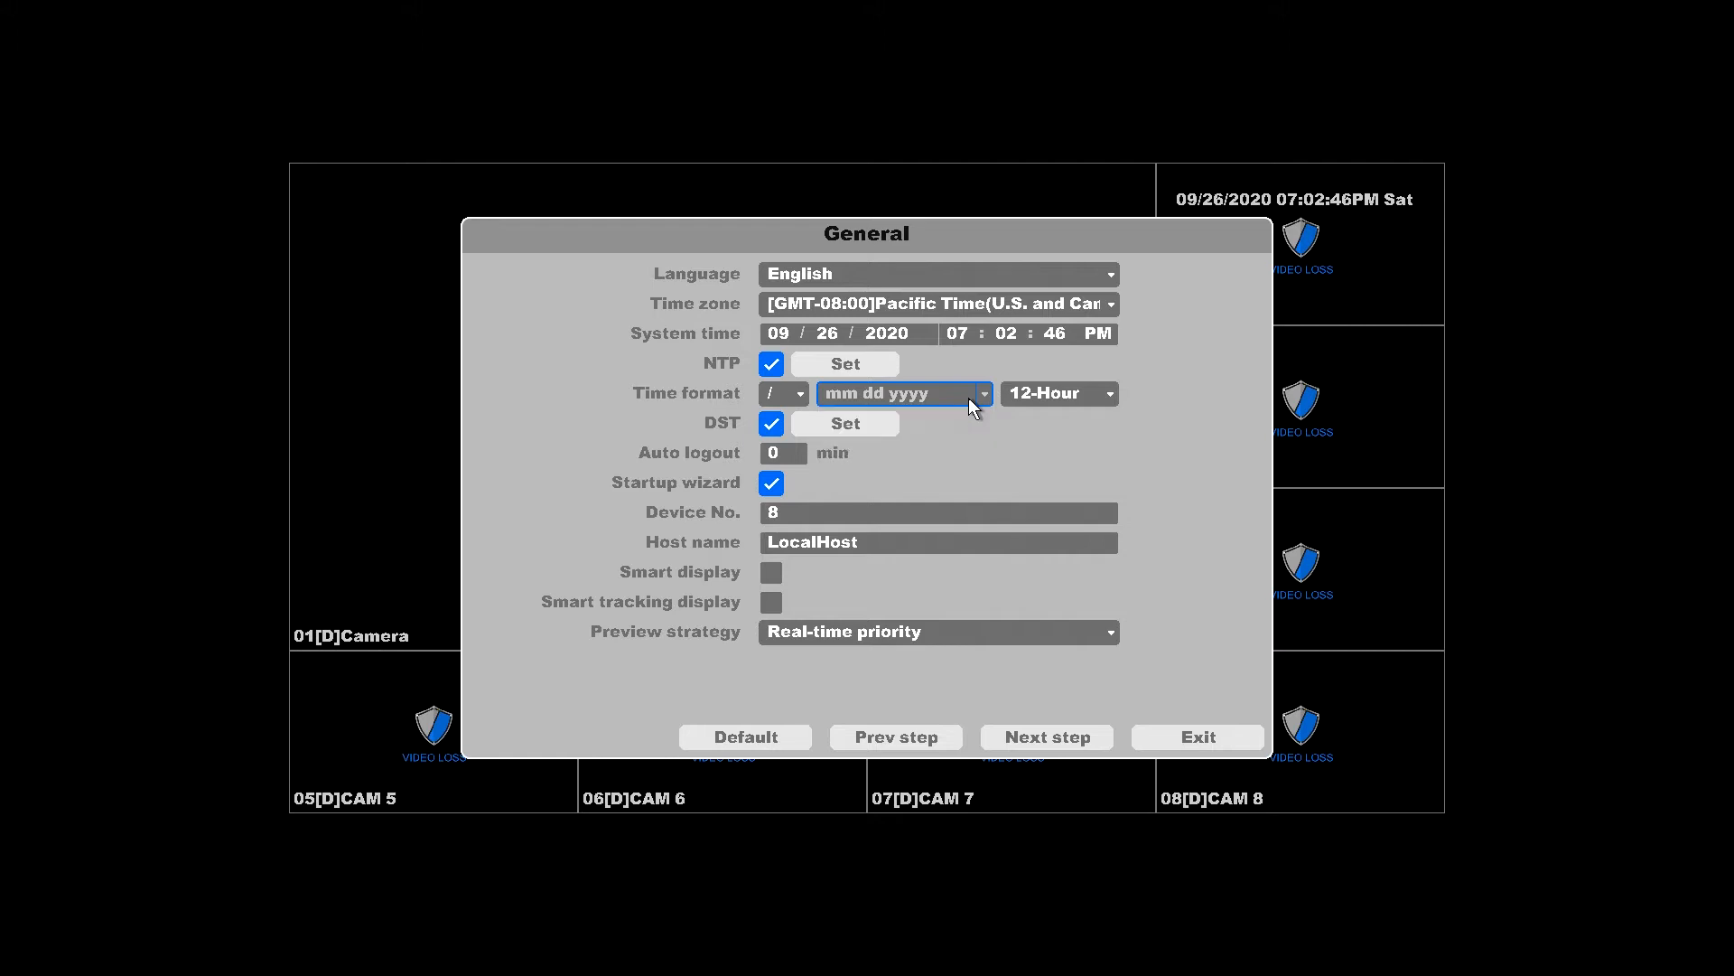
pyautogui.click(843, 423)
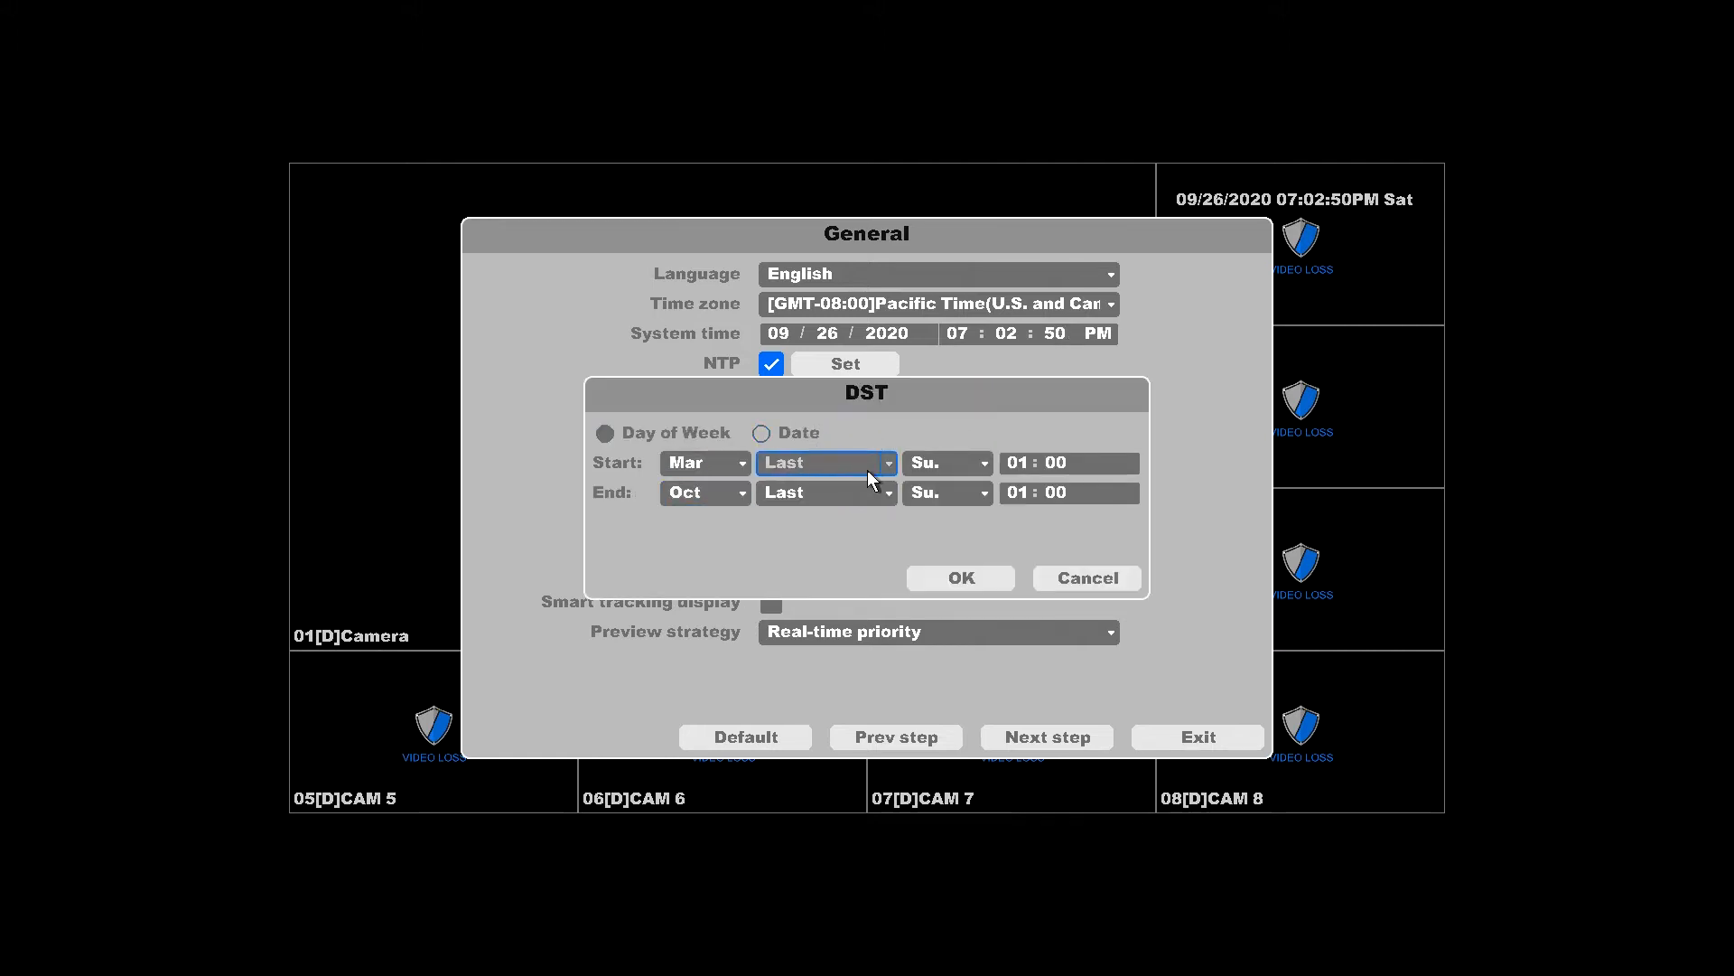
# - Set DST to start the 2nd Sunday of March and end the 1st Sunday of November
pyautogui.click(824, 463)
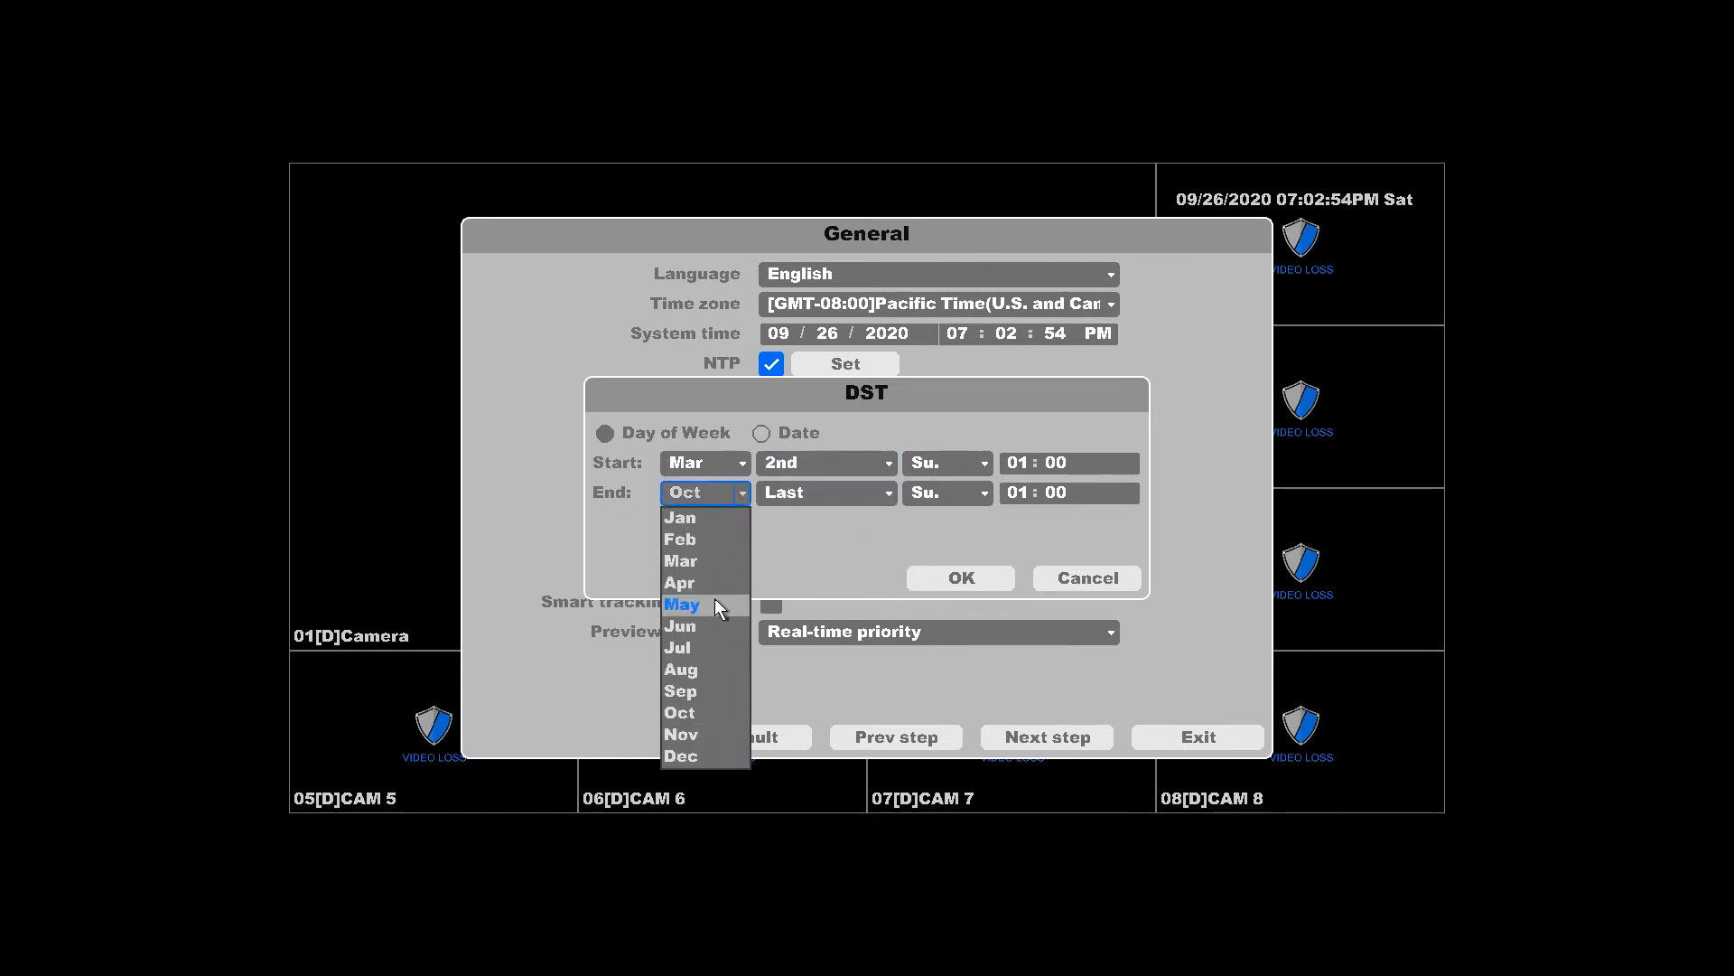
pyautogui.click(681, 734)
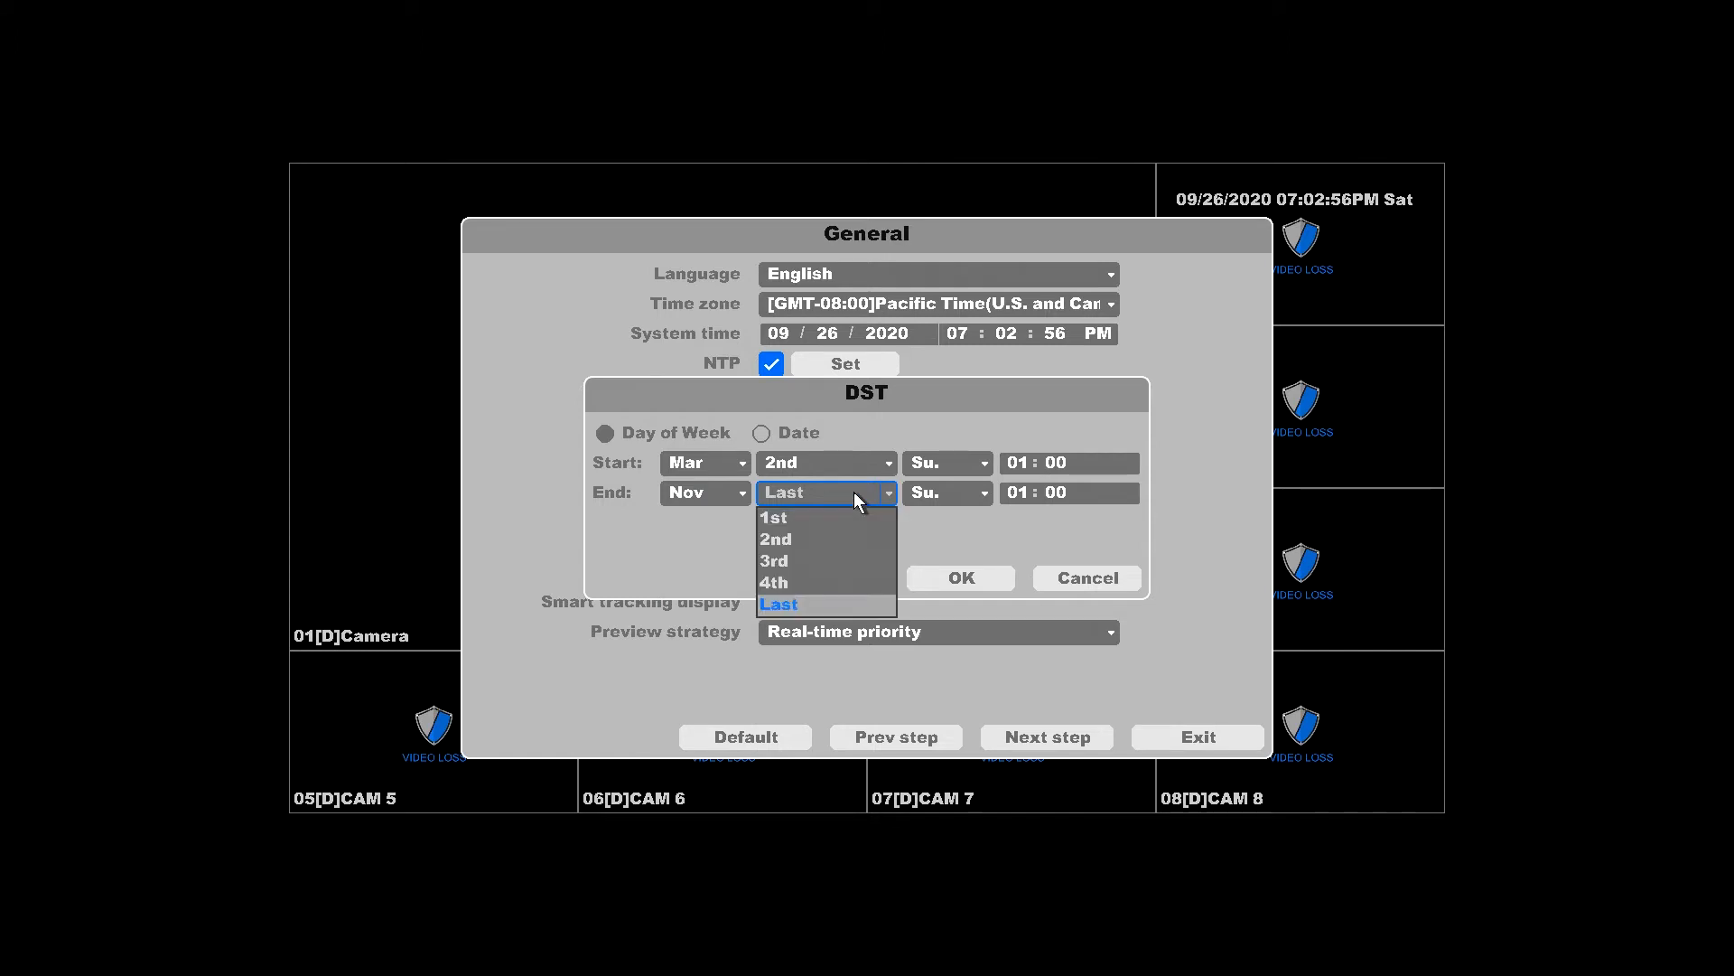
pyautogui.click(774, 517)
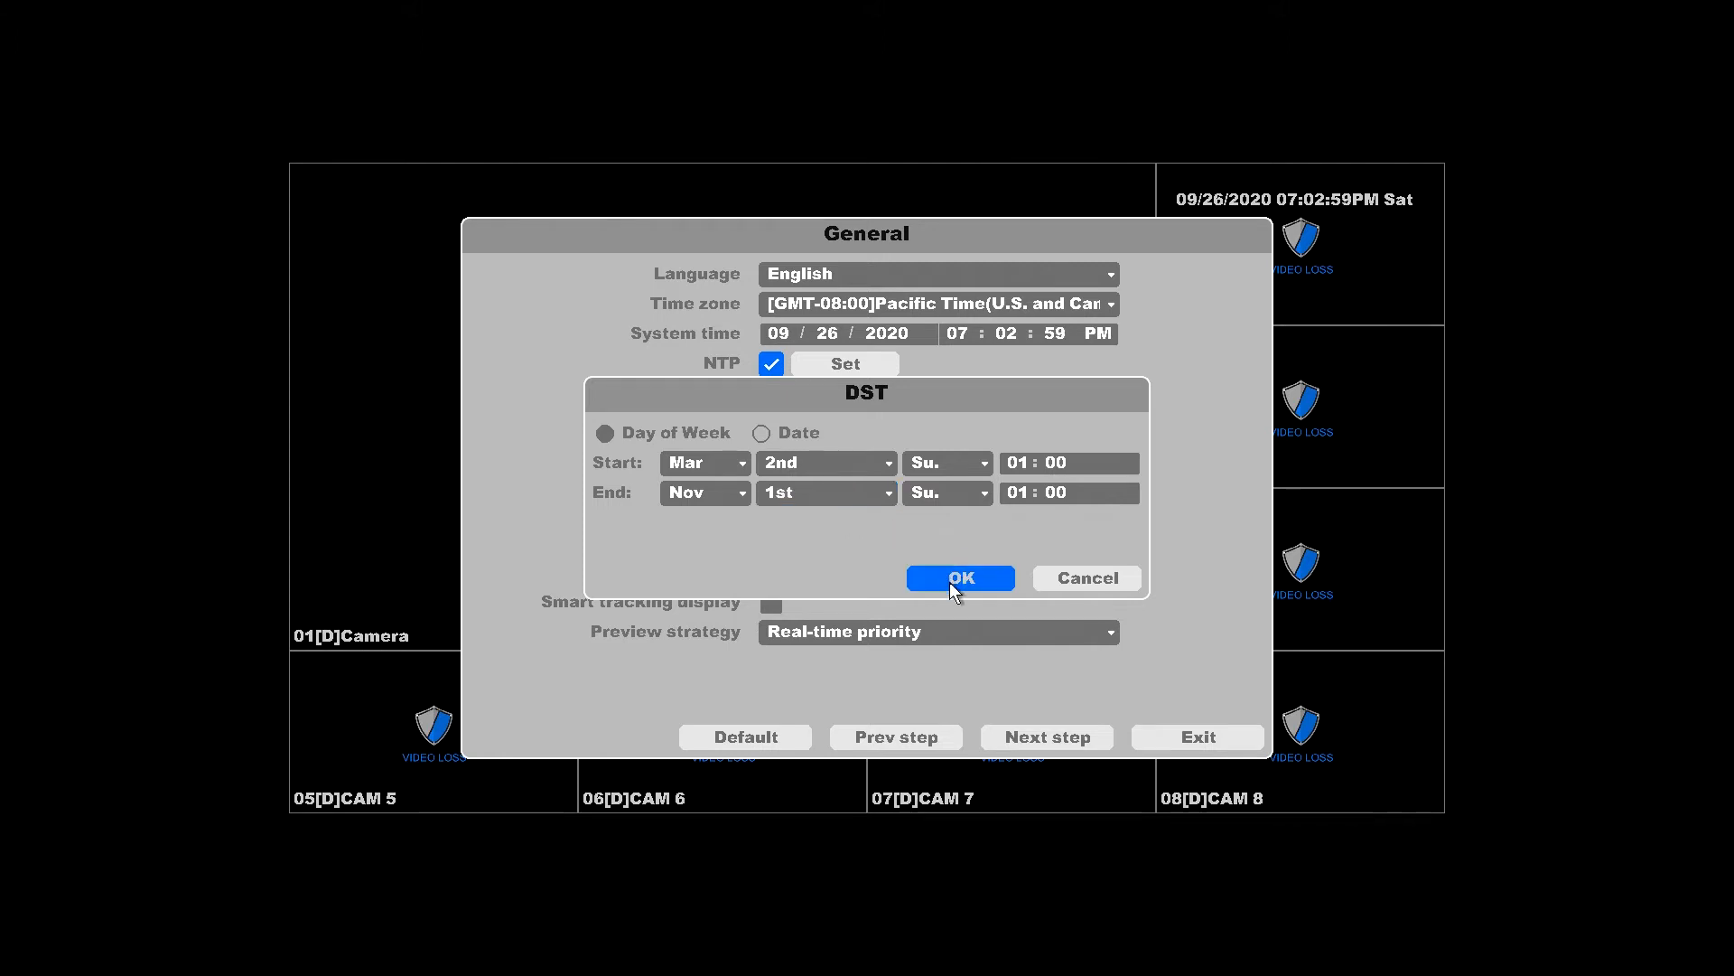
# - Save the DST schedule with OK and continue from the General settings page
pyautogui.click(957, 577)
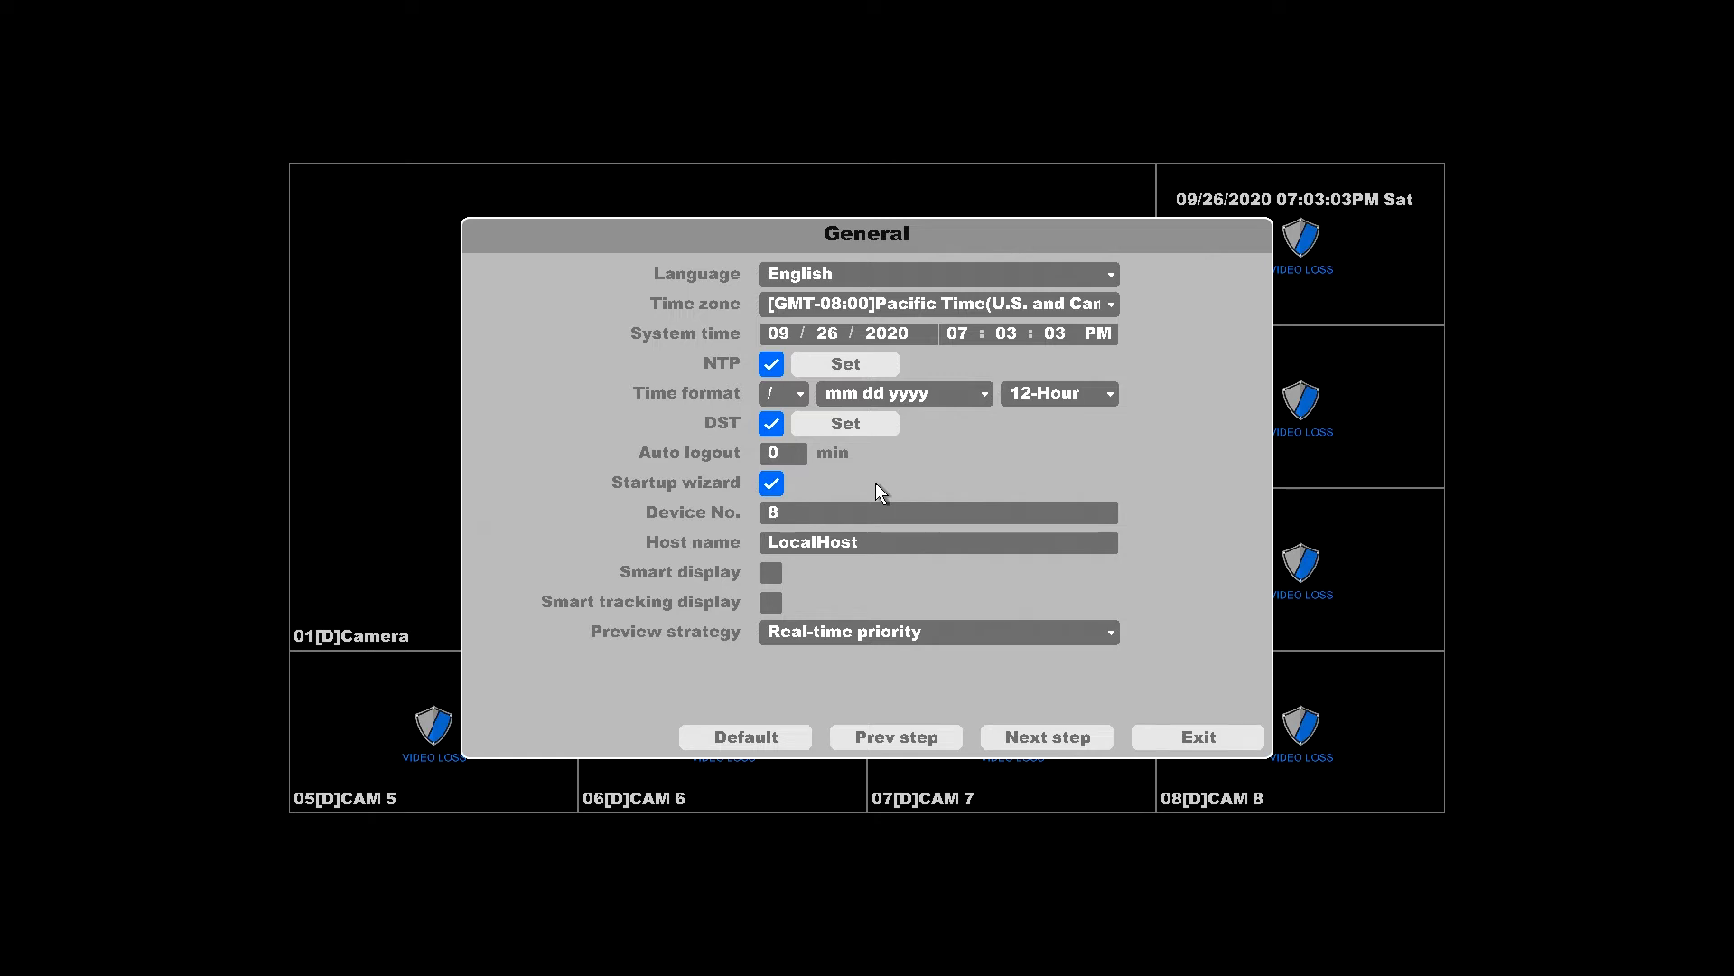
pyautogui.moveTo(937, 659)
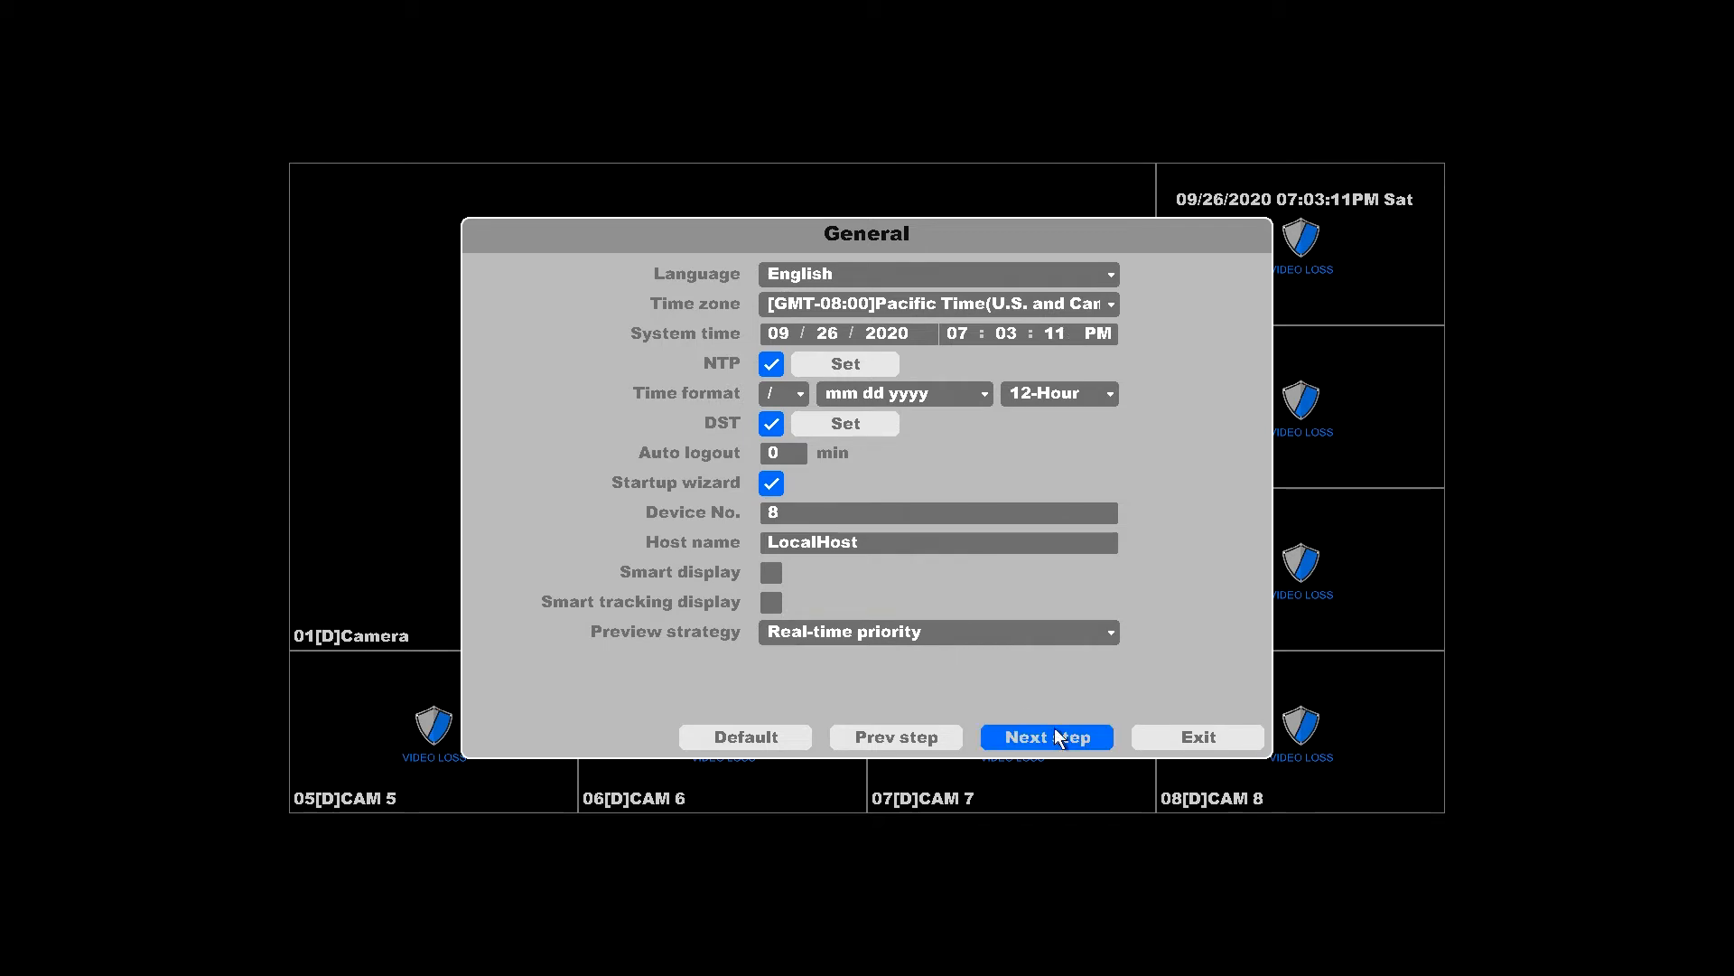
pyautogui.click(937, 632)
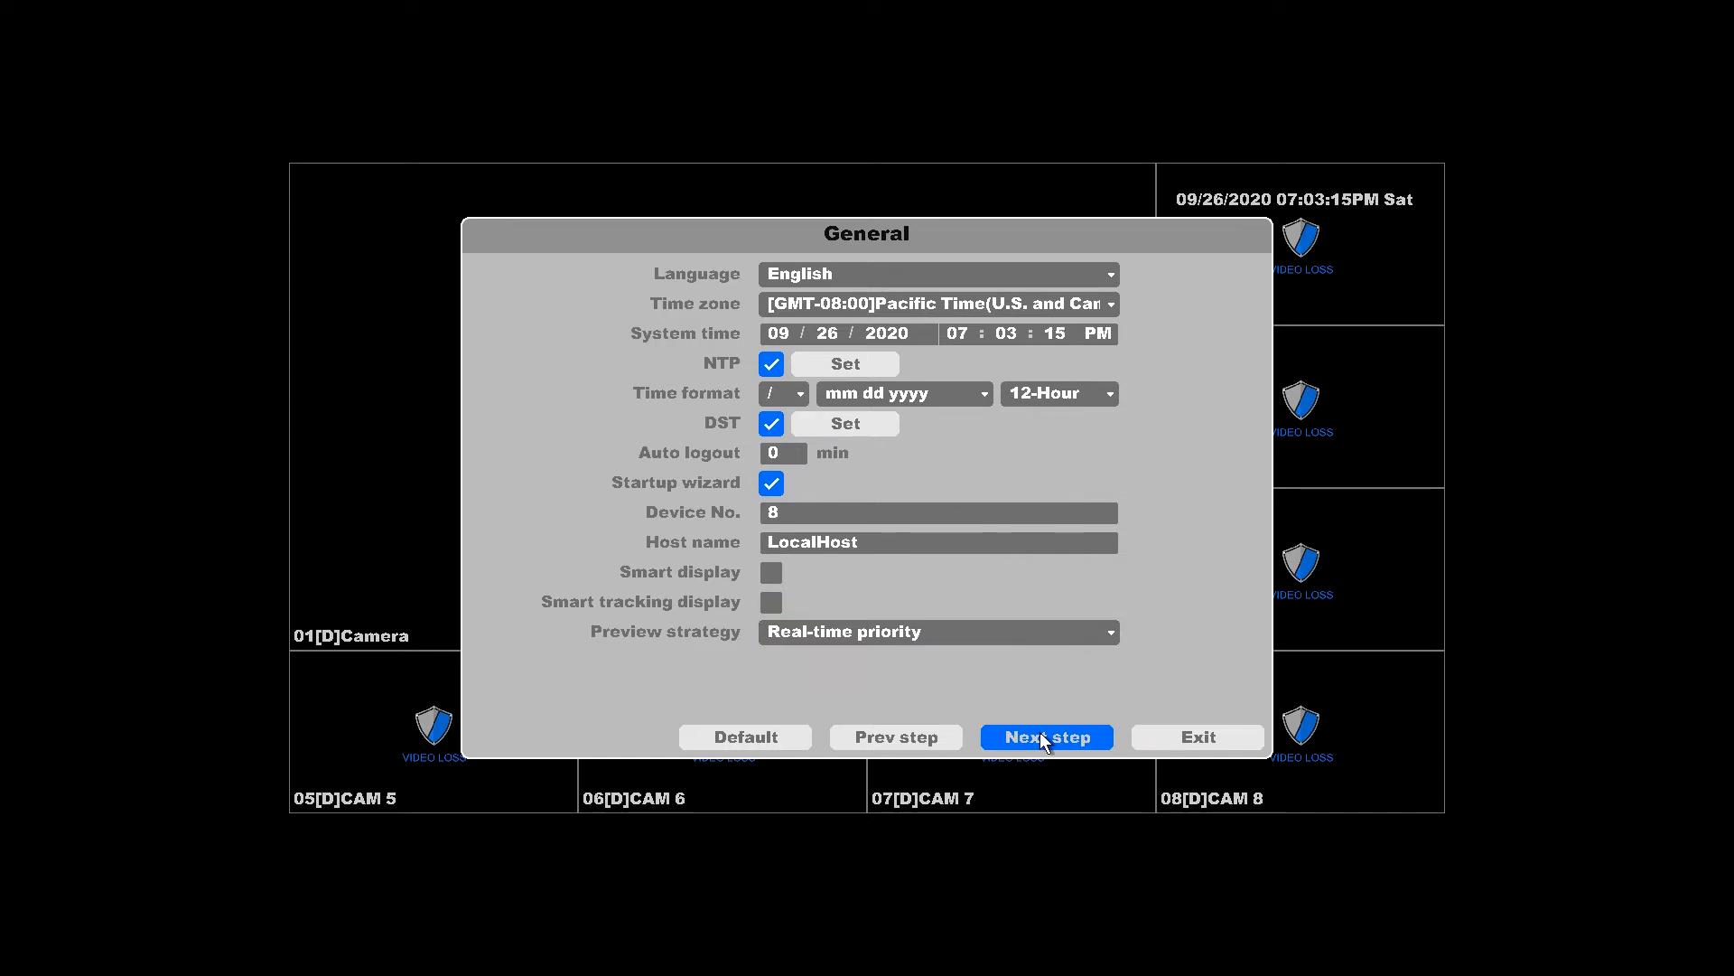
# - Reach the Record step and open camera 1's Sunday schedule editor
pyautogui.click(1044, 737)
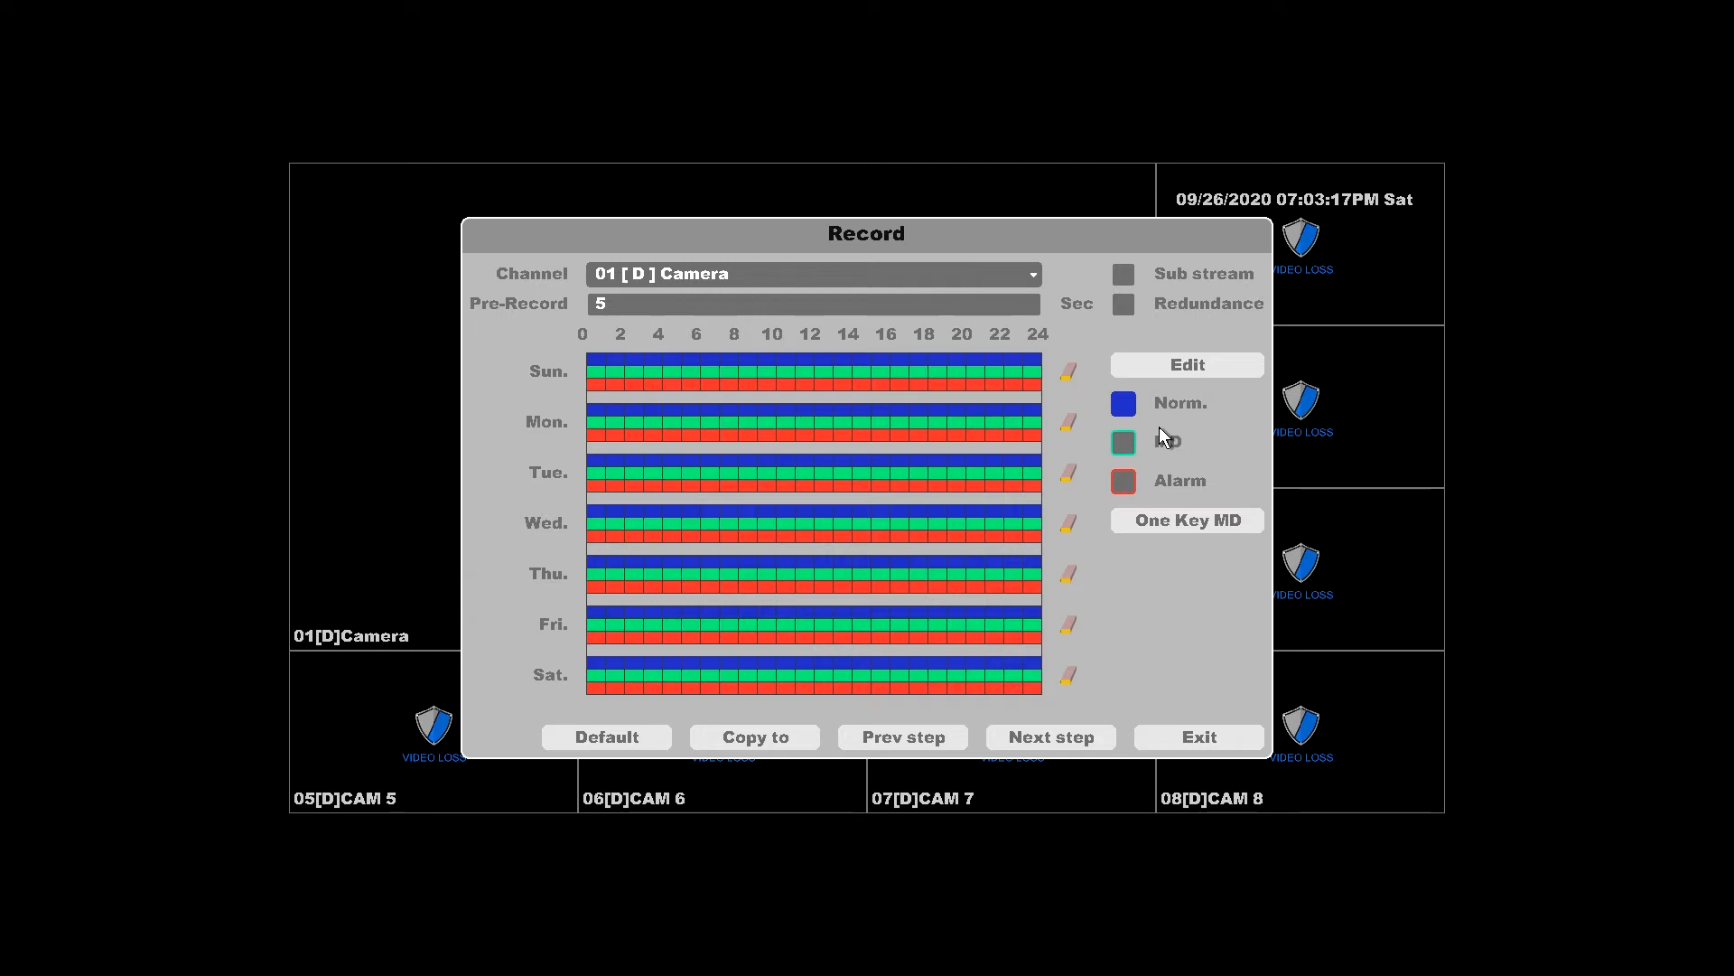
pyautogui.click(1121, 442)
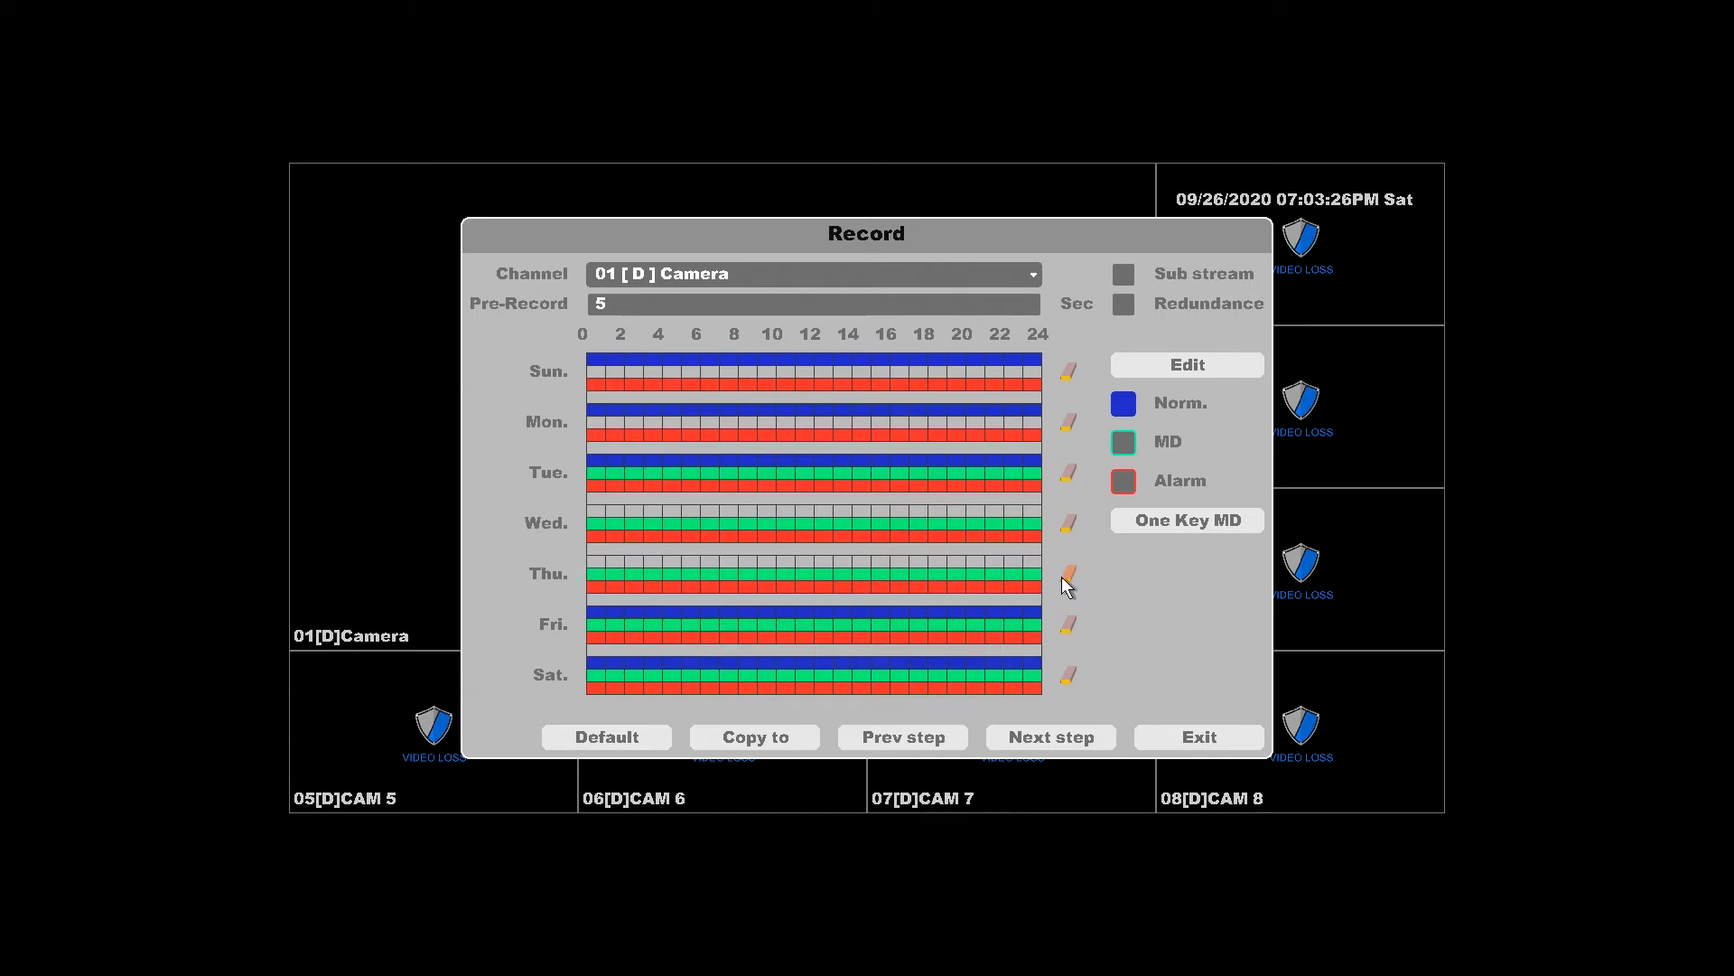
pyautogui.click(1184, 364)
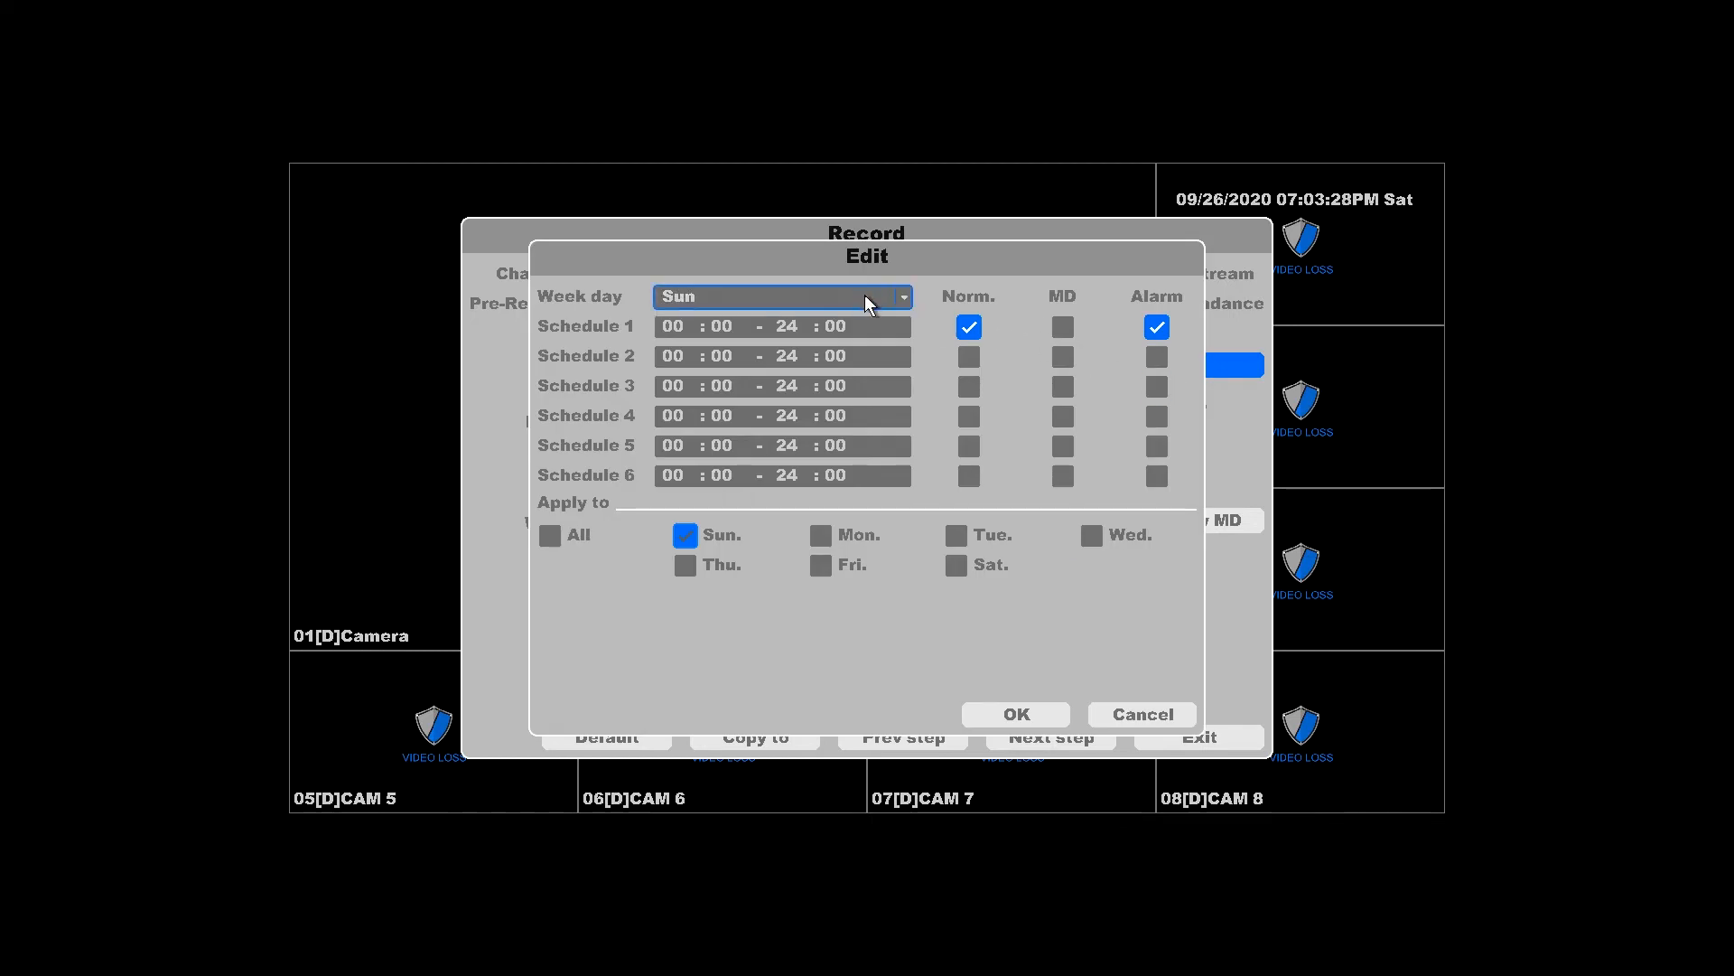
# - Enable Norm., MD and Alarm recording 00:00–24:00 for Schedule 1 and confirm with OK
pyautogui.click(1061, 327)
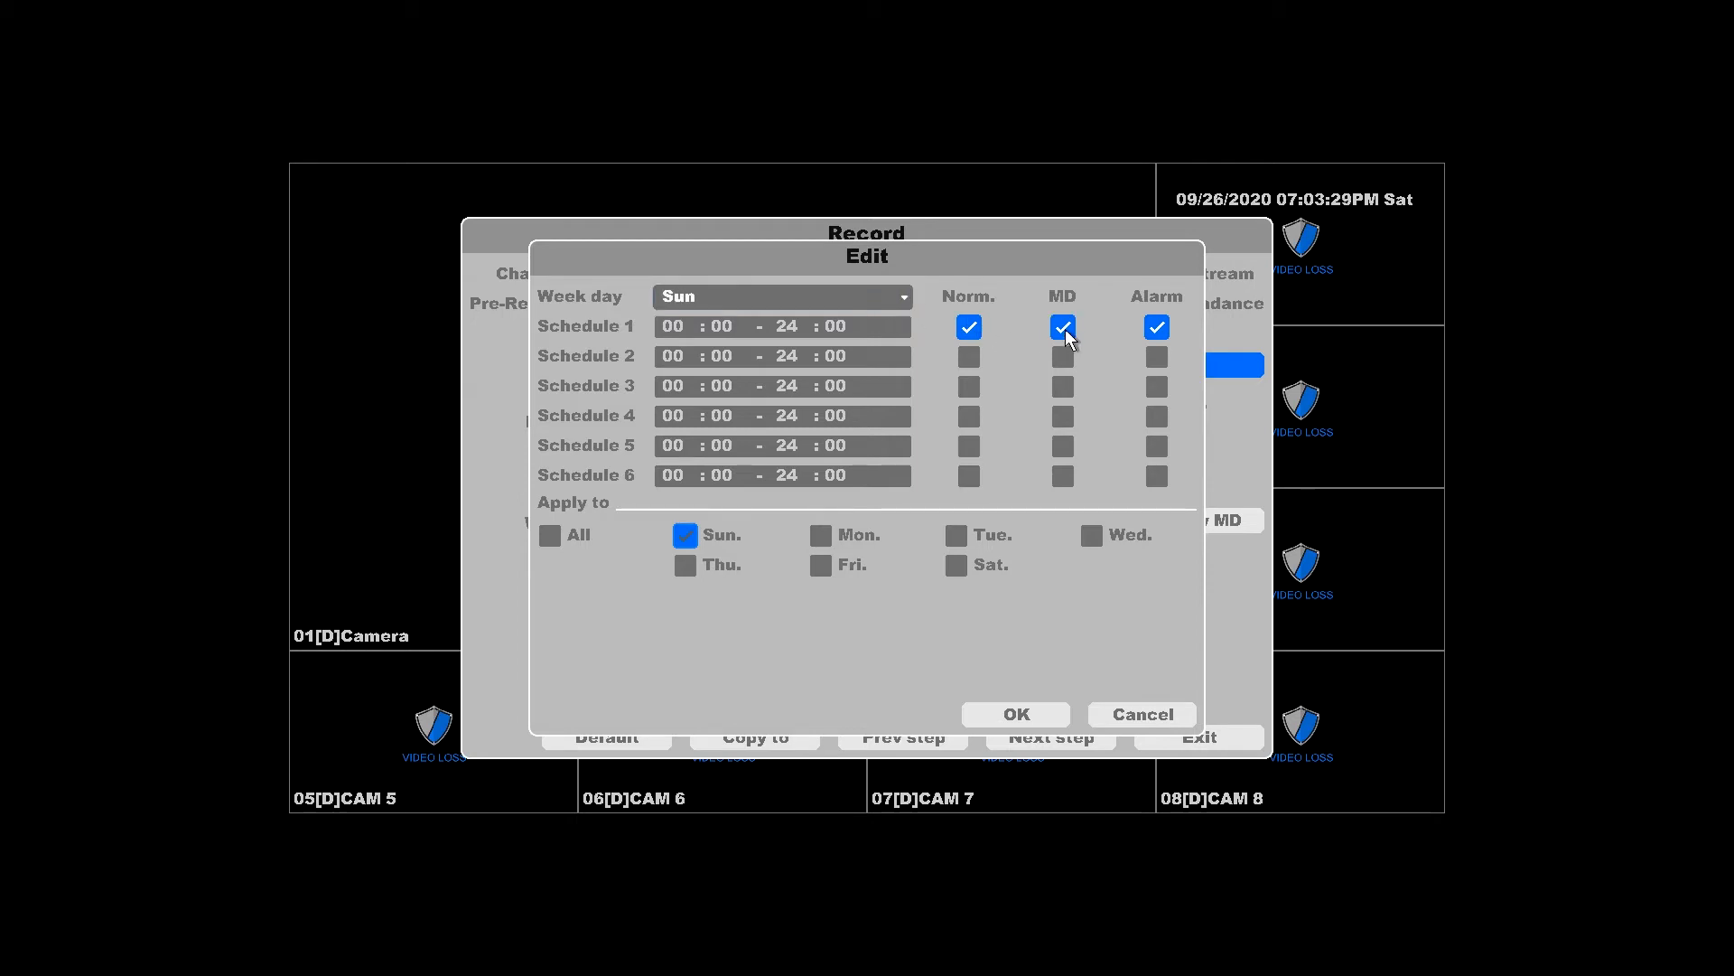
pyautogui.click(782, 355)
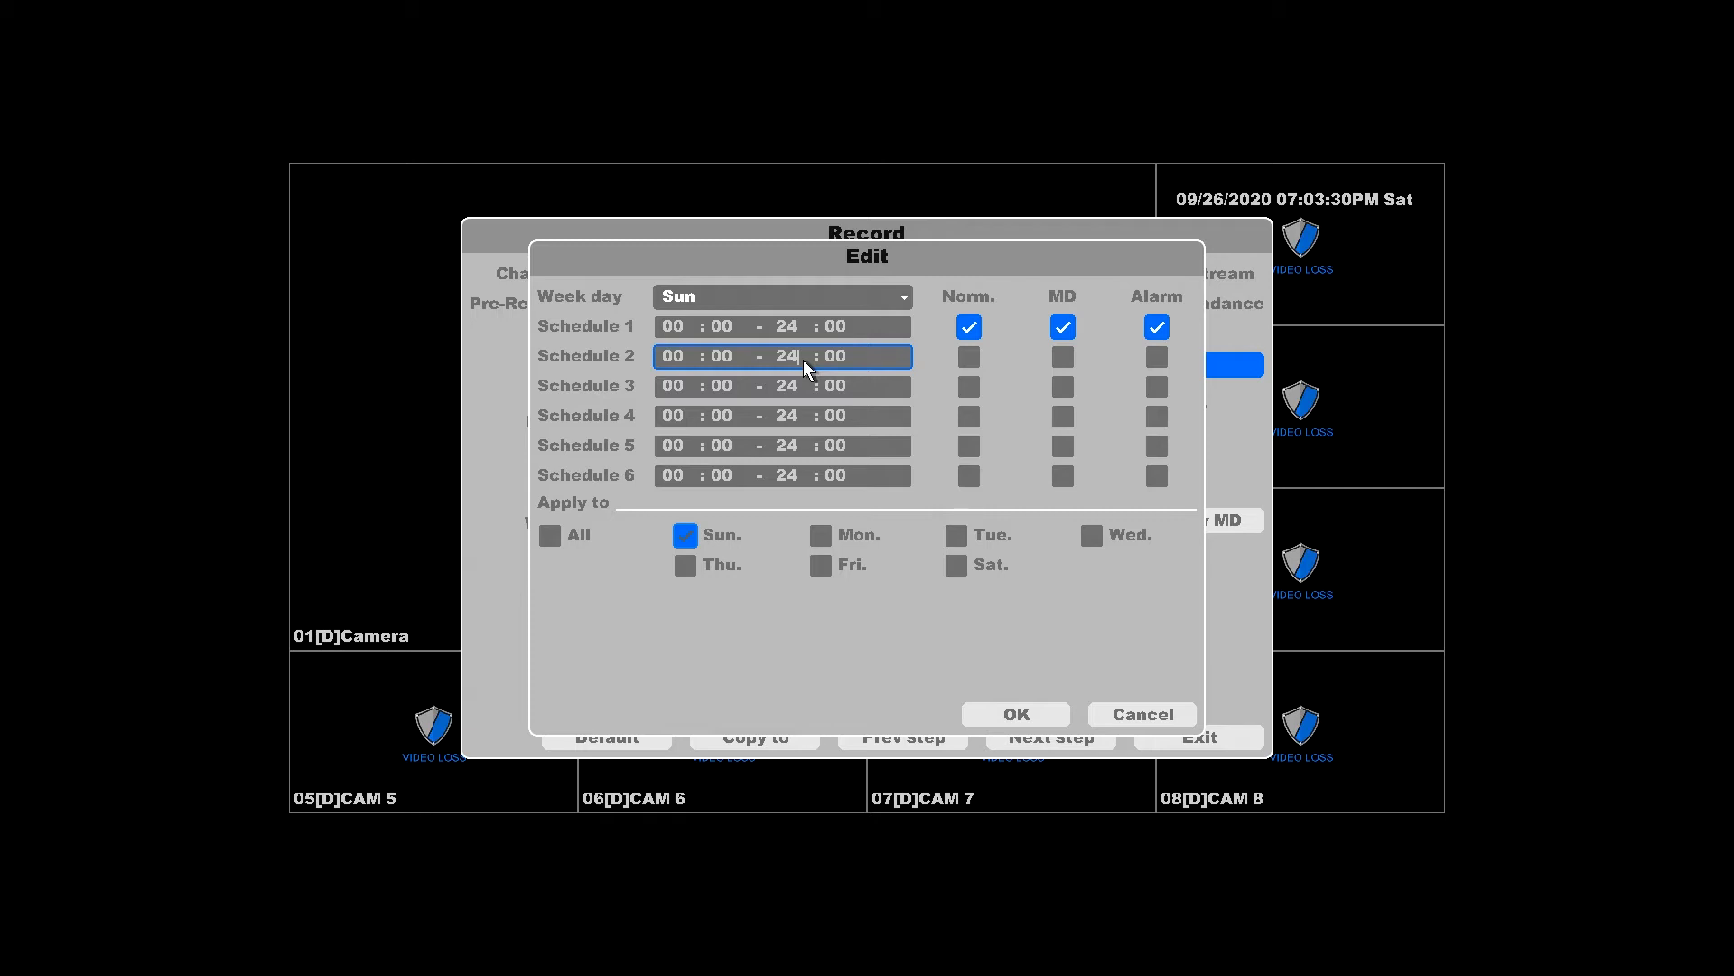
pyautogui.click(550, 536)
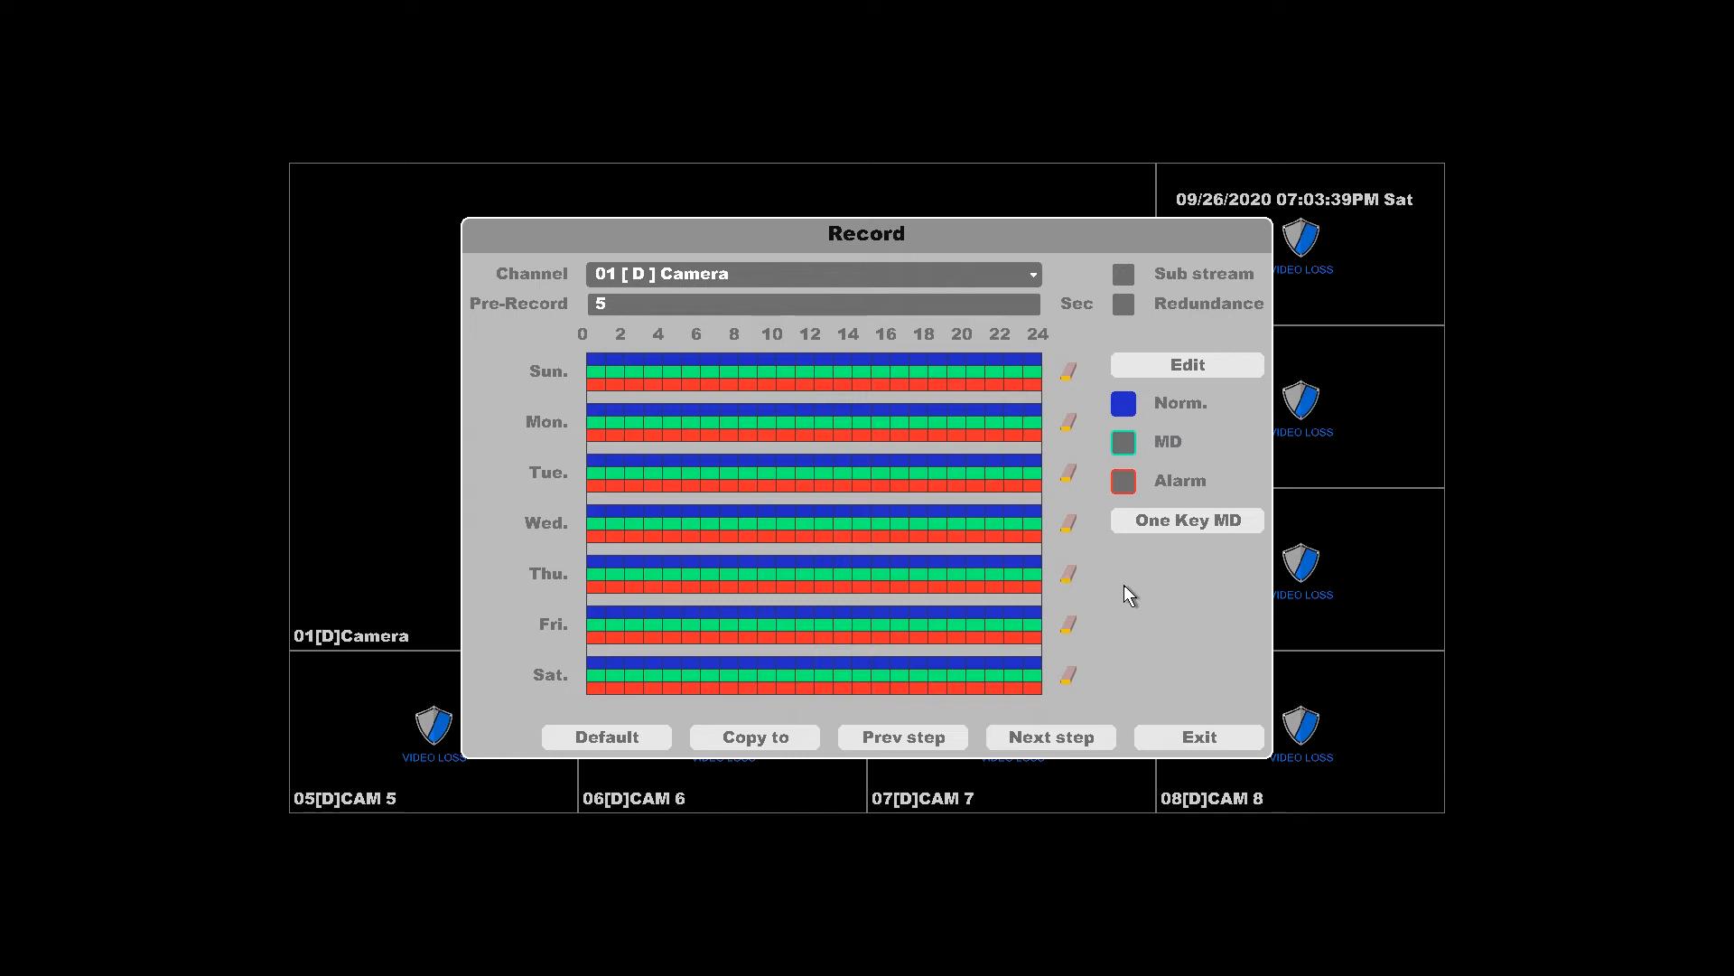
# - Also record the camera's sub stream, then advance to HDD management
pyautogui.click(1122, 273)
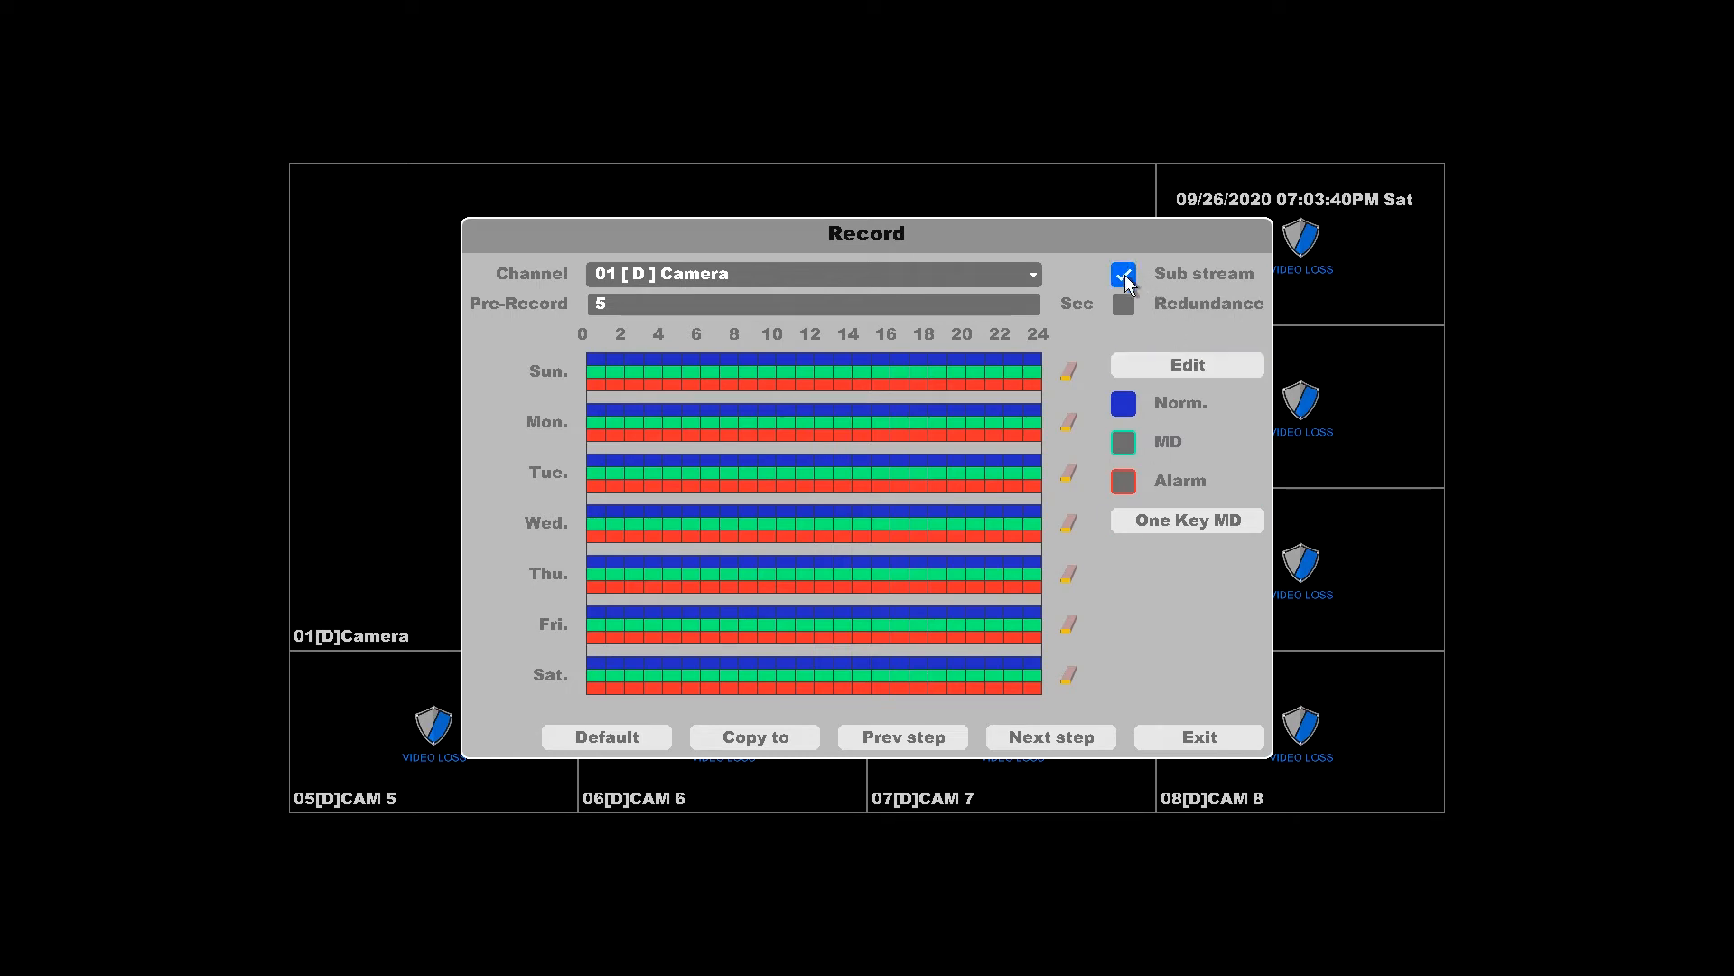
pyautogui.click(1123, 274)
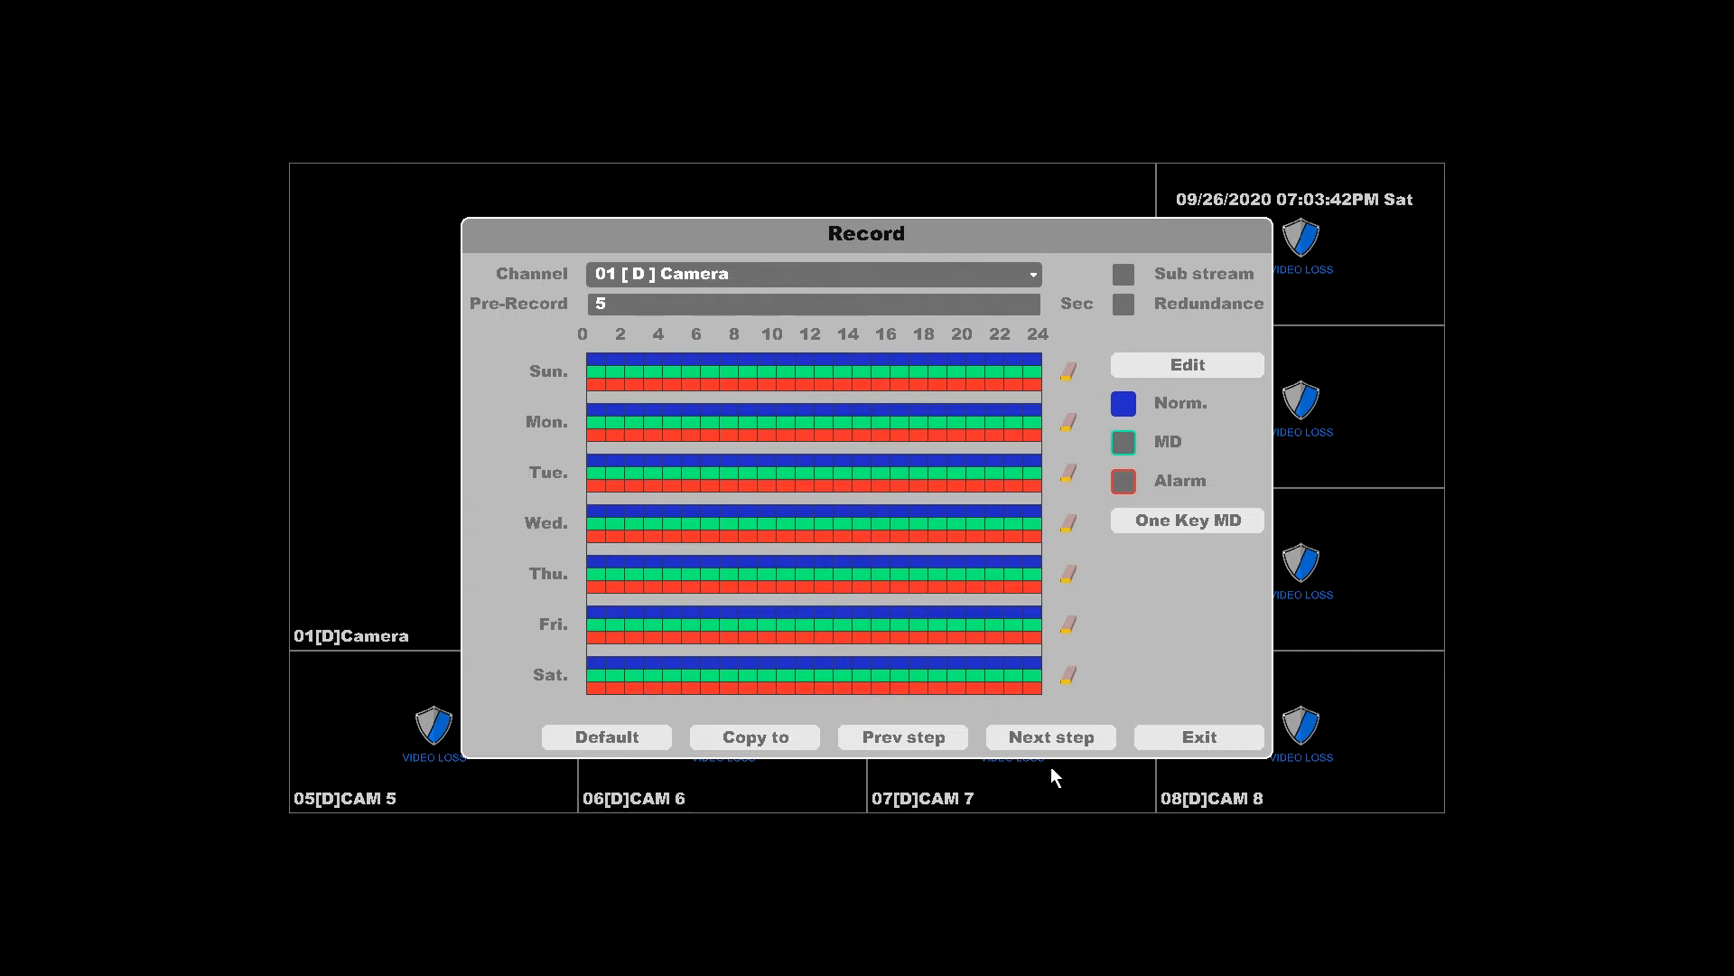
pyautogui.click(1048, 737)
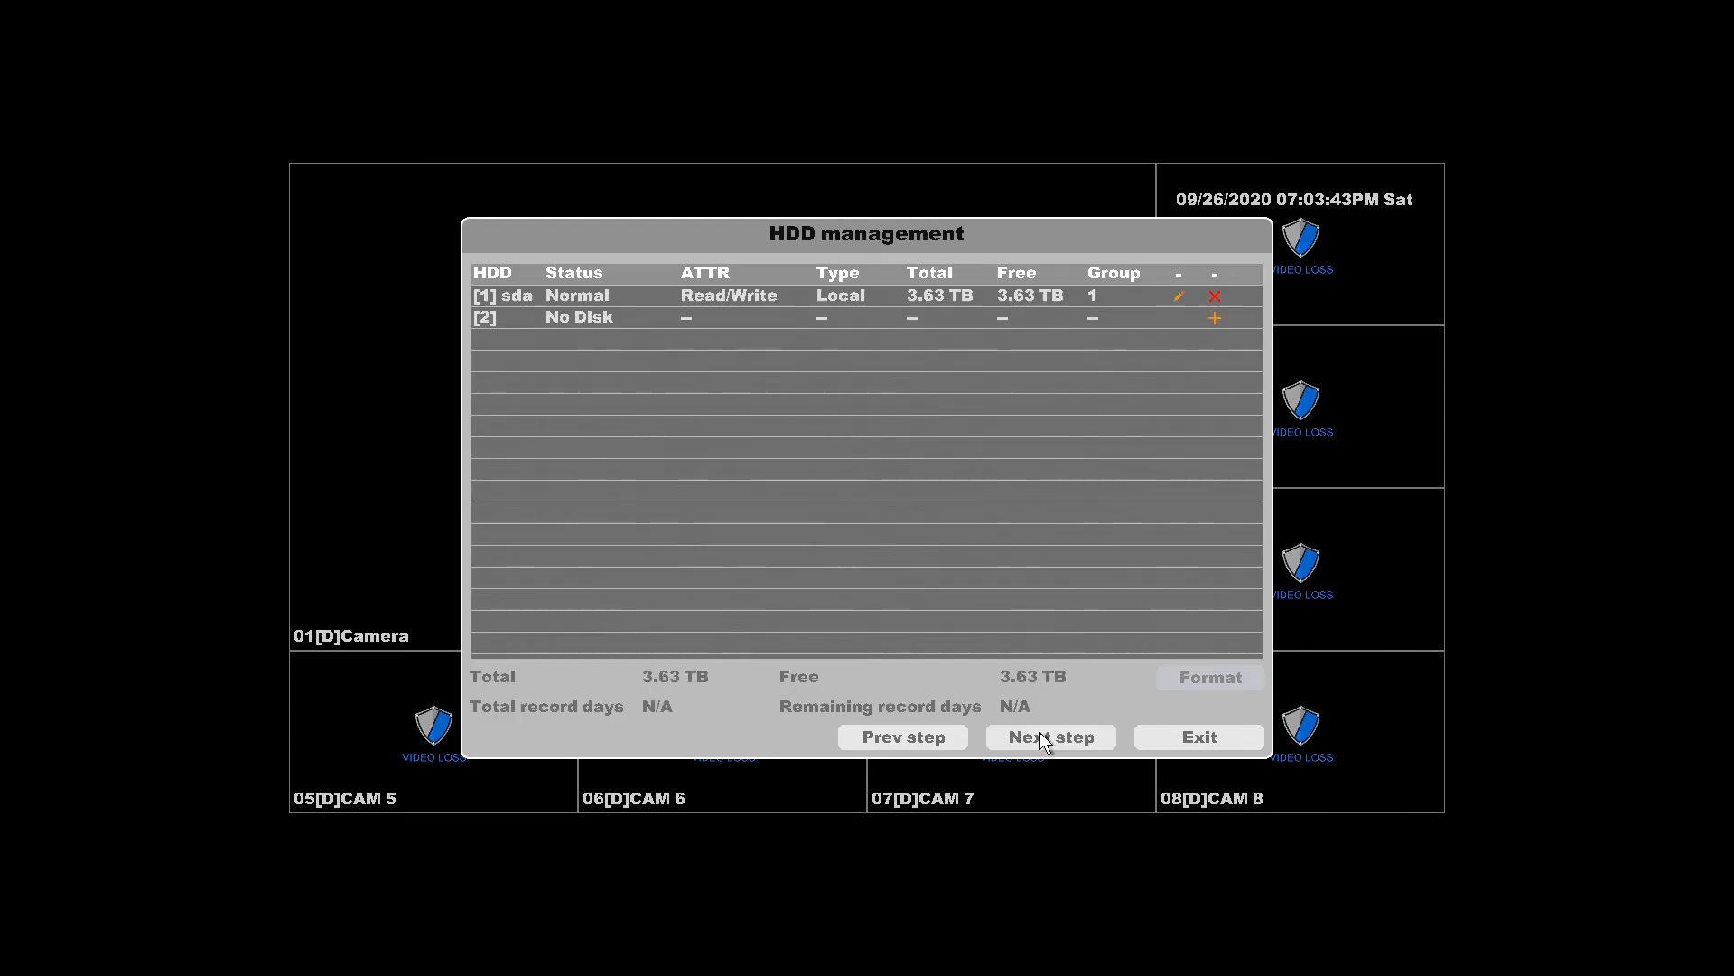
pyautogui.moveTo(1019, 524)
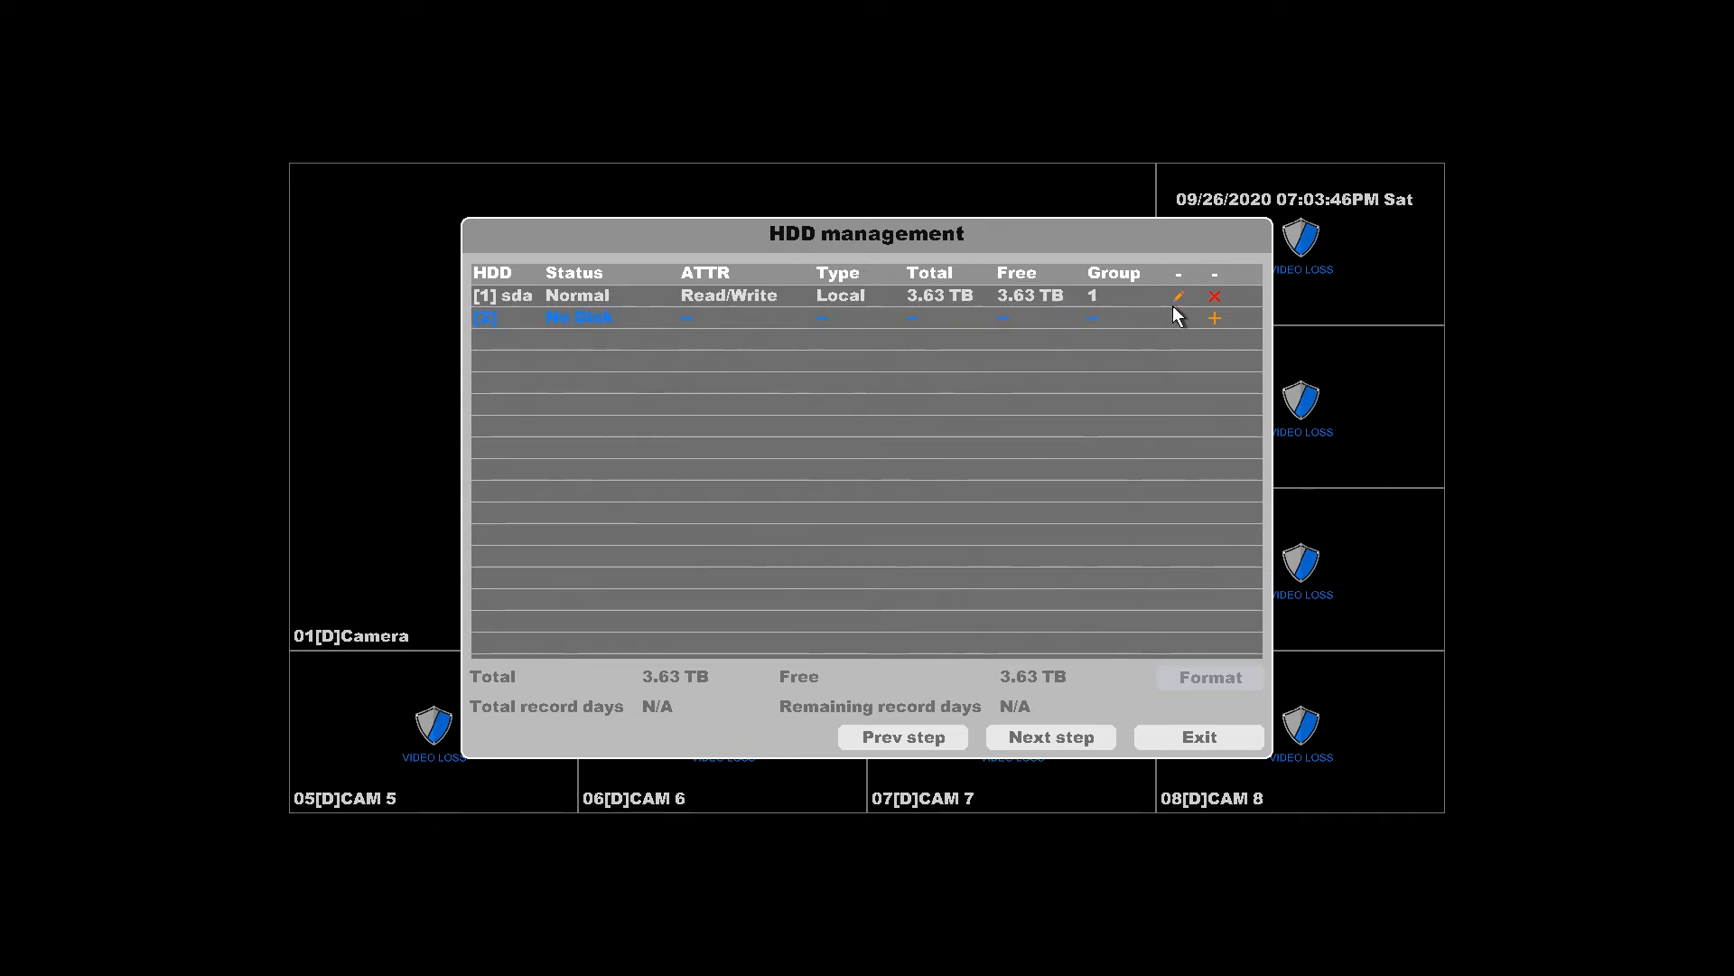
# - Open the Hdd set dialog for disk [1] sda via its edit pencil
pyautogui.click(1178, 295)
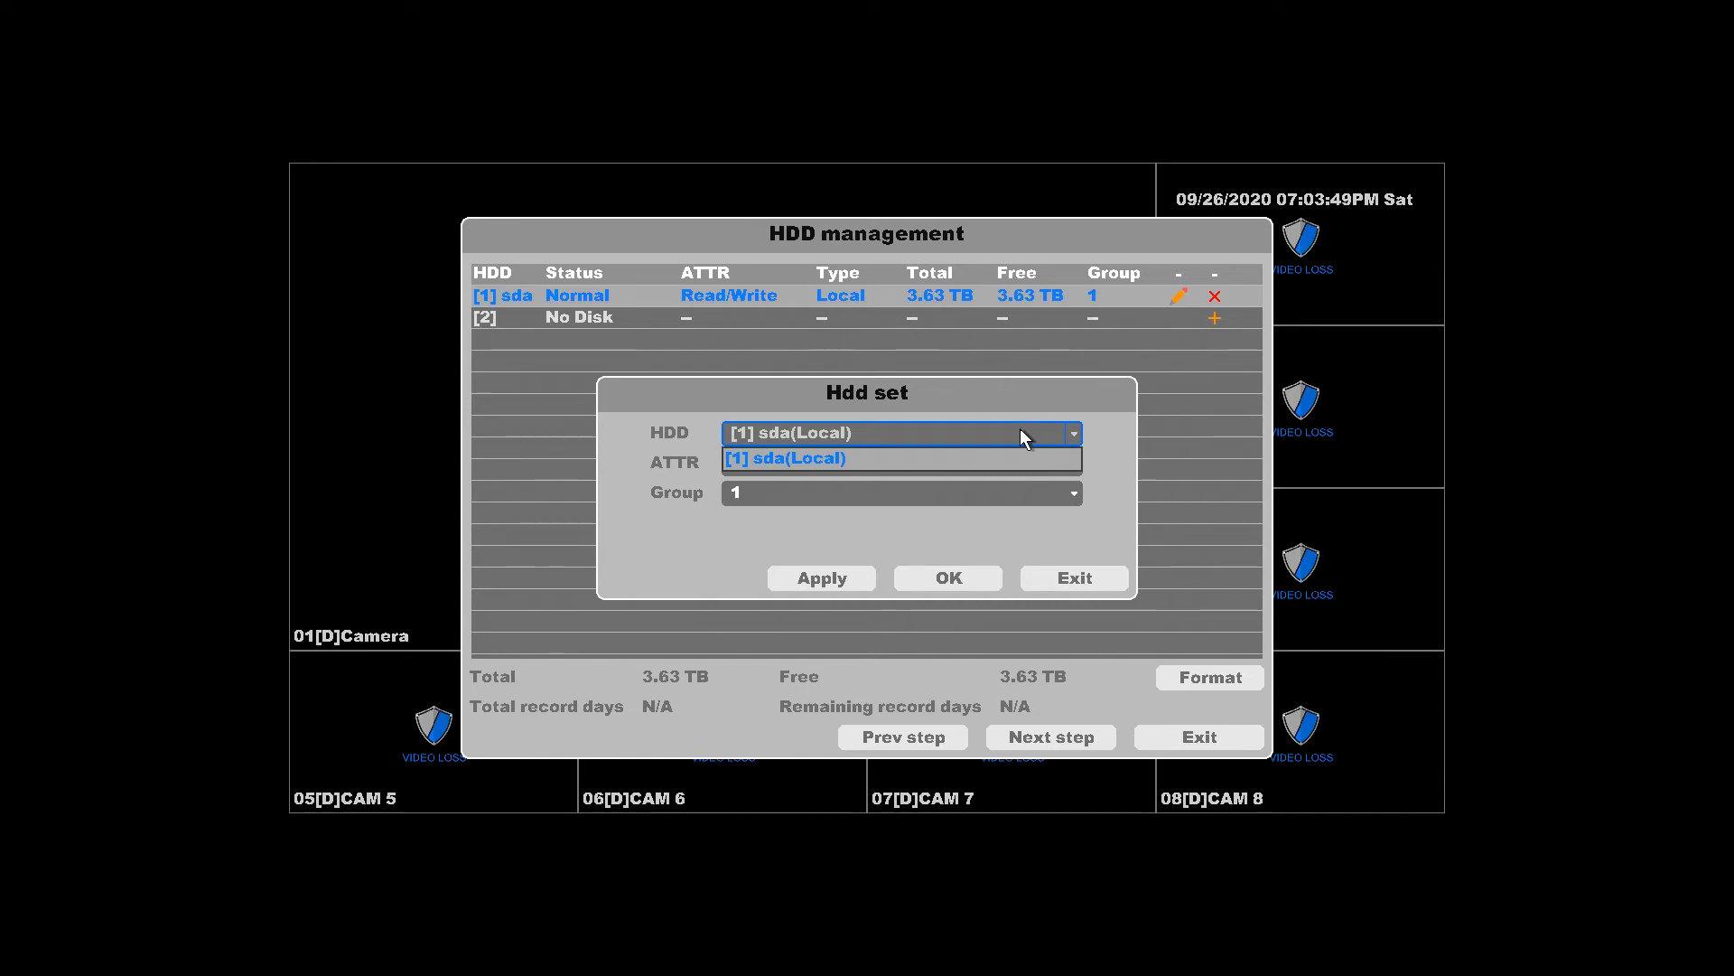
pyautogui.click(899, 463)
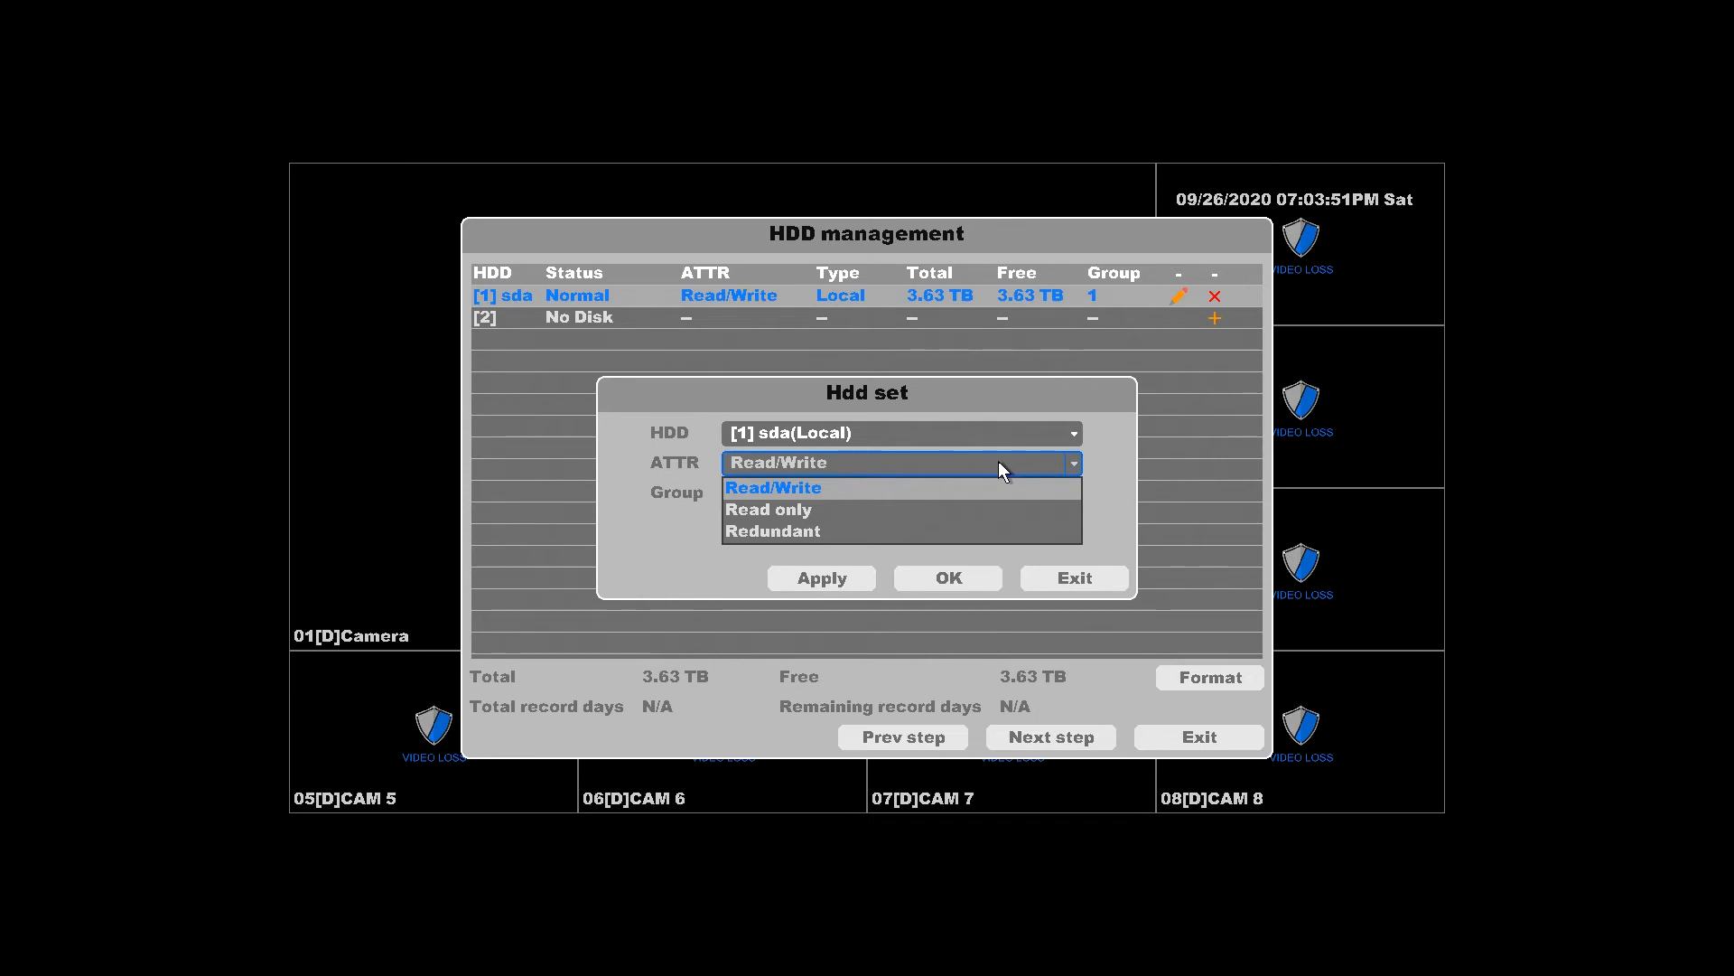
pyautogui.click(772, 487)
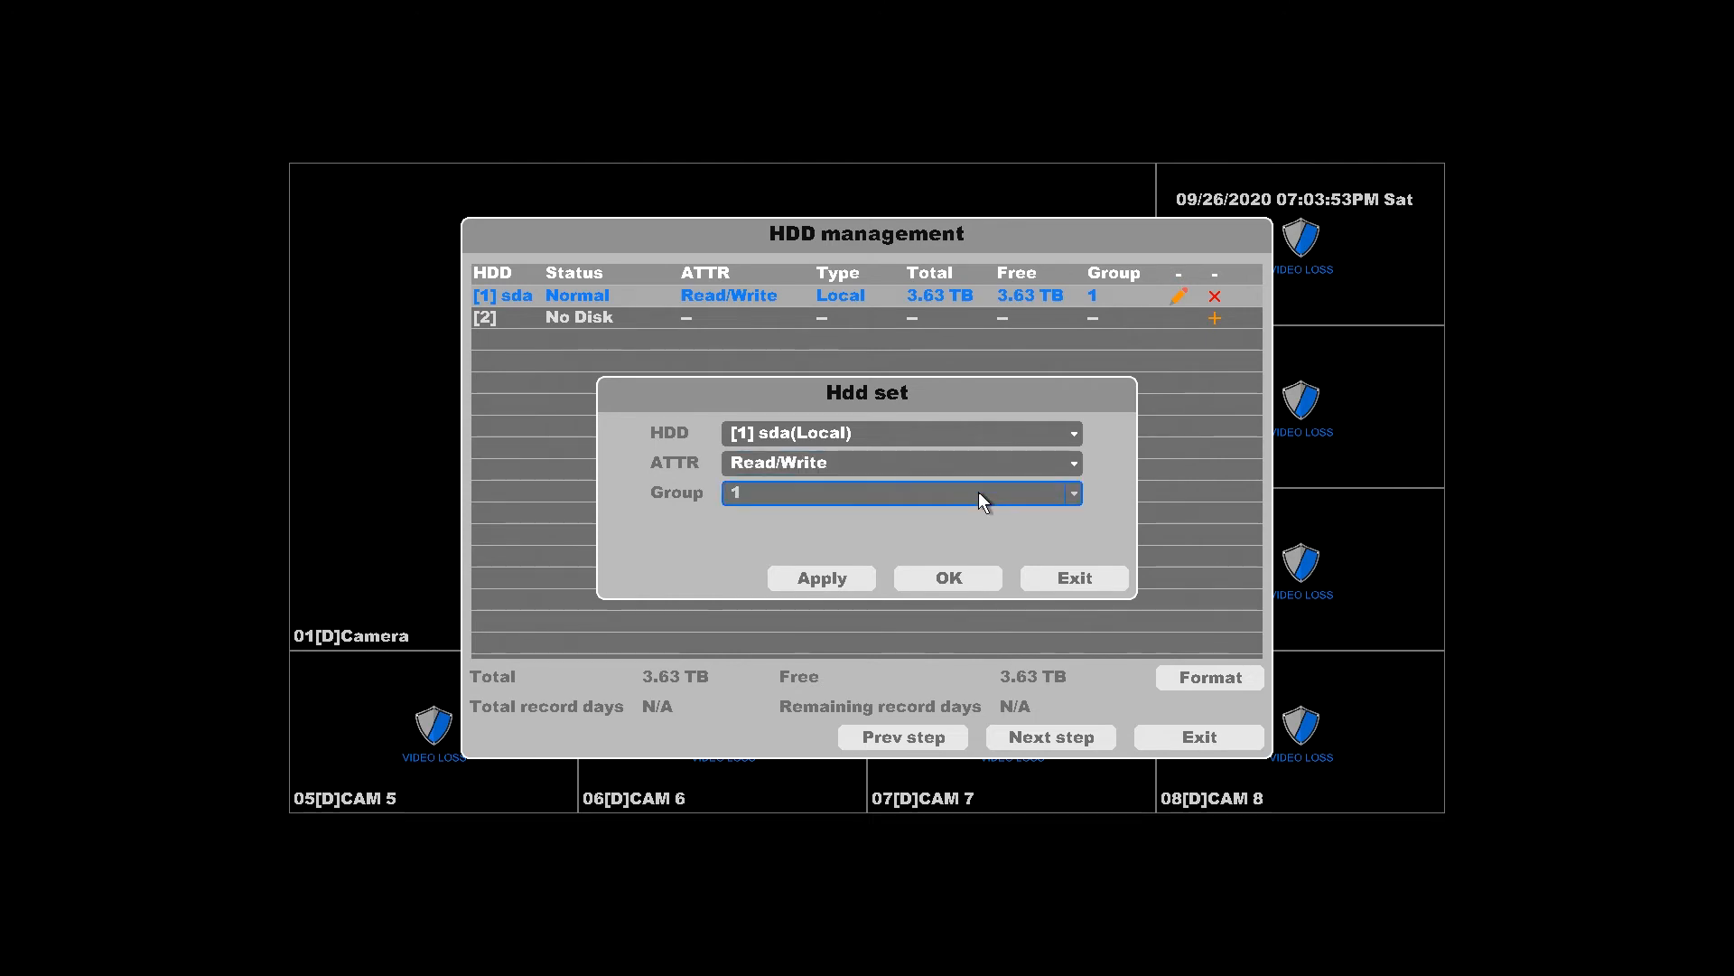
pyautogui.click(1068, 493)
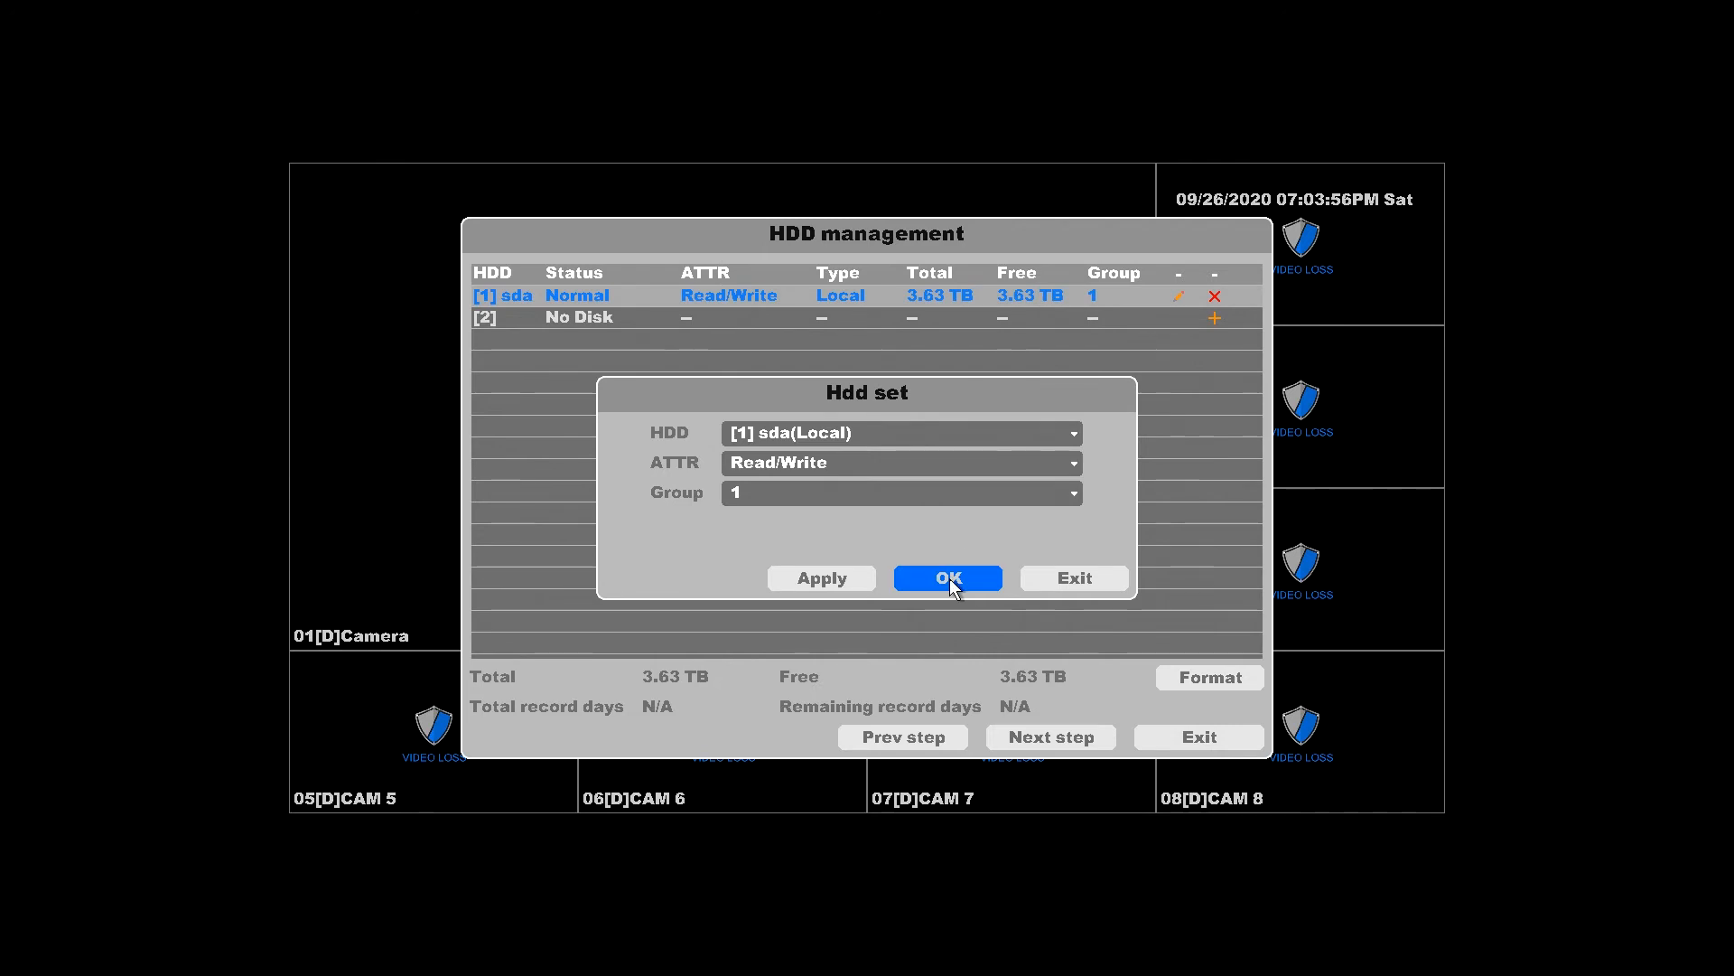
pyautogui.click(946, 577)
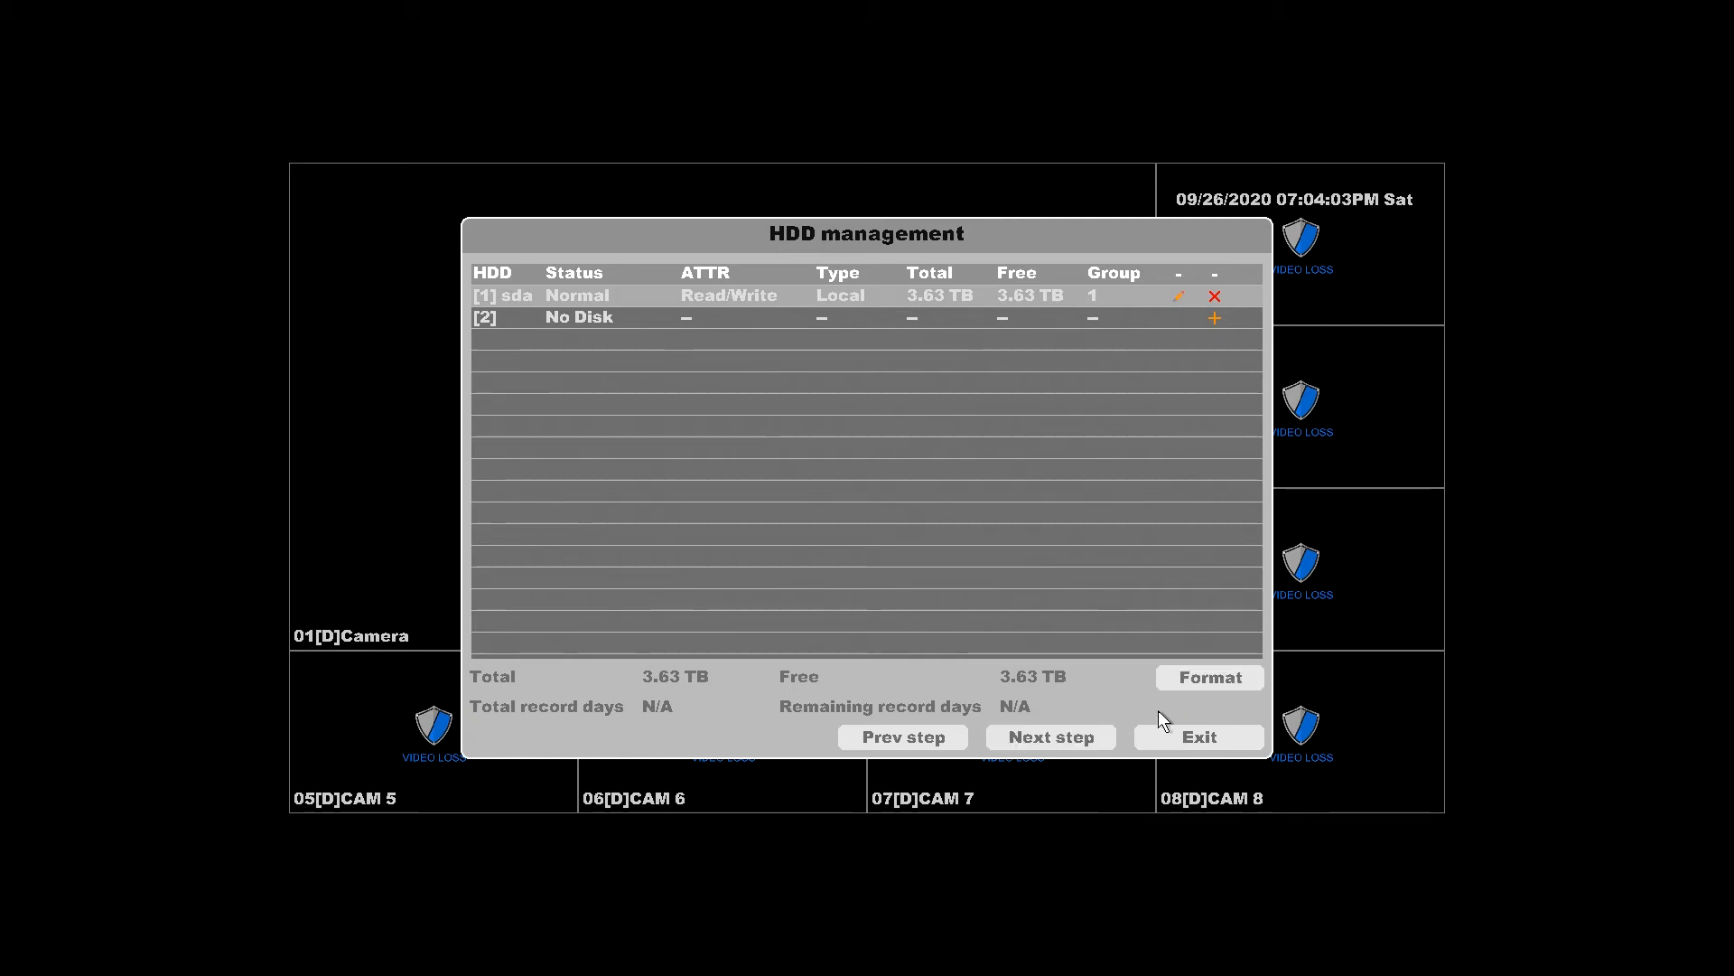
# - Format hard disk sda and confirm the warning that all recording data will be erased
pyautogui.click(1209, 677)
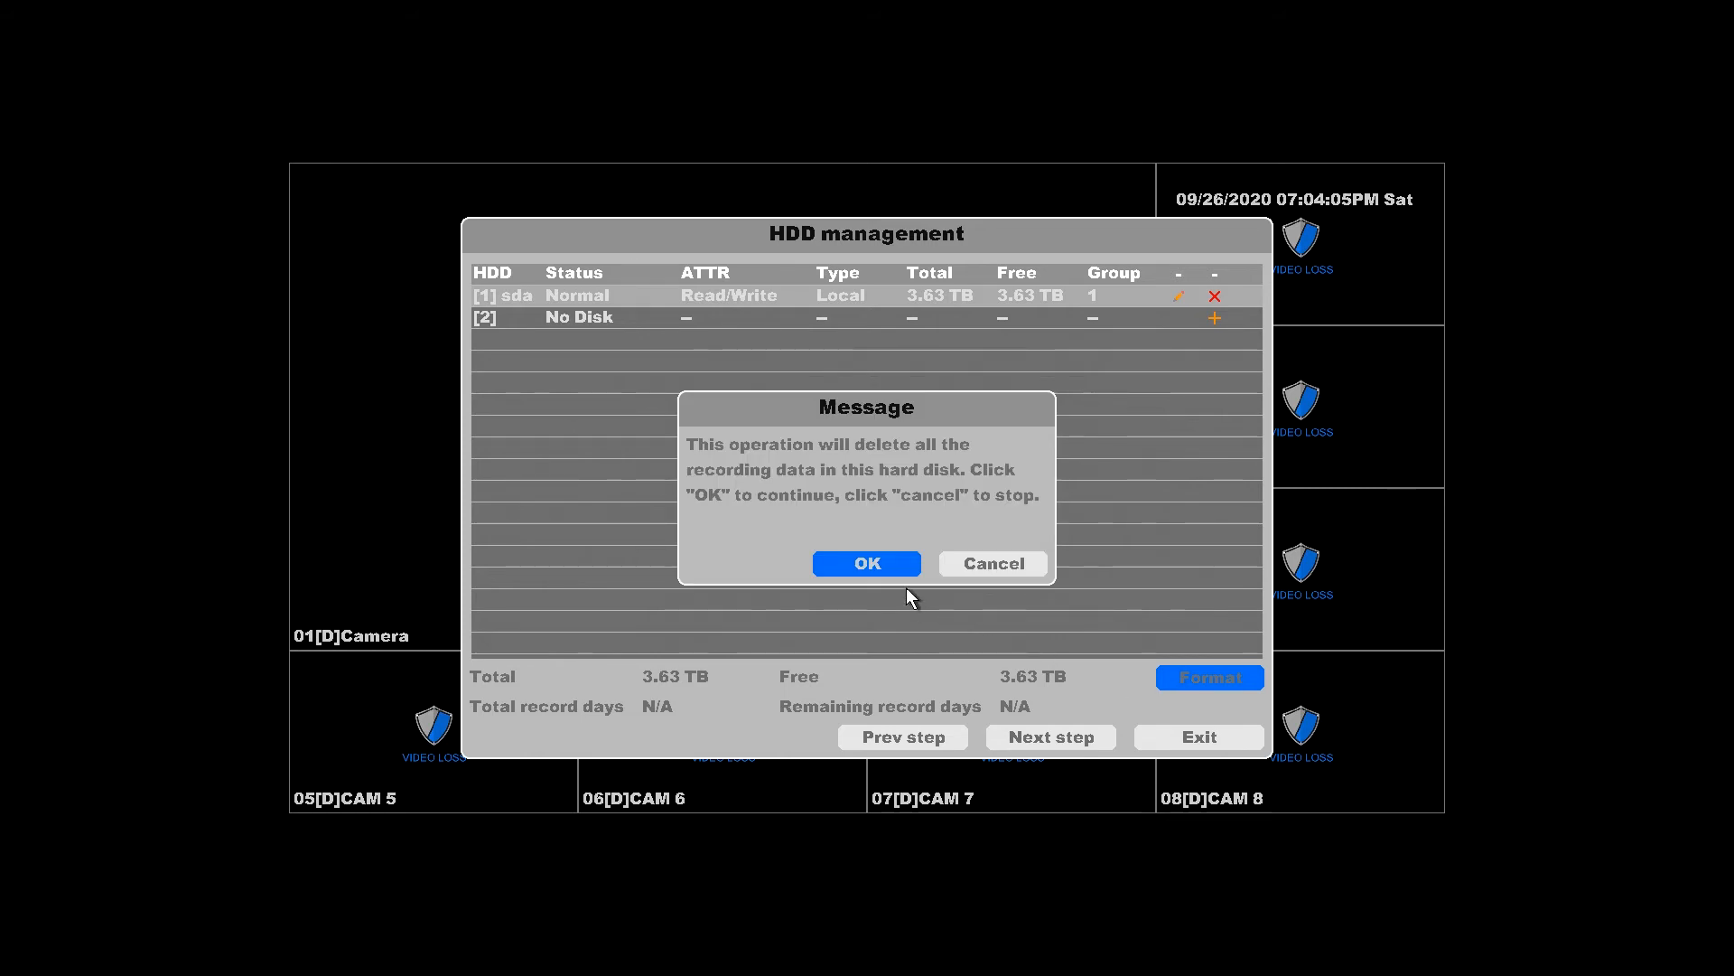
pyautogui.click(867, 563)
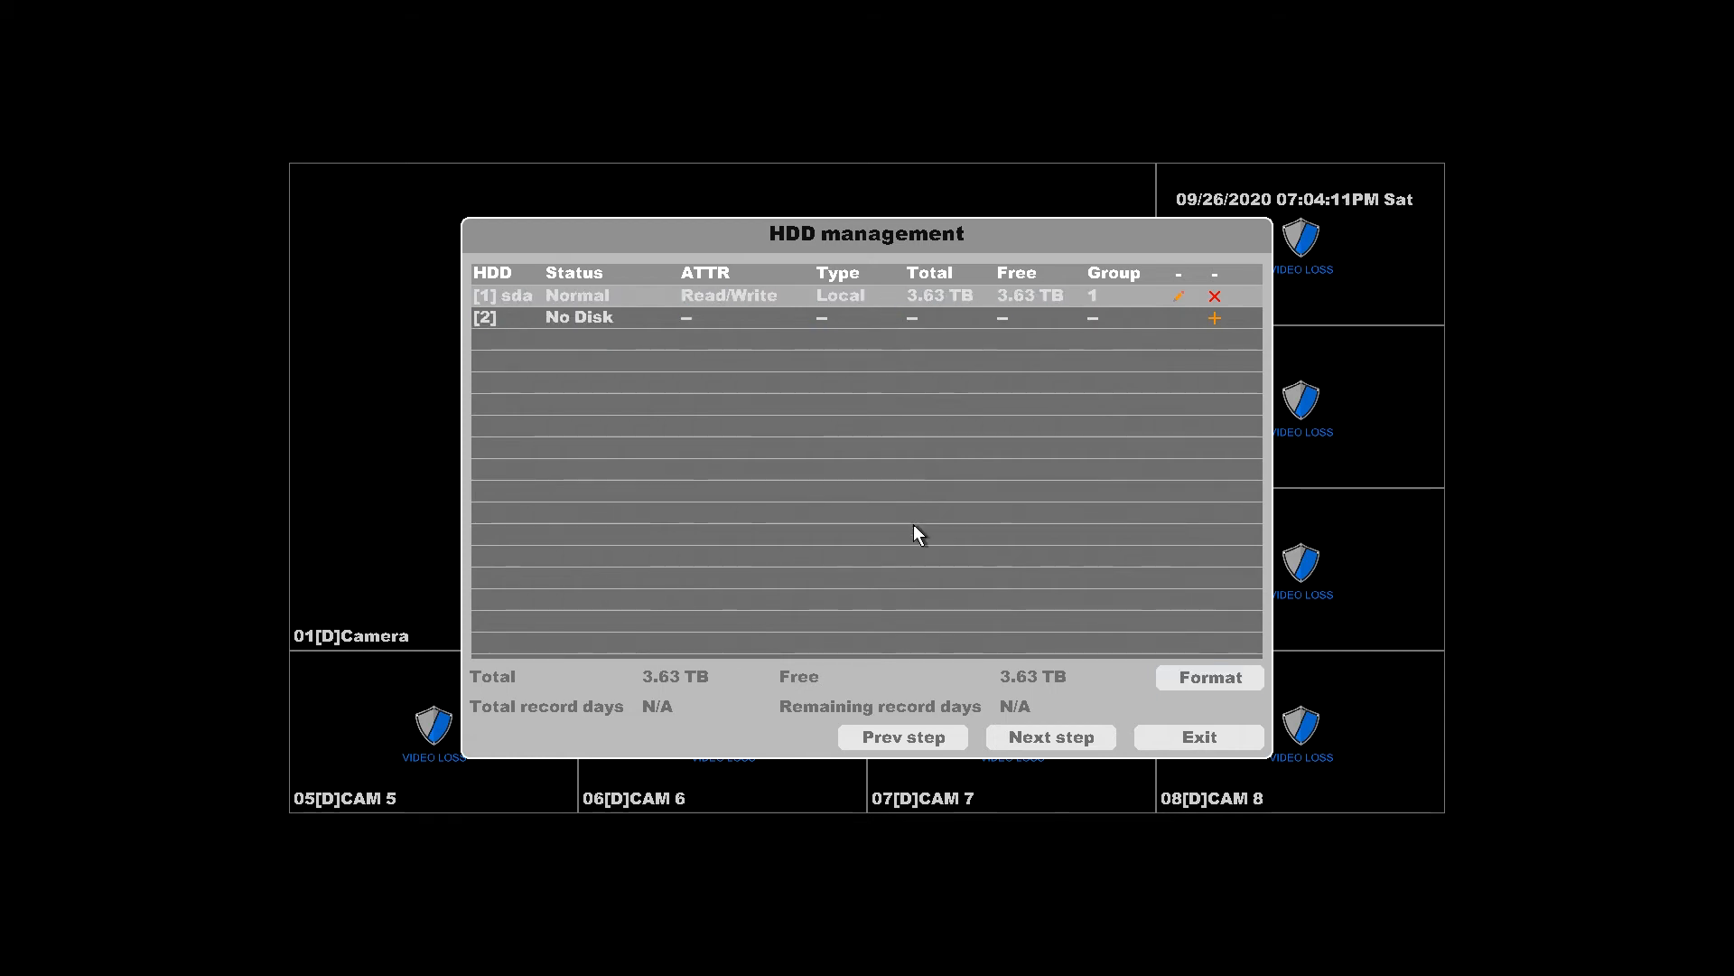
# - Advance past HDD management and accept the DHCP network settings to reach the Cloud page
pyautogui.click(1049, 737)
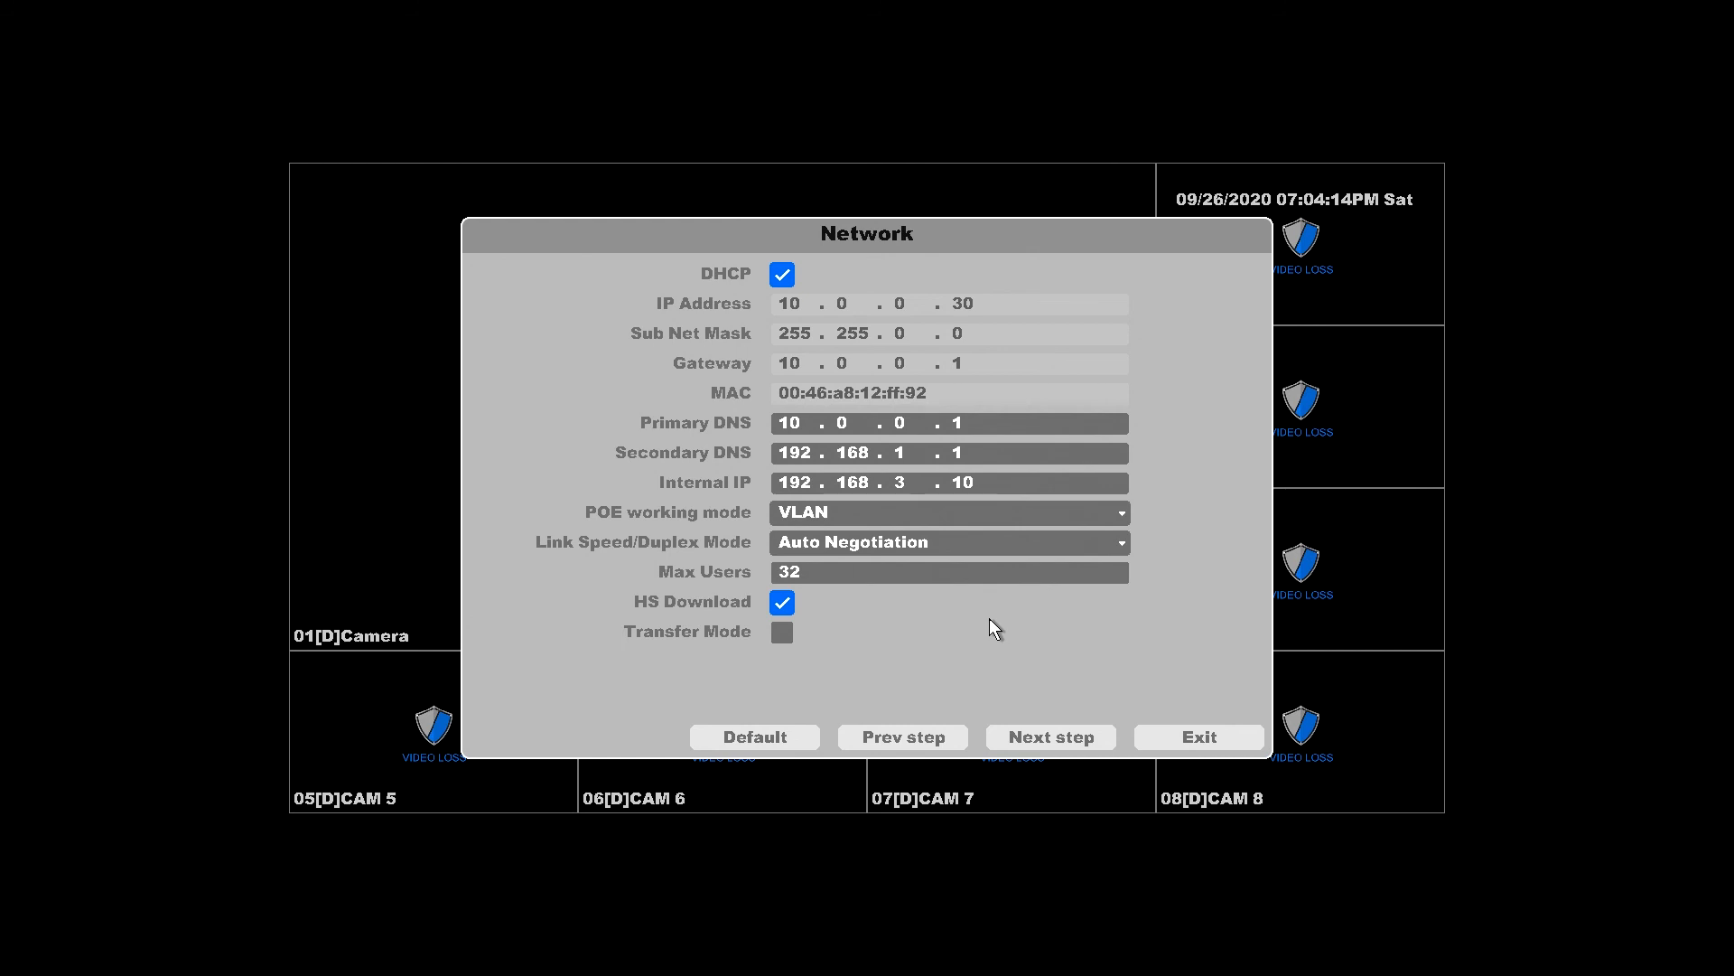
pyautogui.click(1048, 737)
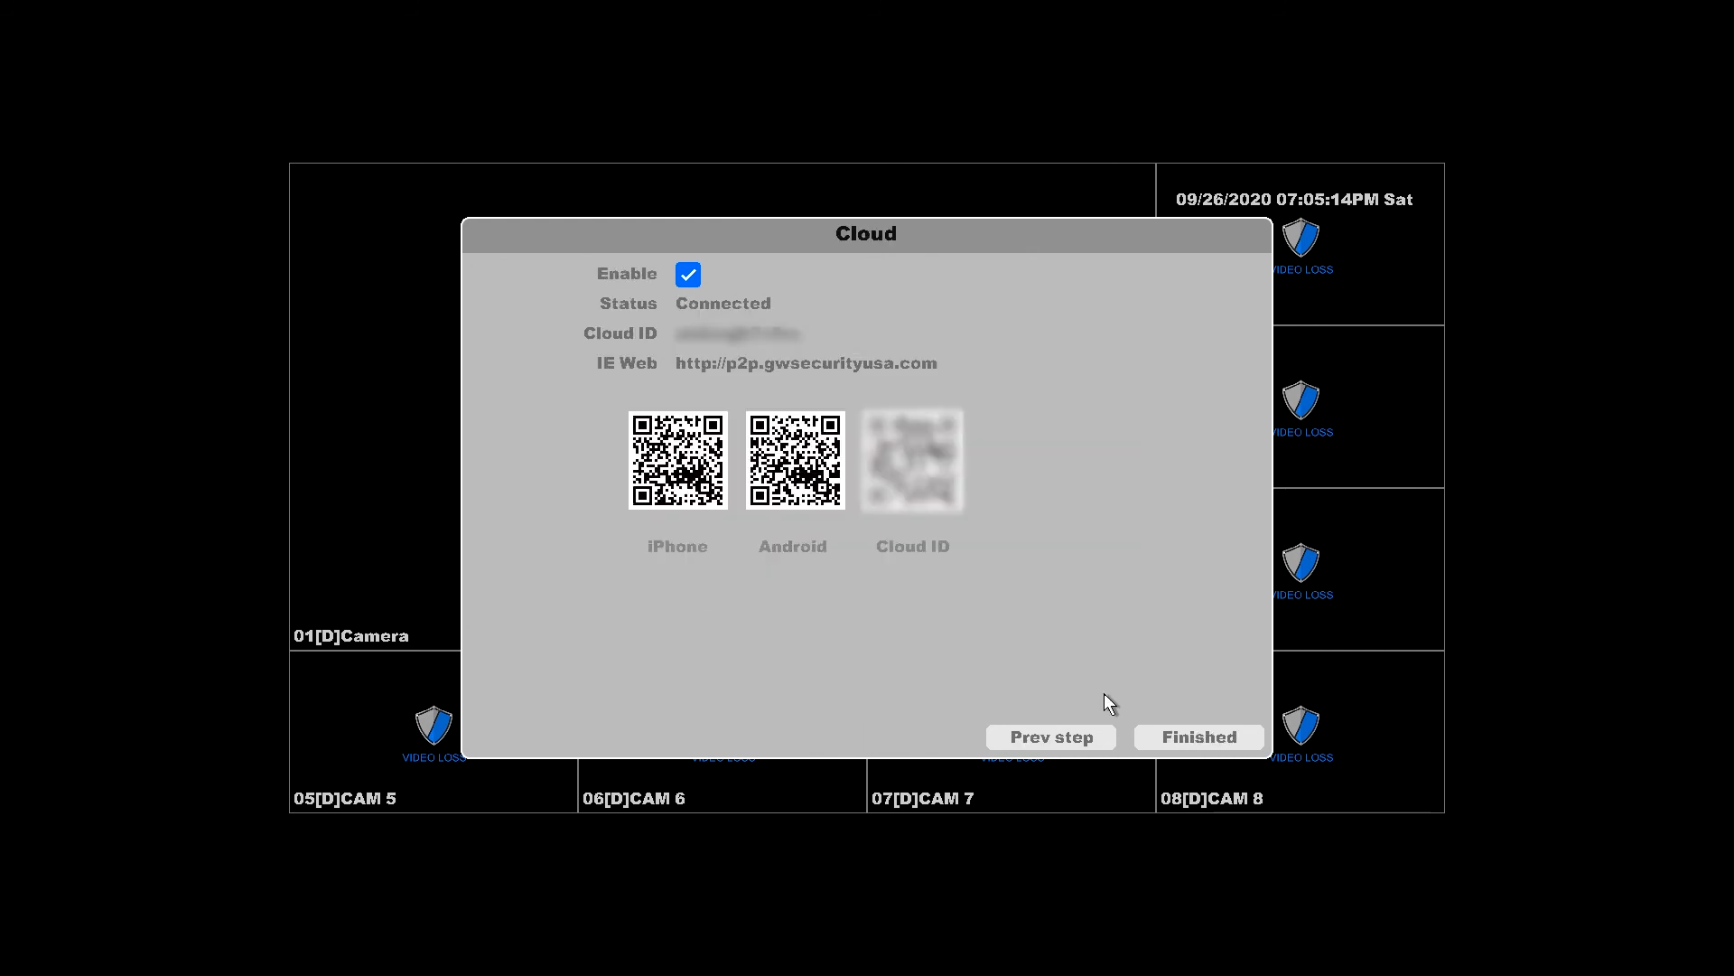
pyautogui.moveTo(1109, 761)
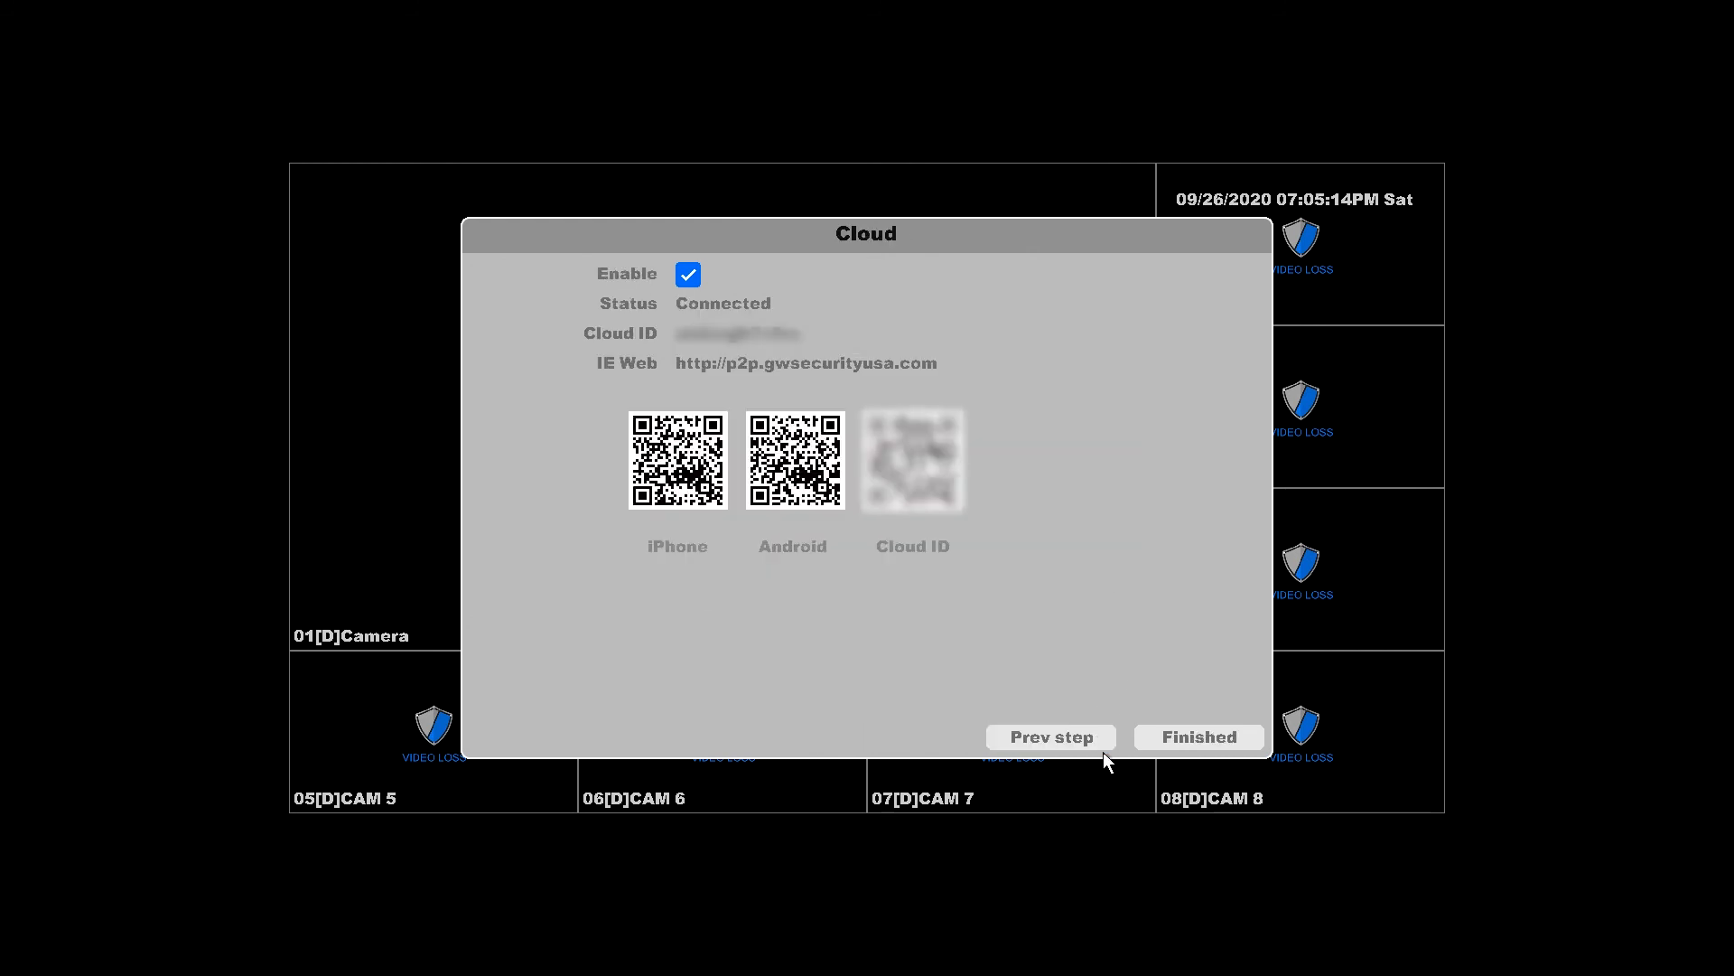